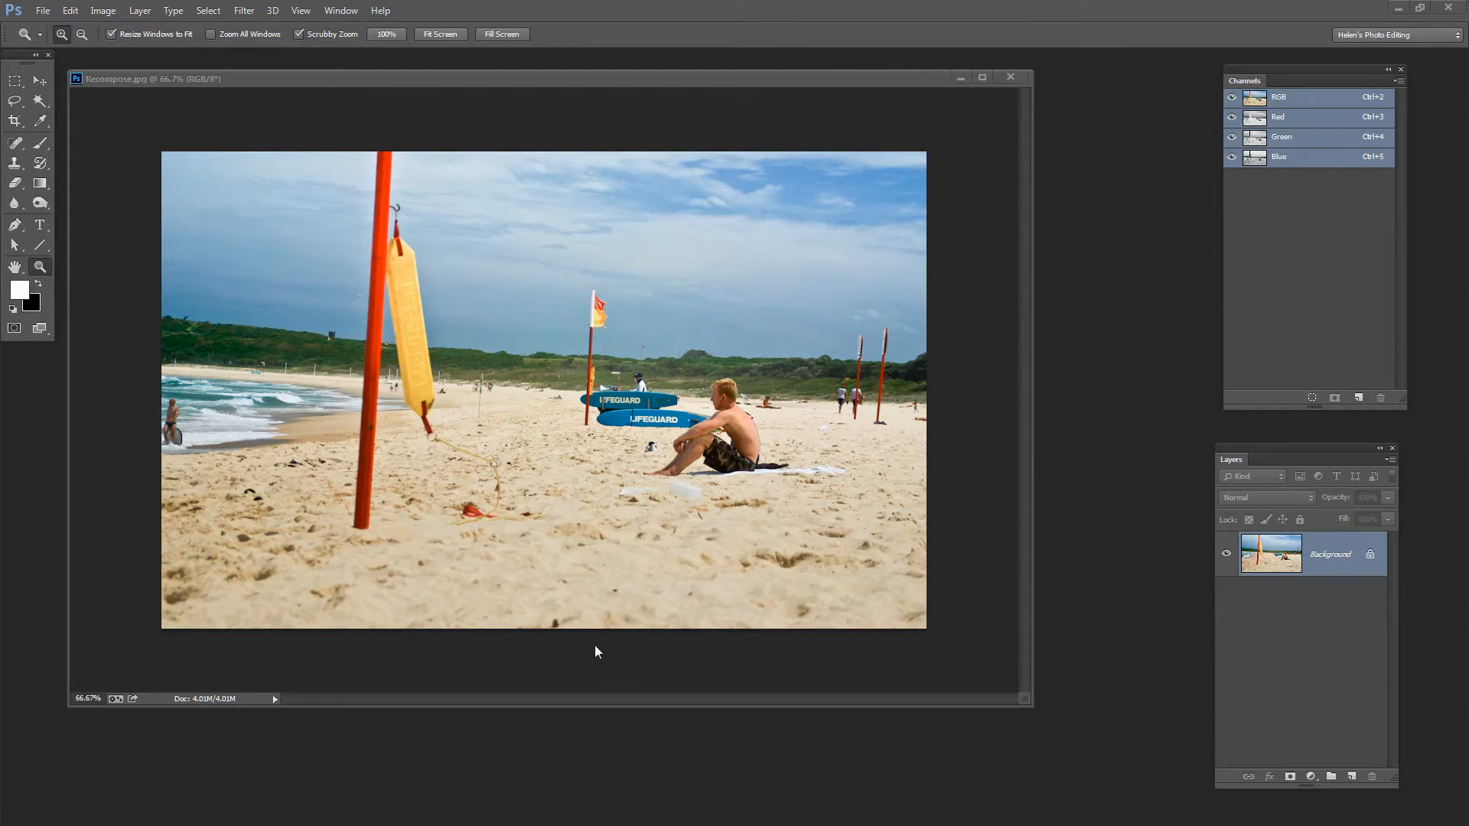
mouse_move(418, 584)
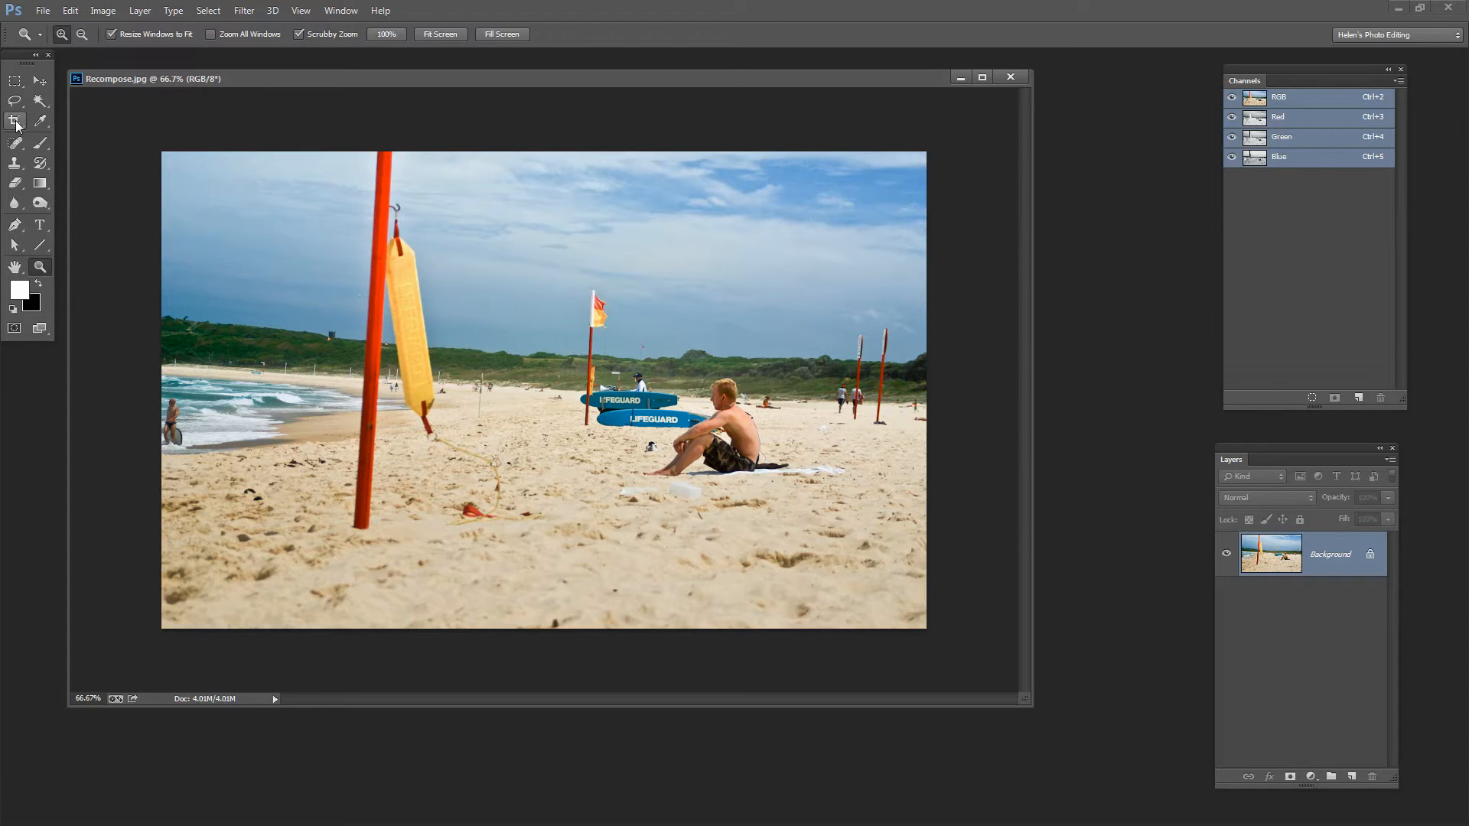
Step: Preview and cancel a tighter crop, then convert the Background into editable Layer 0
left_click_drag(225, 187, 679, 483)
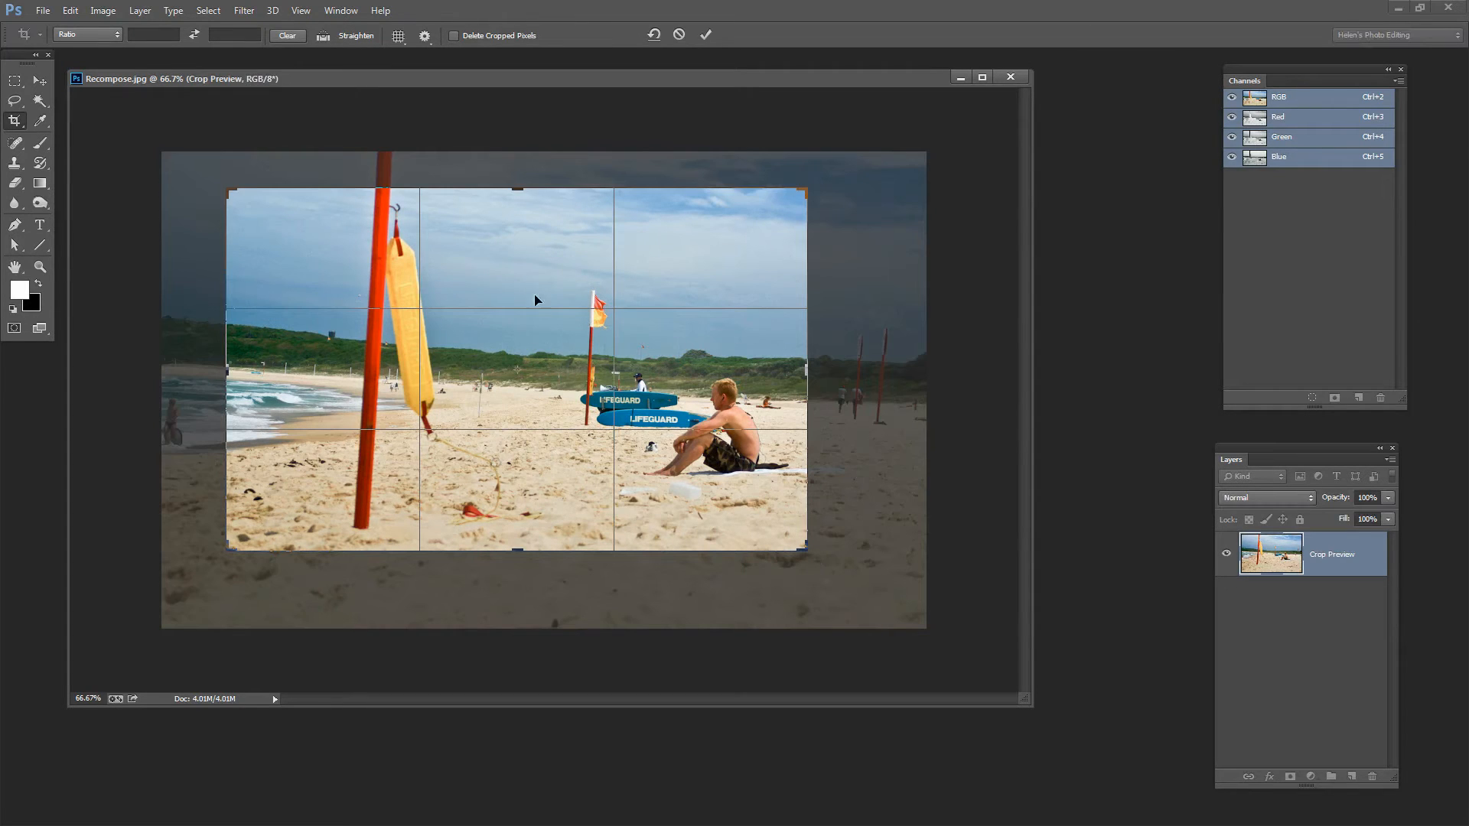
mouse_move(500, 449)
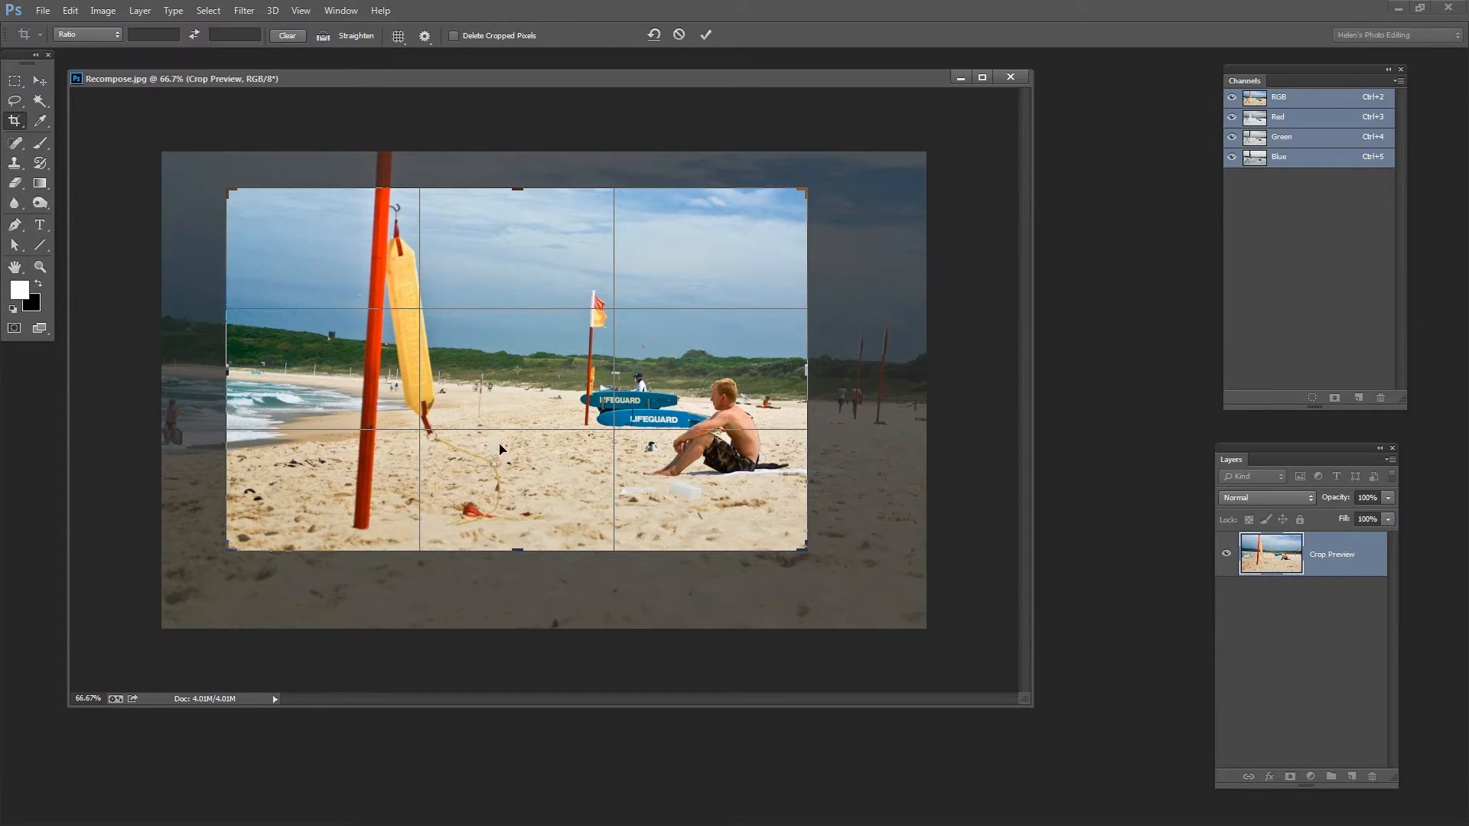
left_click(677, 35)
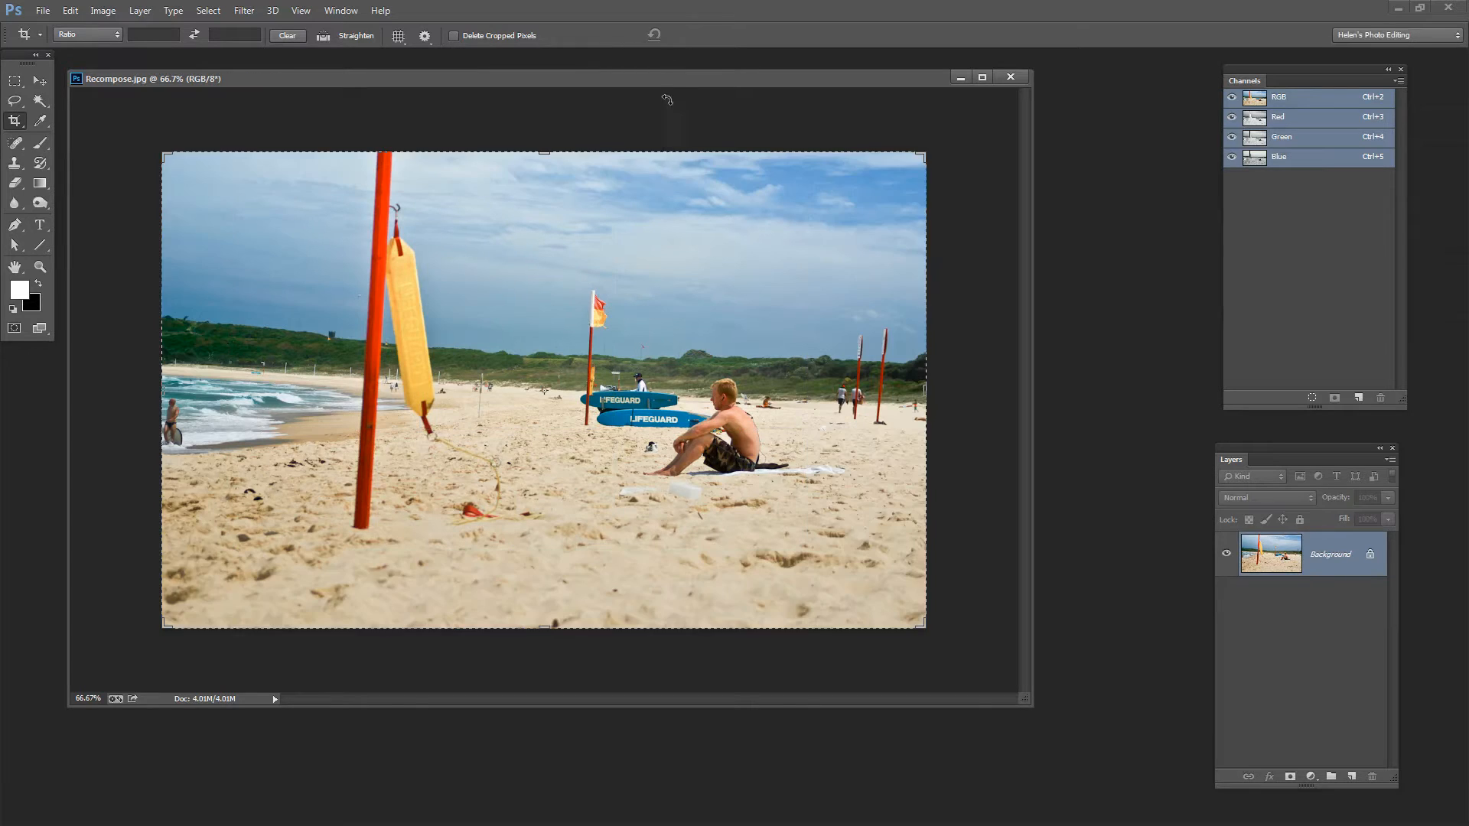
mouse_move(426, 367)
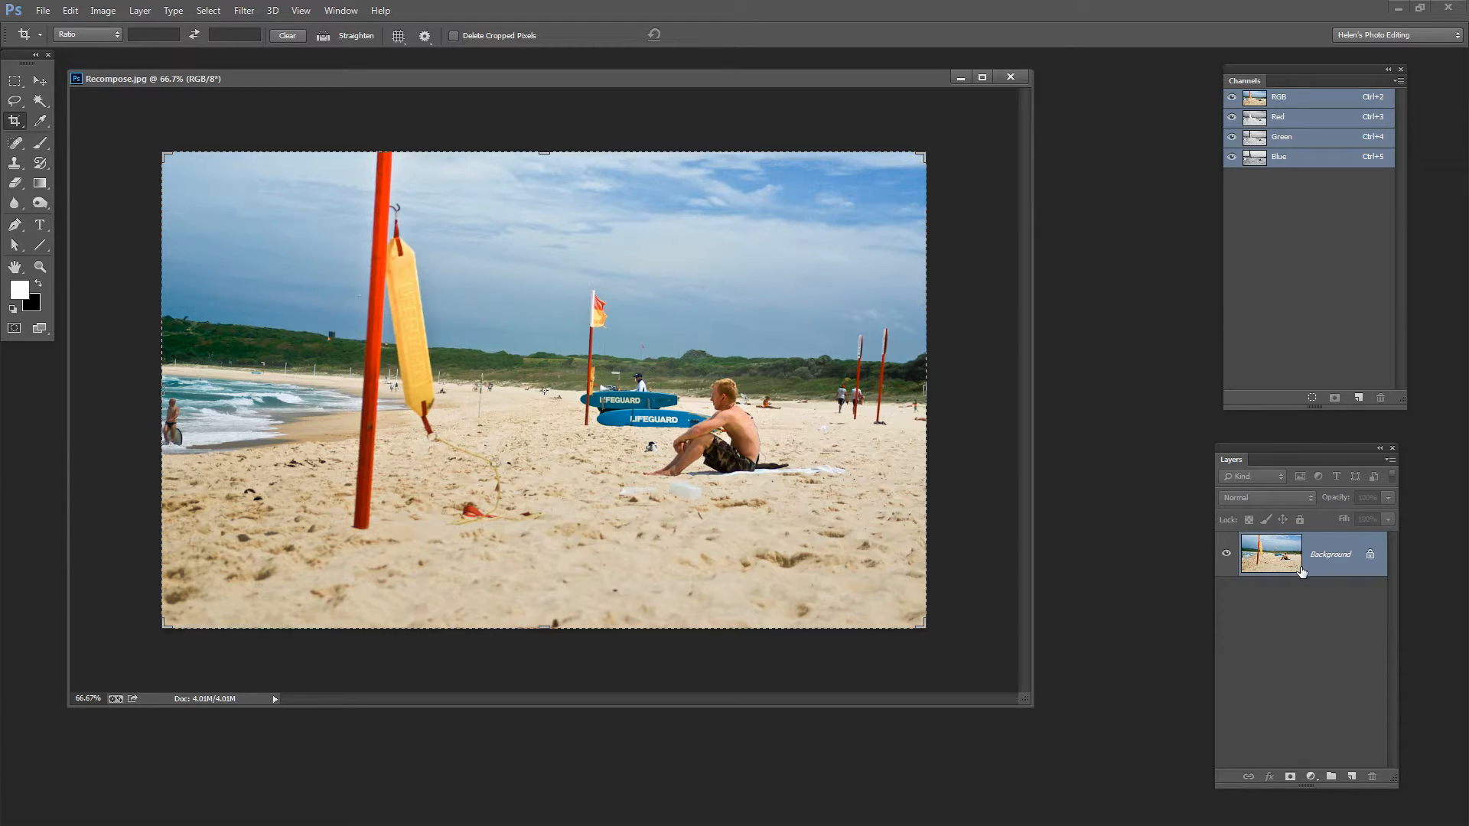
mouse_move(1301, 571)
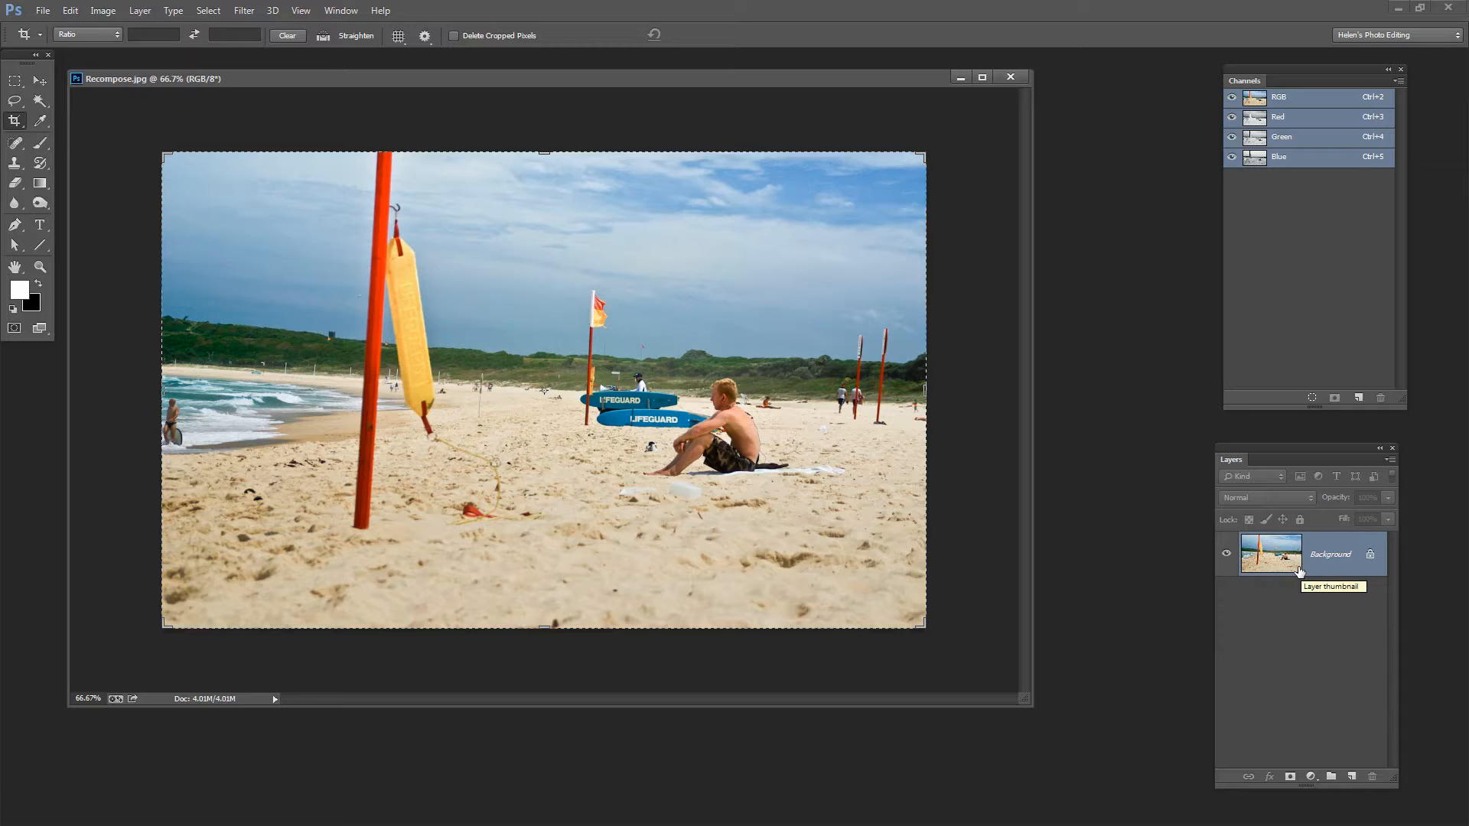
mouse_move(1291, 573)
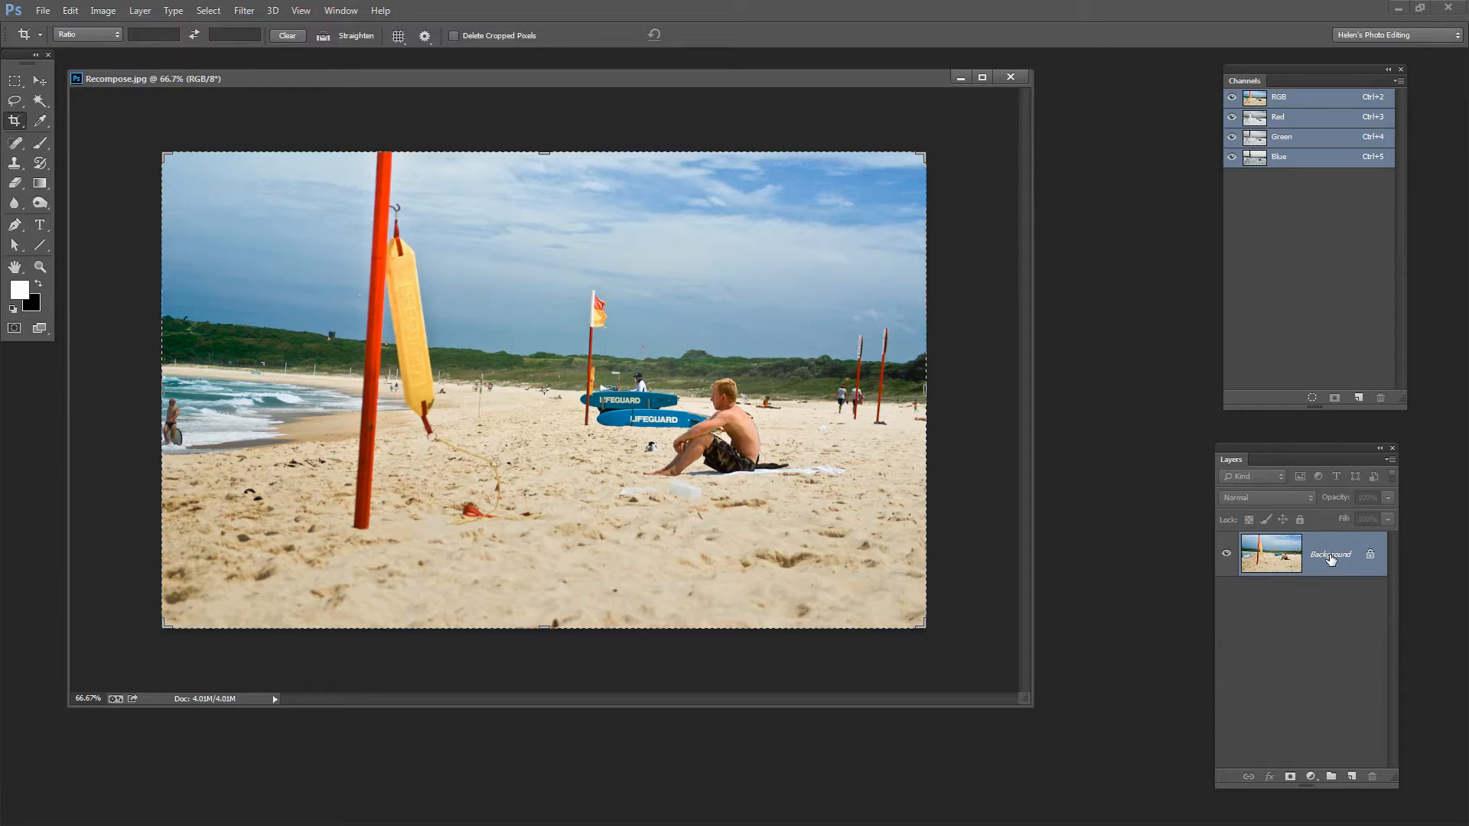
mouse_move(1331, 554)
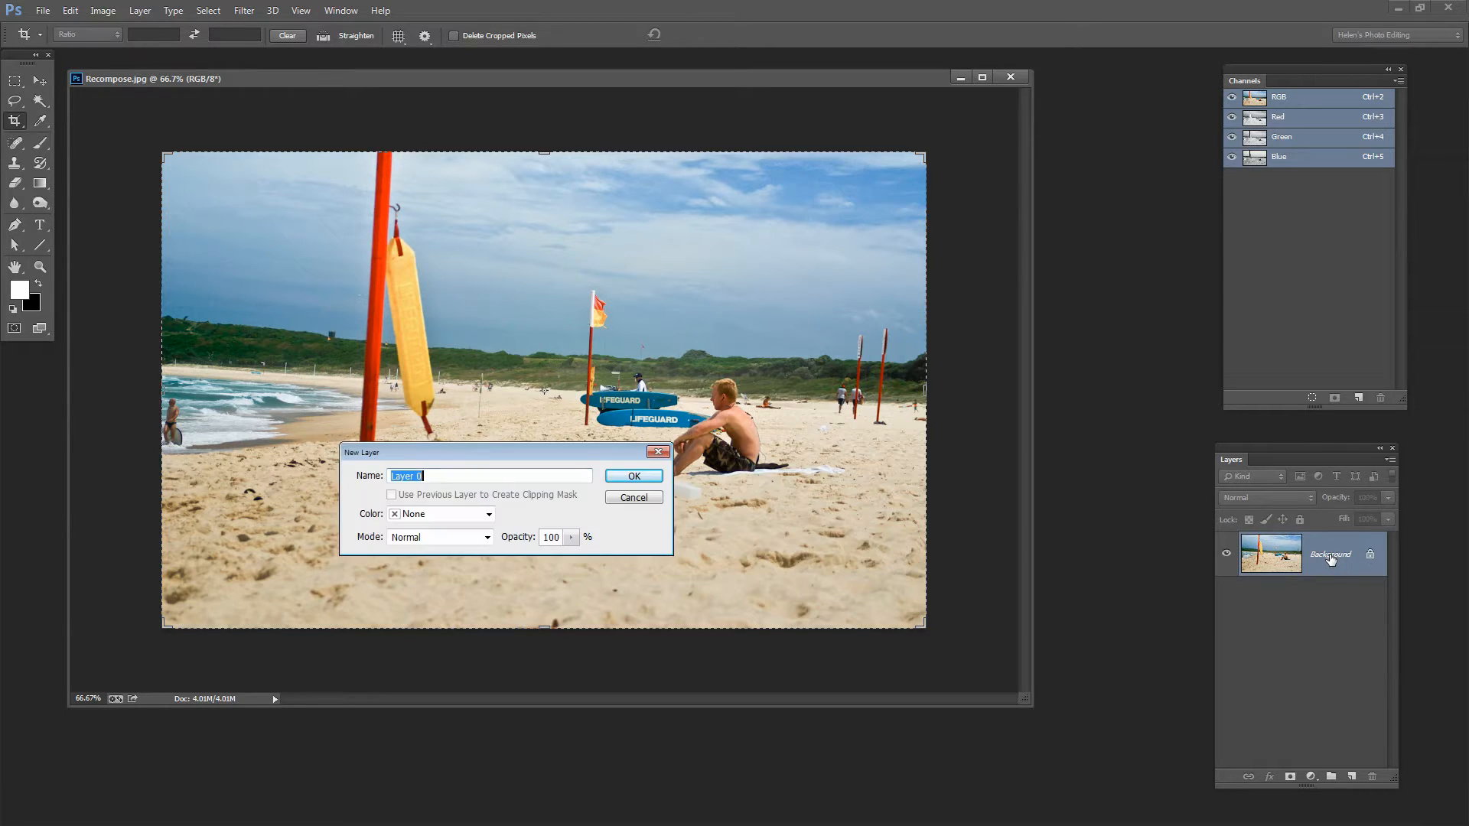
left_click(633, 476)
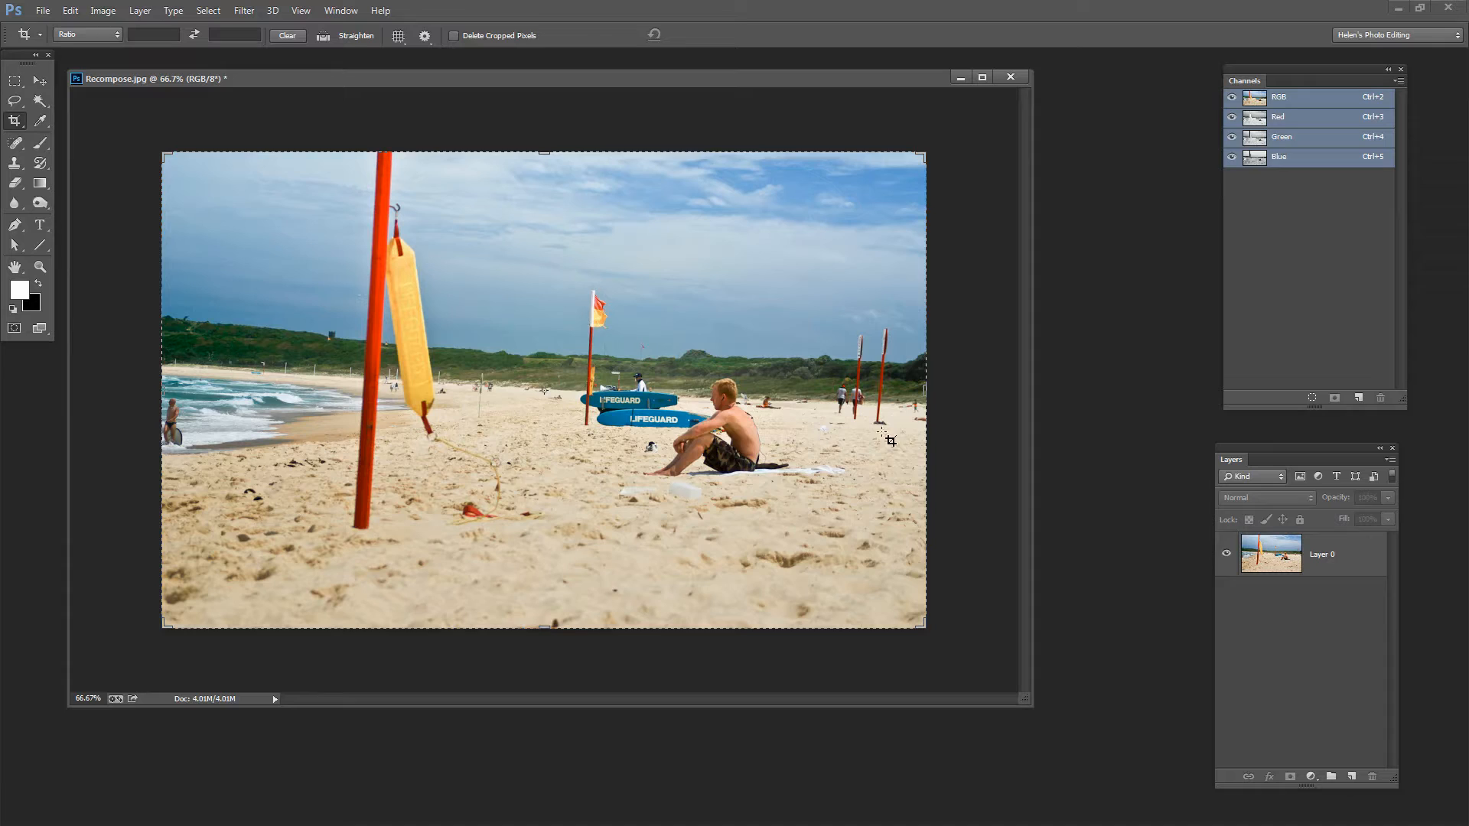
mouse_move(435, 285)
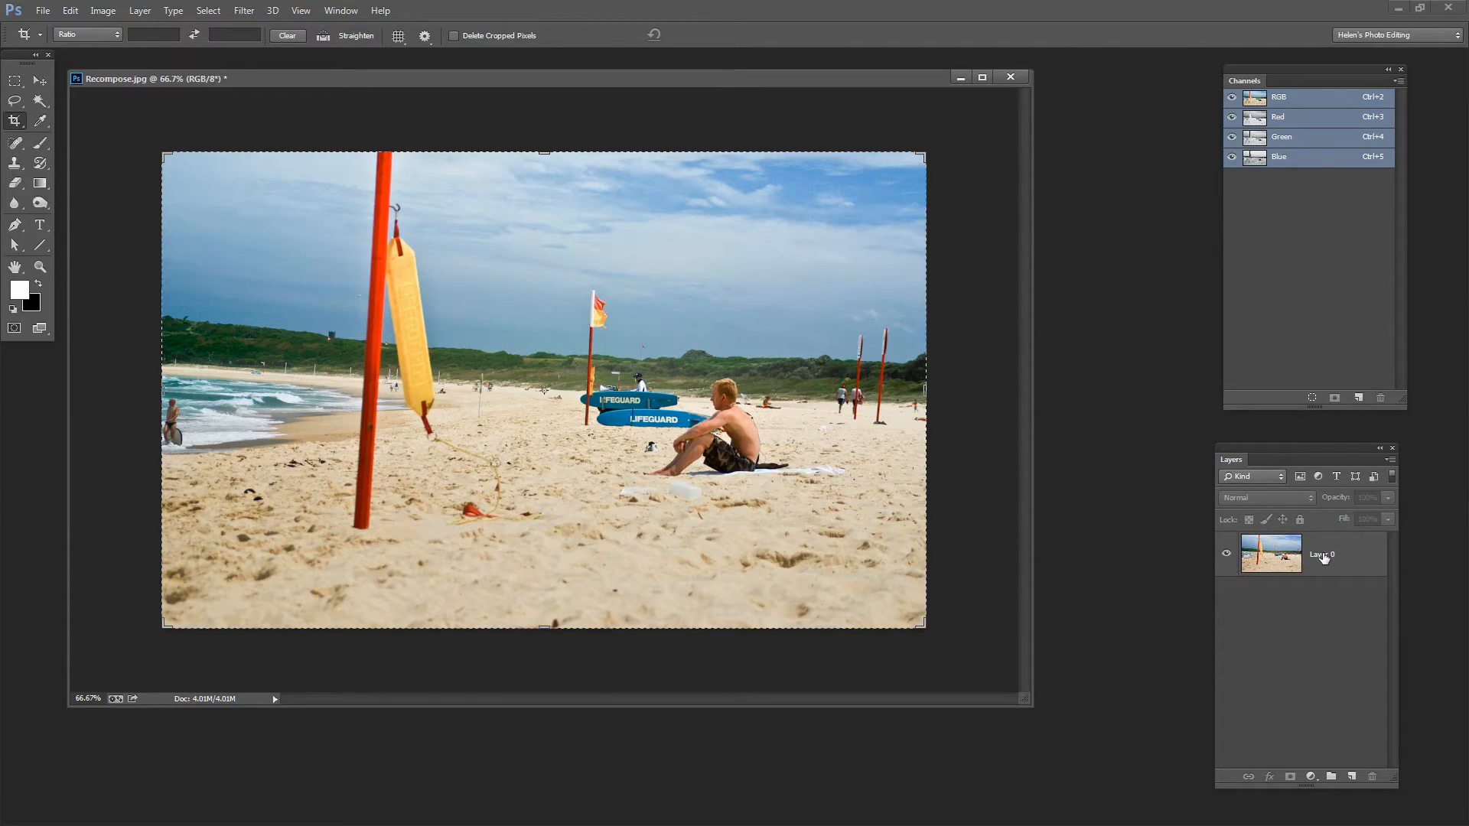
mouse_move(1321, 554)
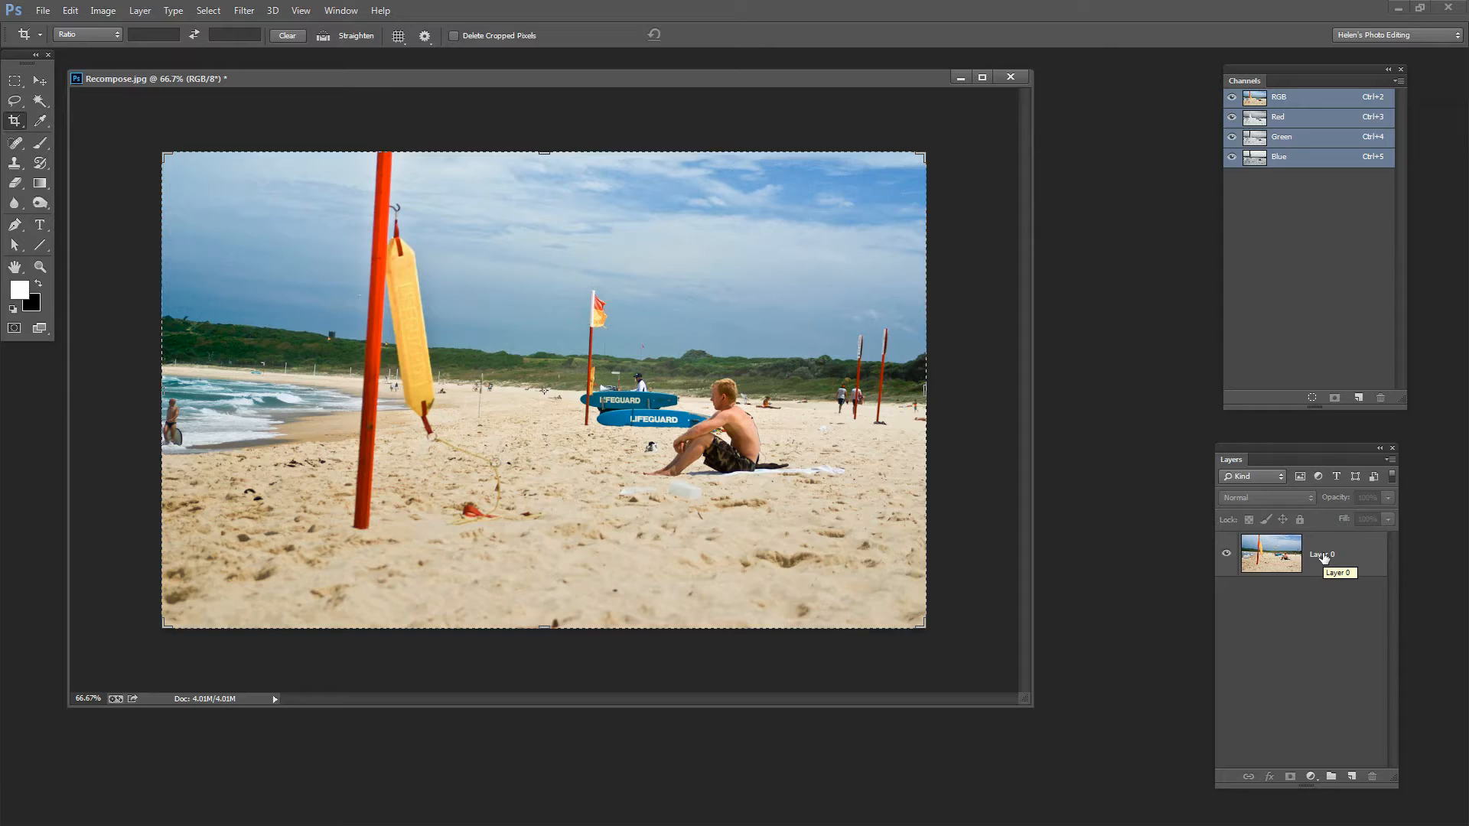
mouse_move(1322, 558)
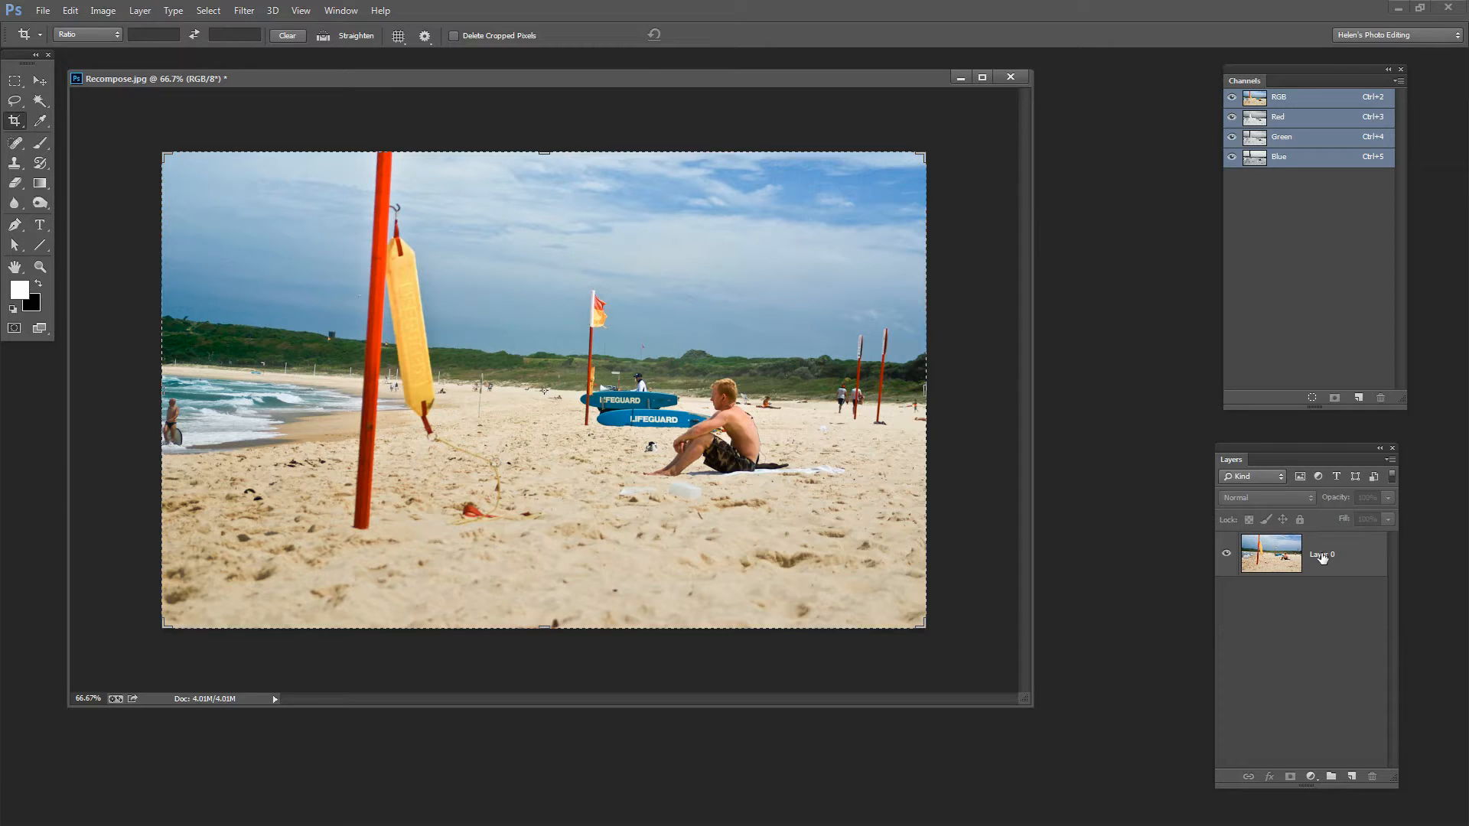
Step: Start Edit > Content-Aware Scale on Layer 0 of the beach photo
left_click(69, 10)
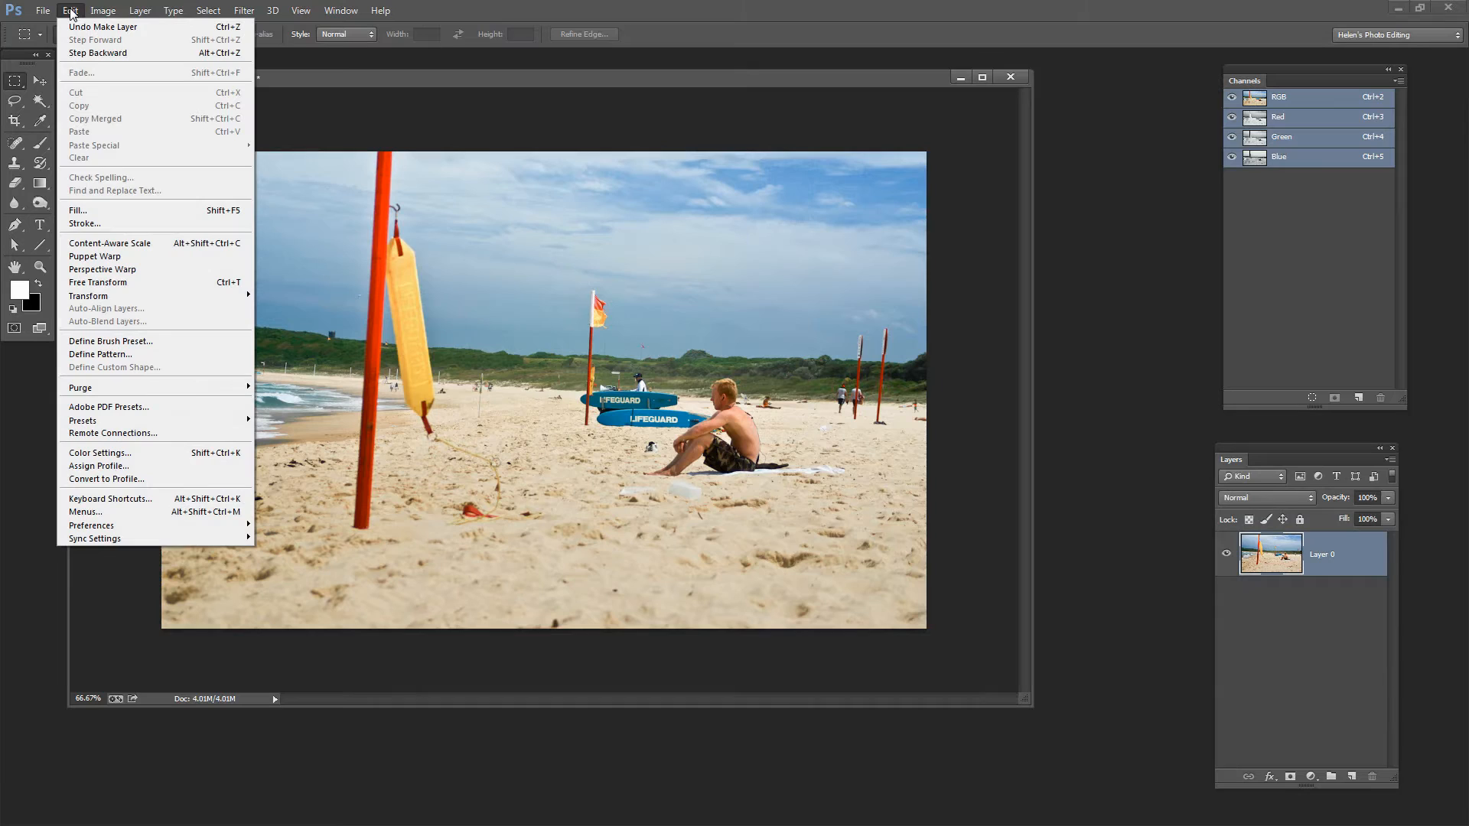
mouse_move(110, 242)
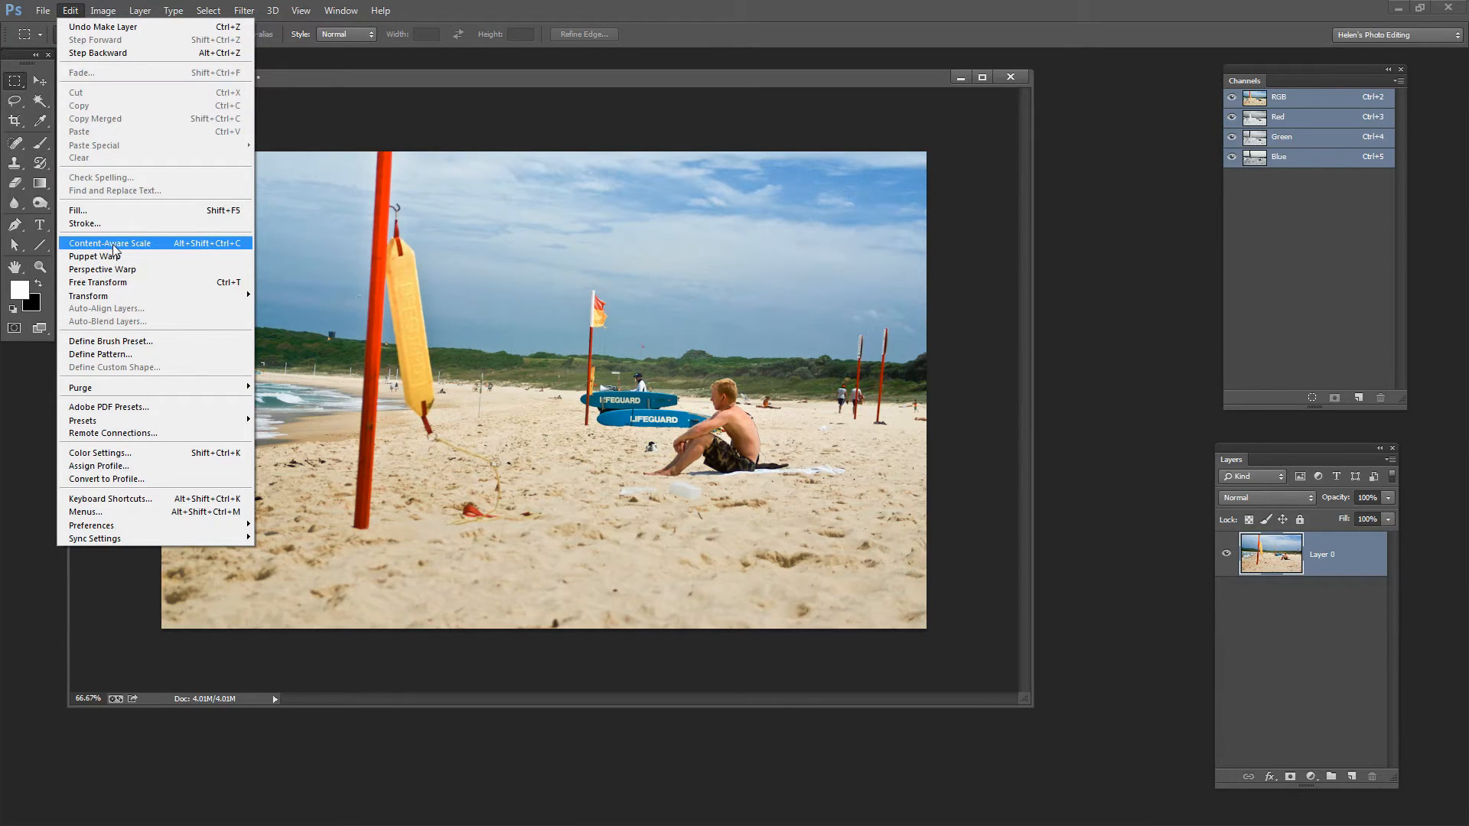
left_click(109, 243)
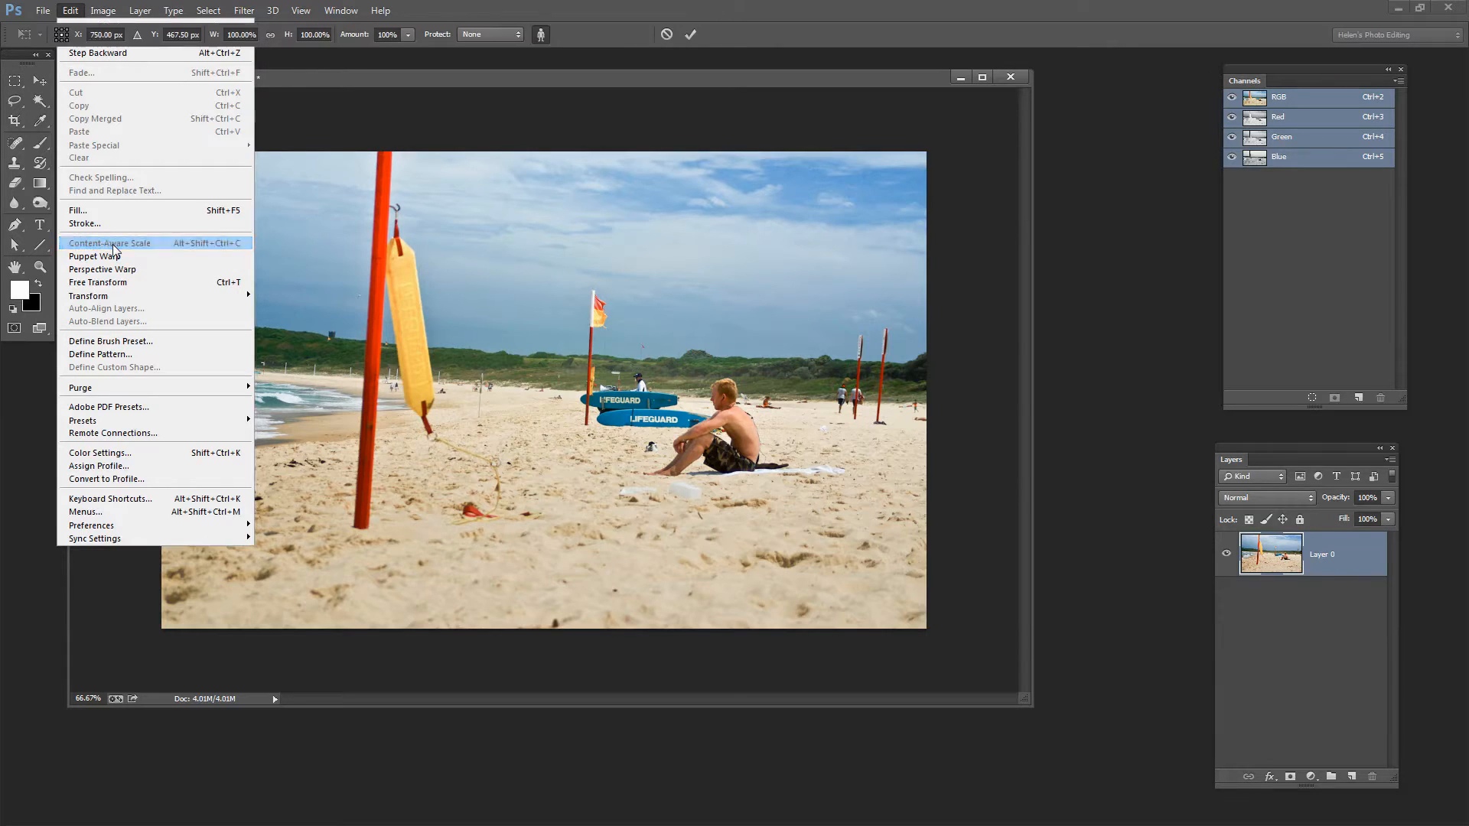
left_click(108, 242)
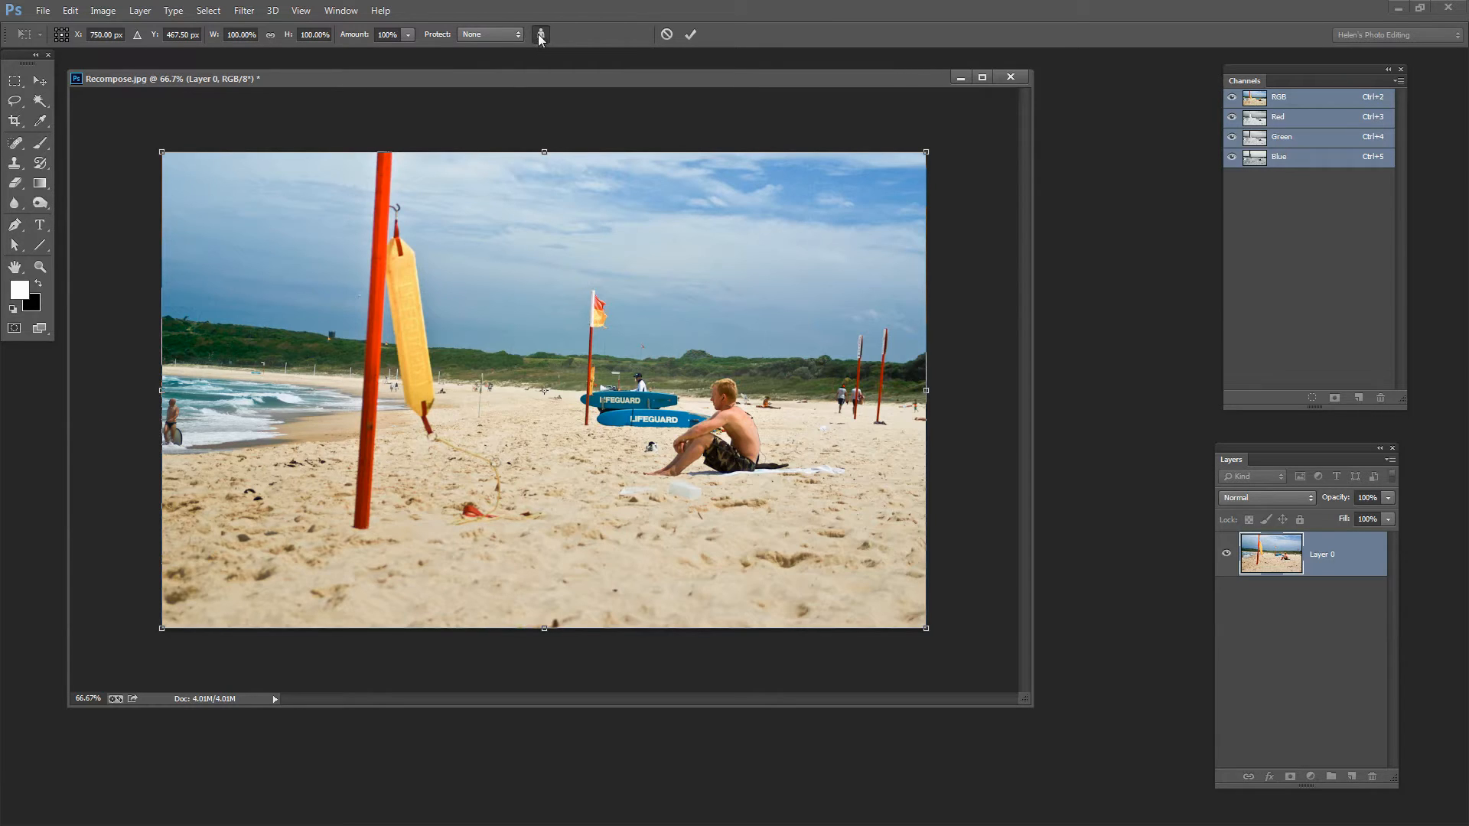
mouse_move(540, 37)
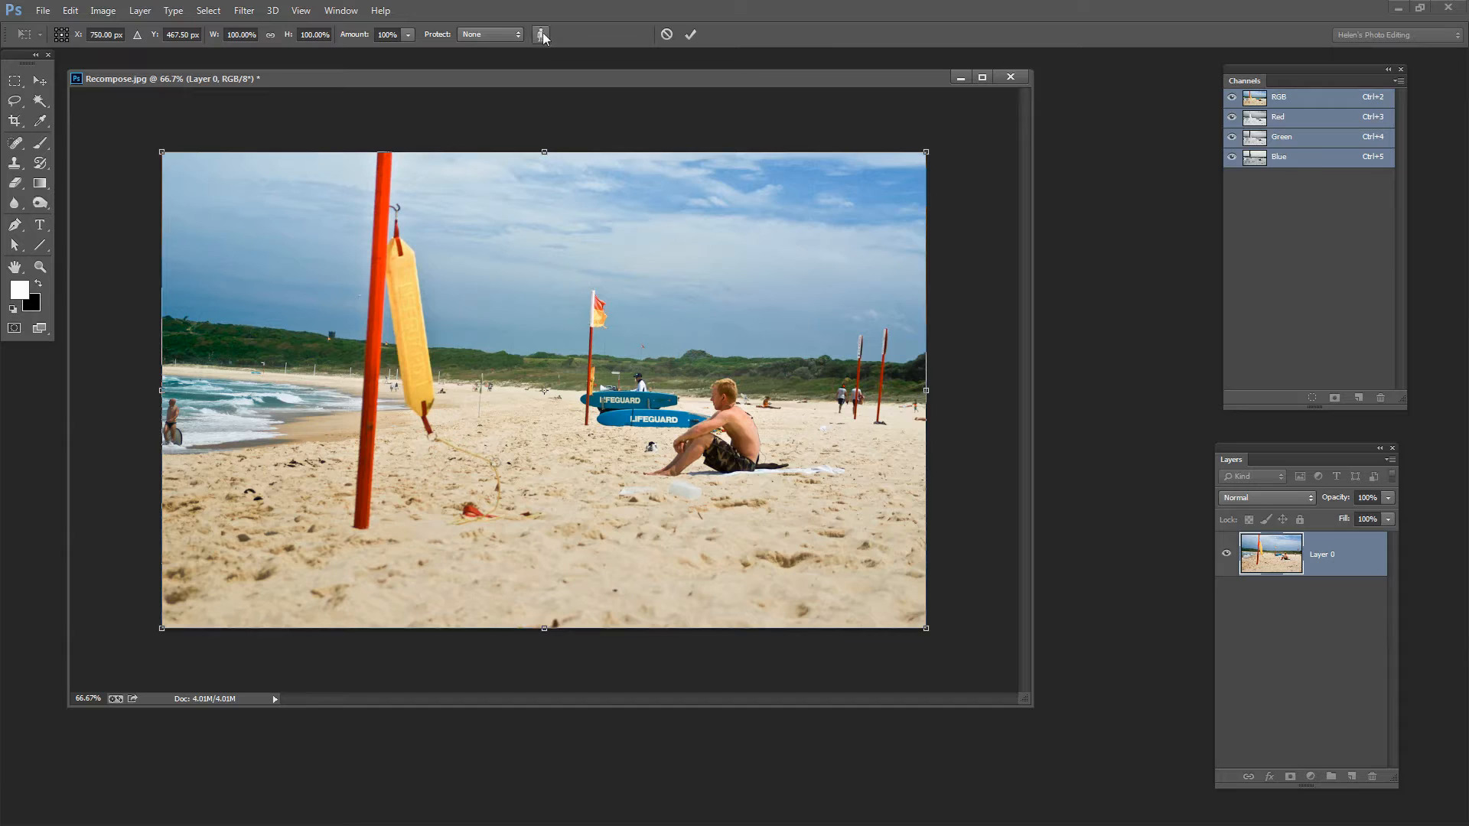
mouse_move(546, 59)
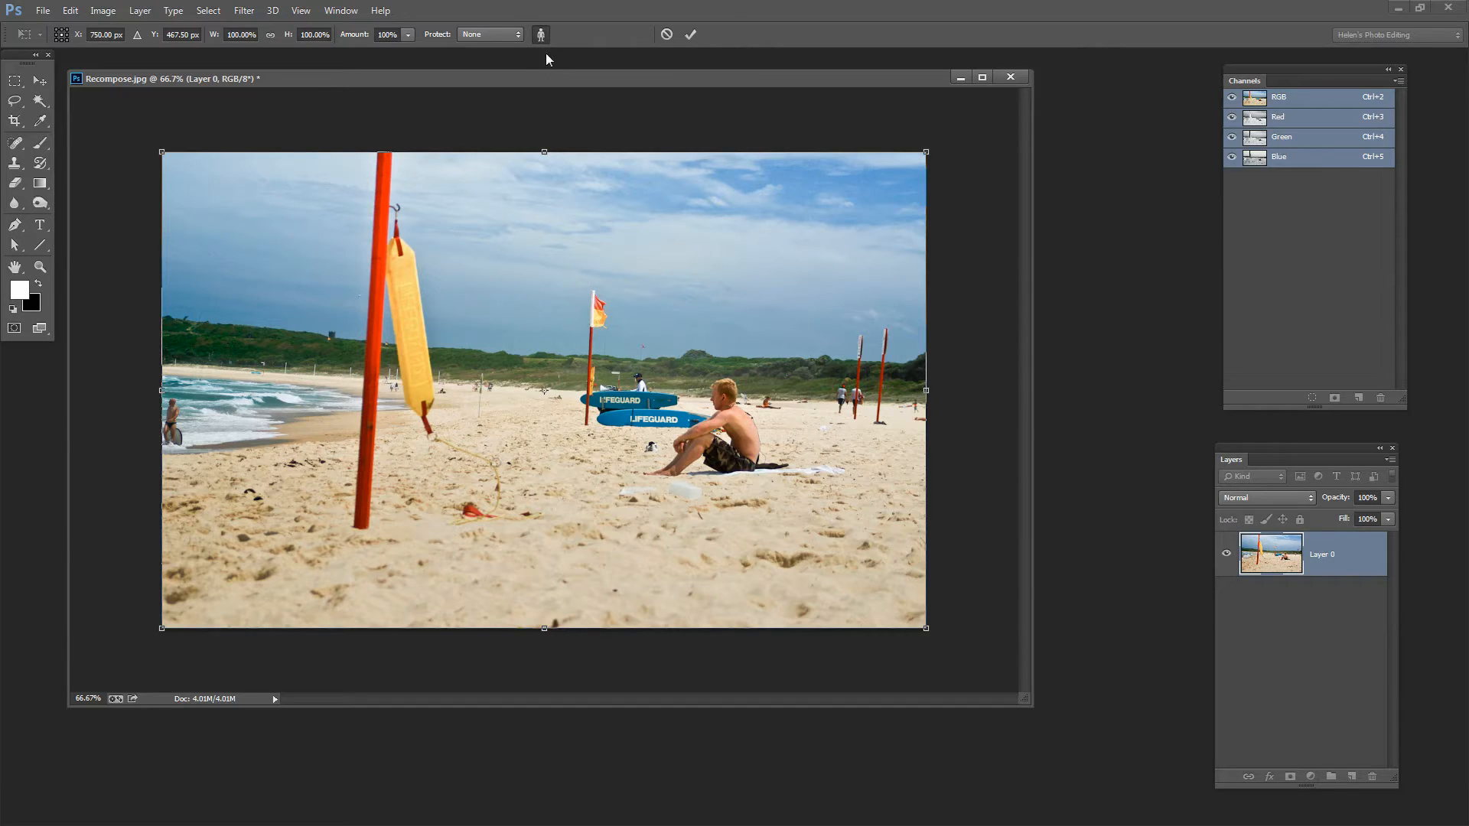
mouse_move(547, 84)
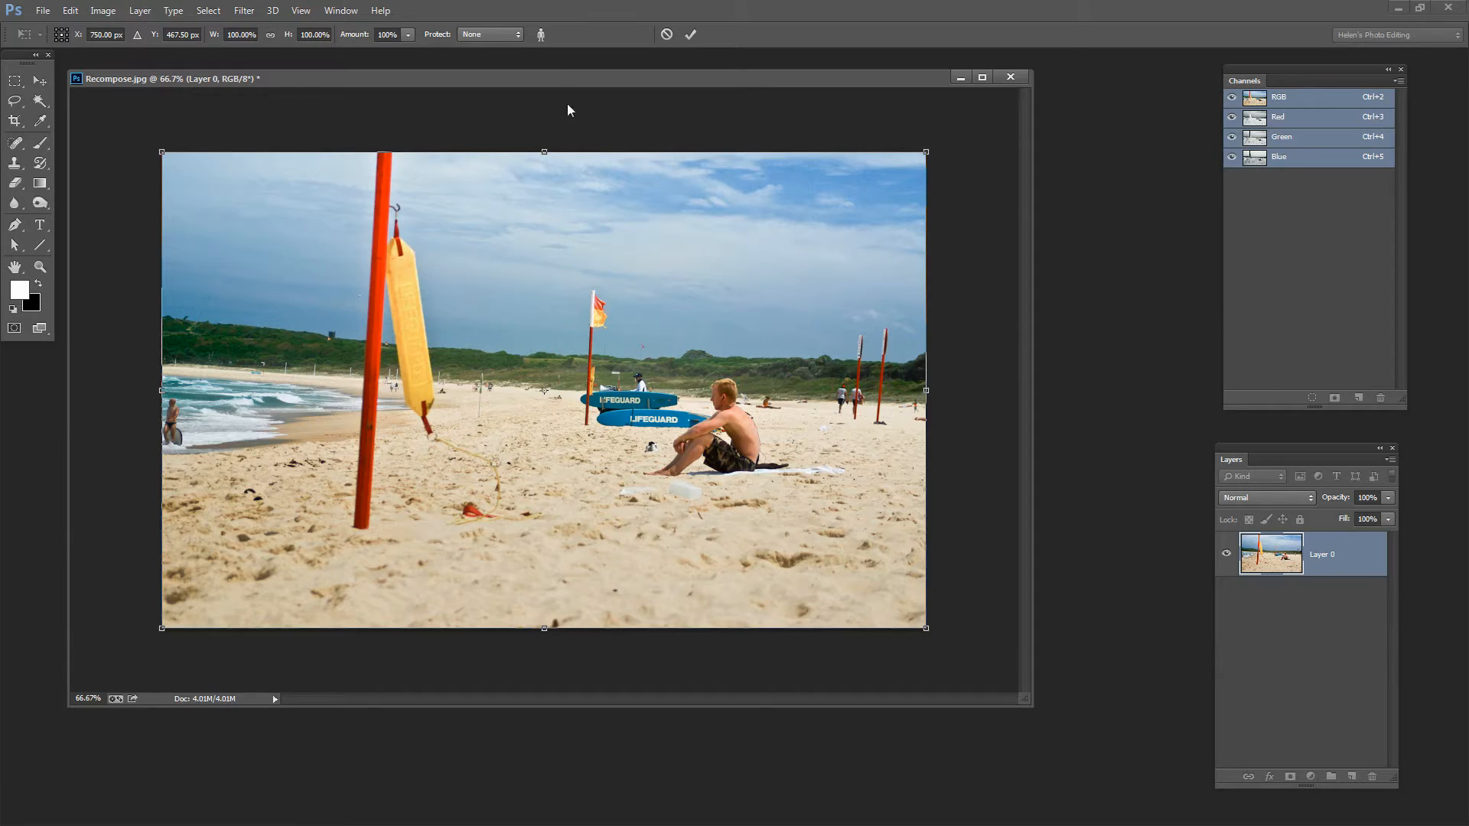
mouse_move(563, 303)
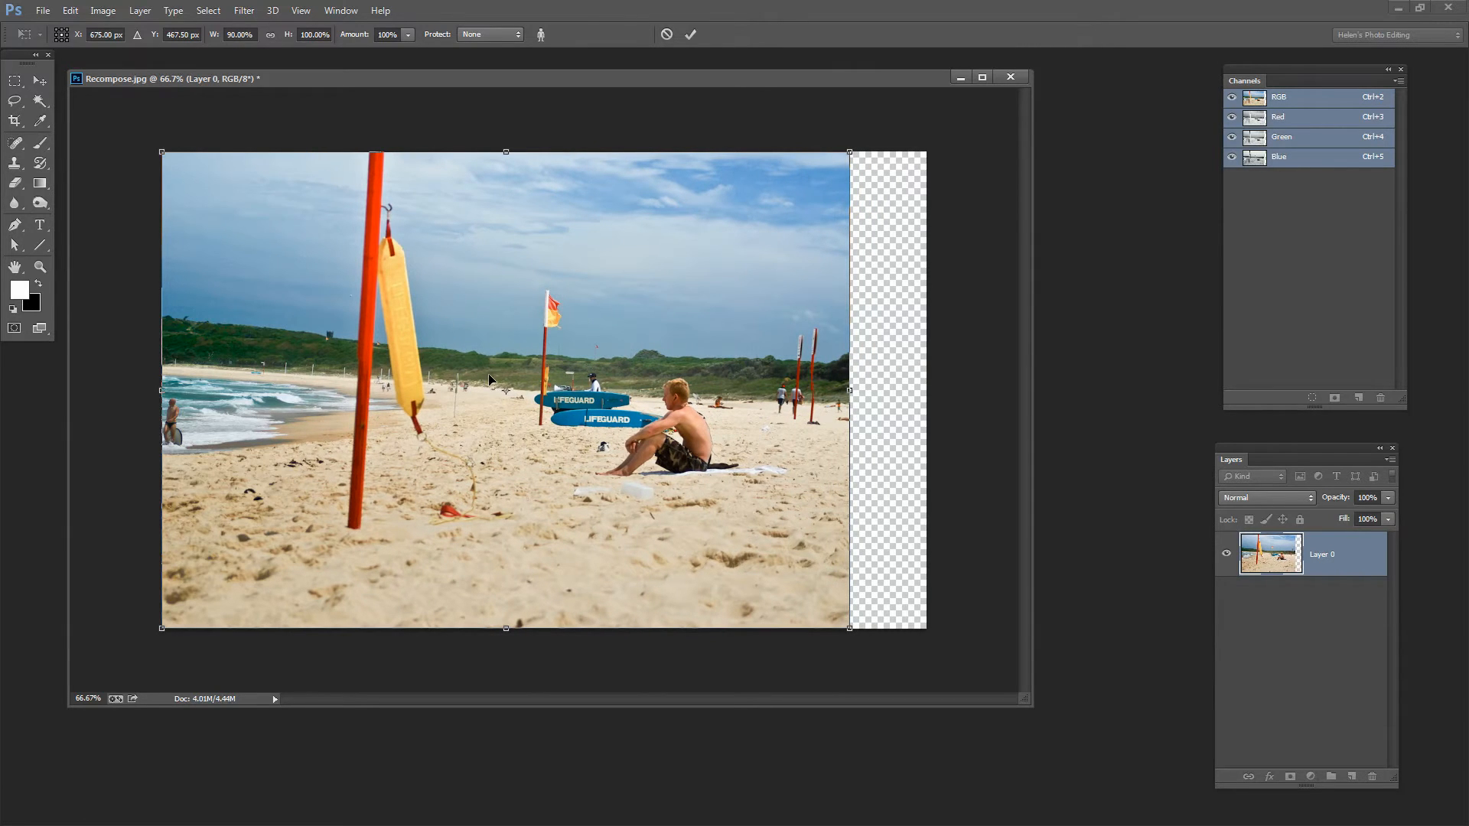
mouse_move(647, 610)
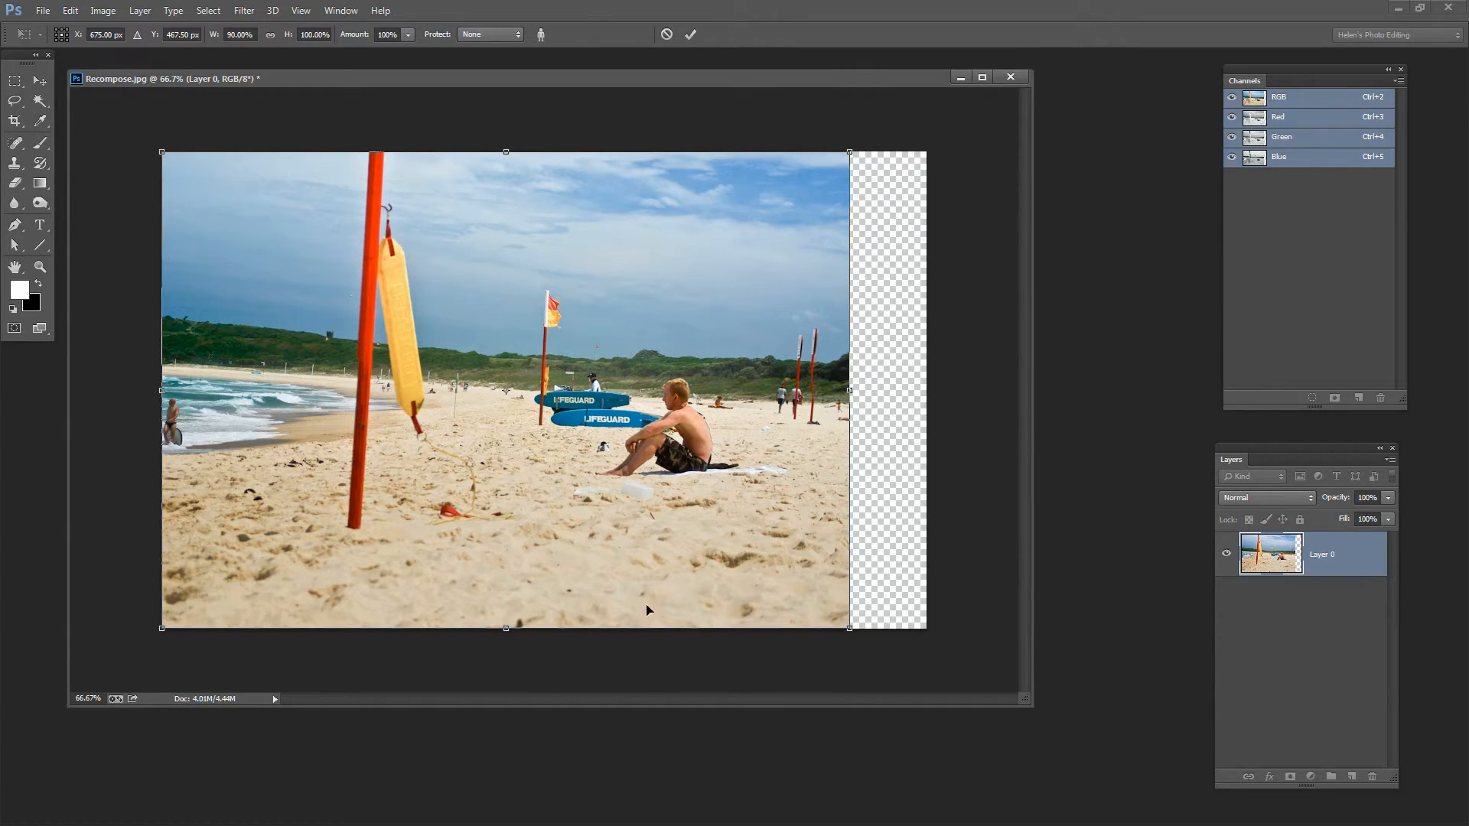
mouse_move(473, 272)
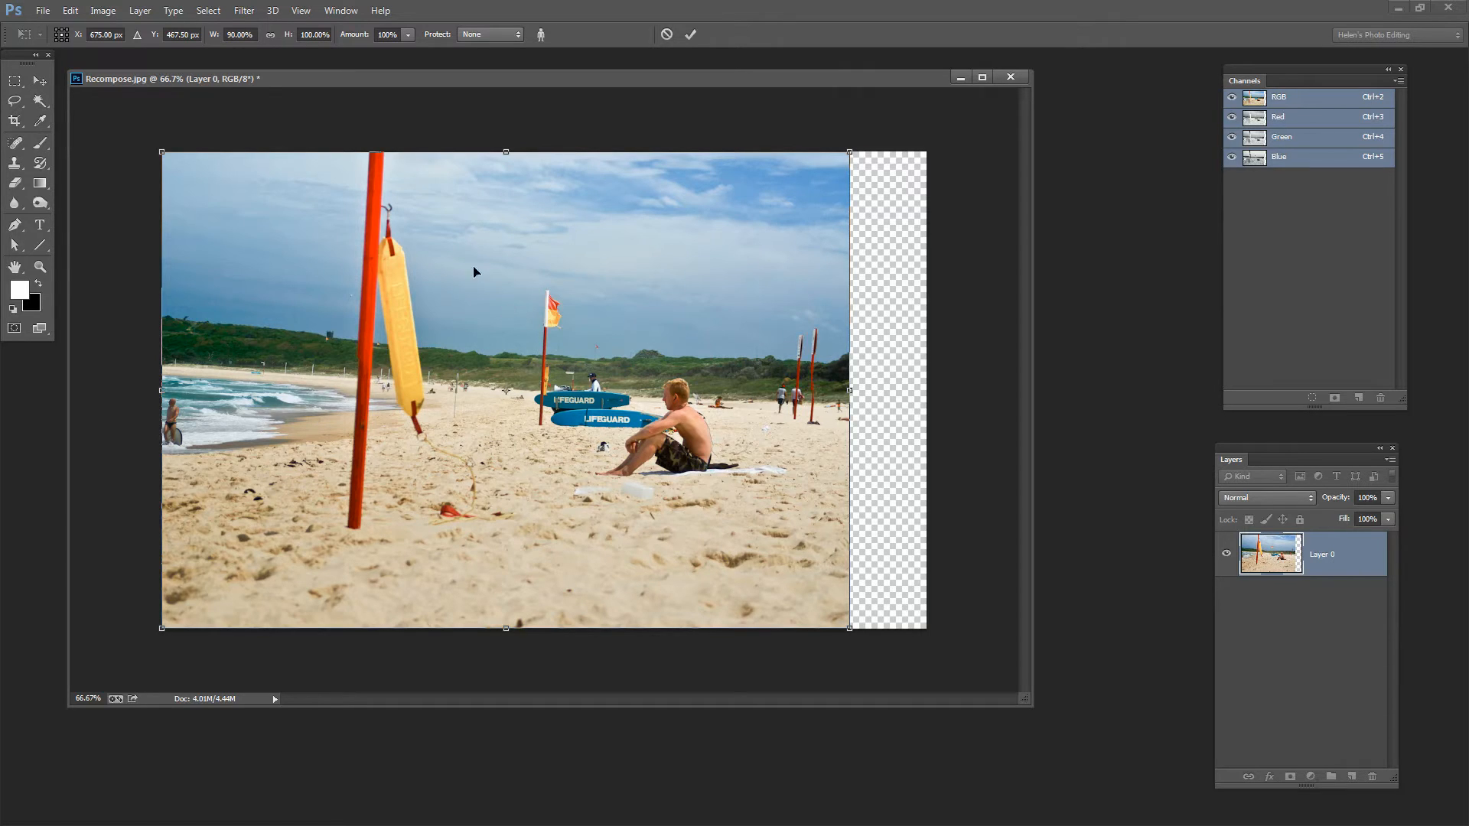
mouse_move(623, 596)
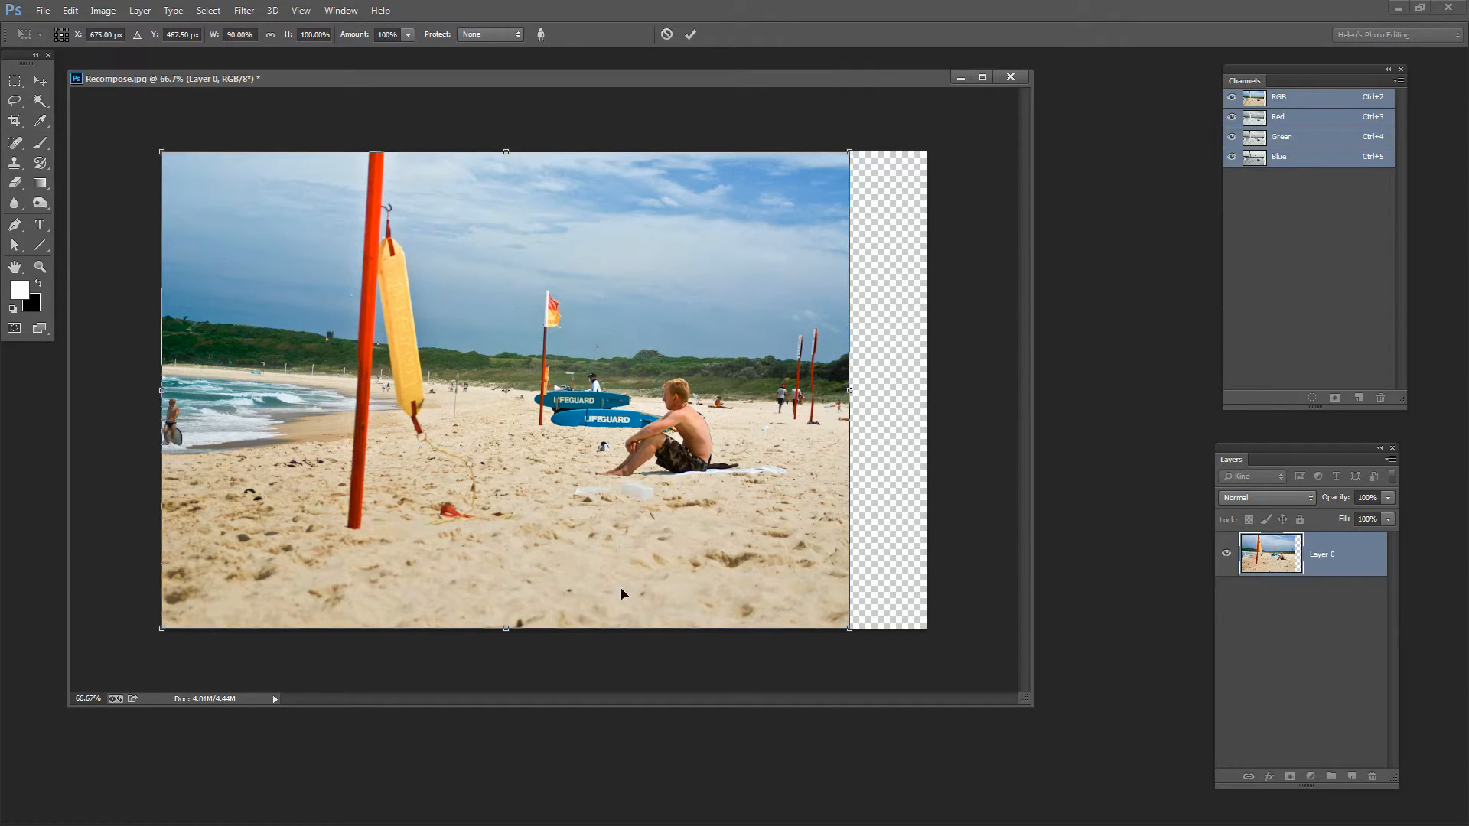
mouse_move(846, 390)
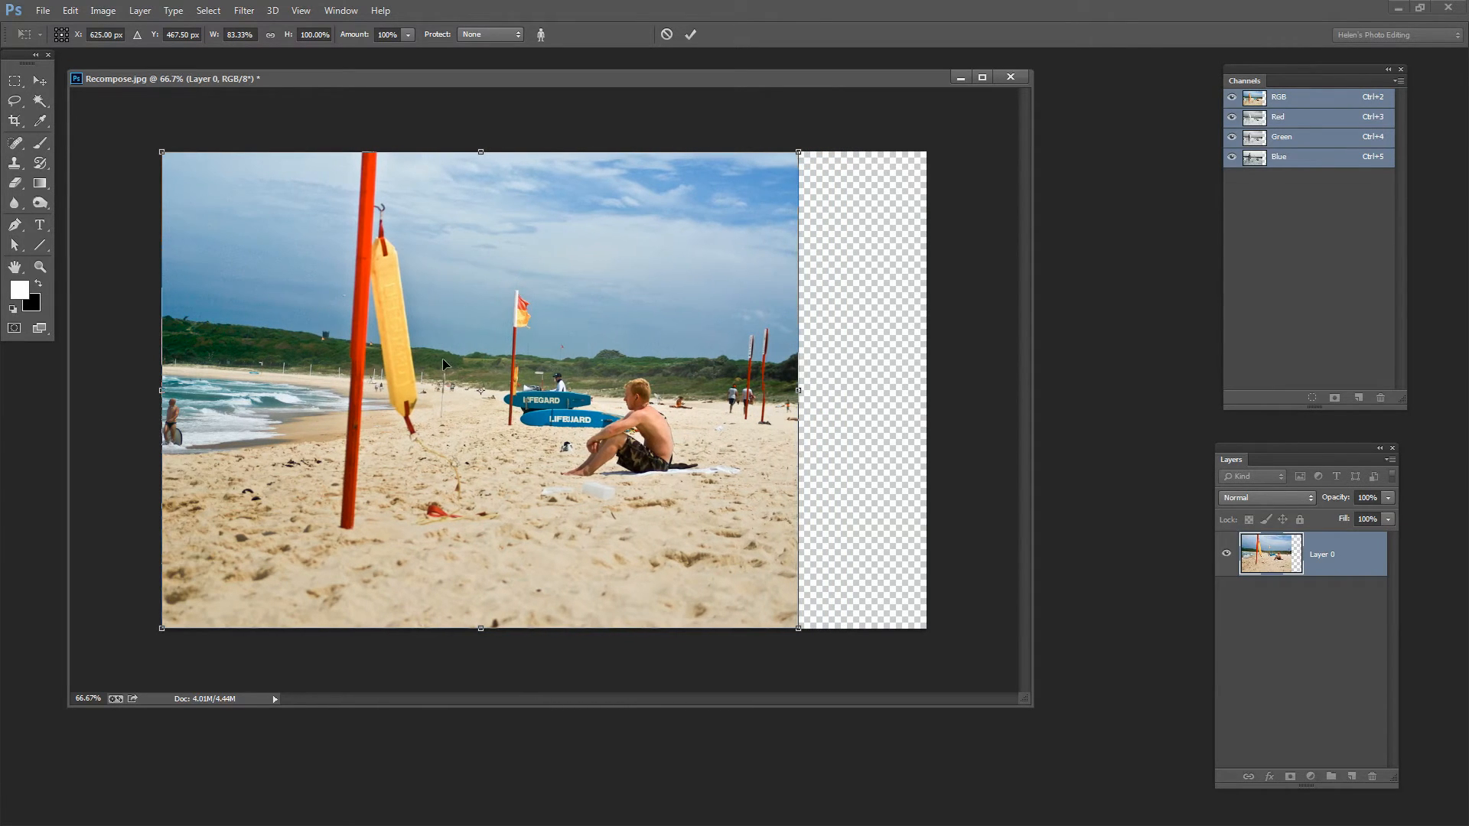
mouse_move(393, 403)
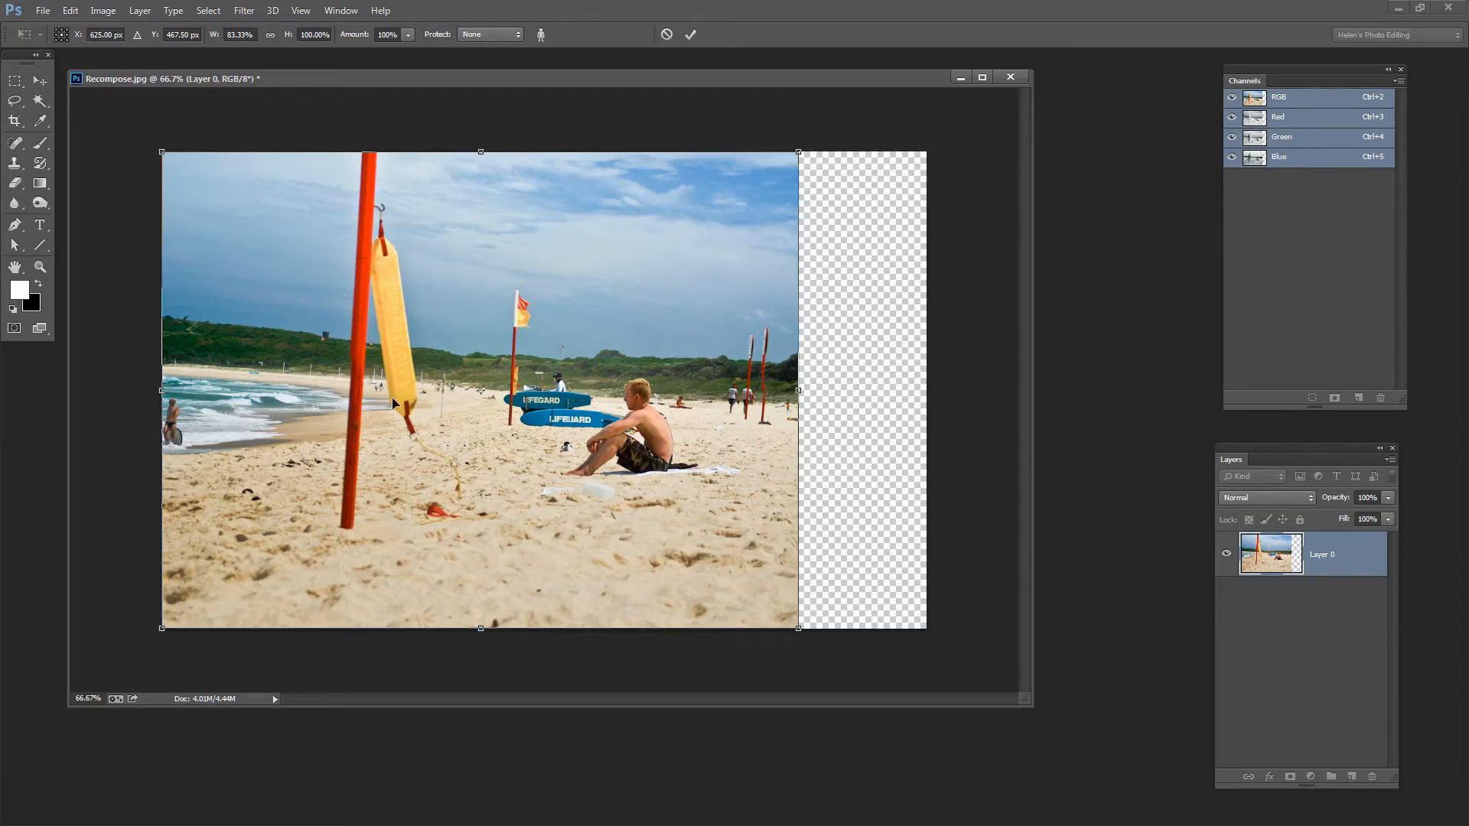
mouse_move(513, 383)
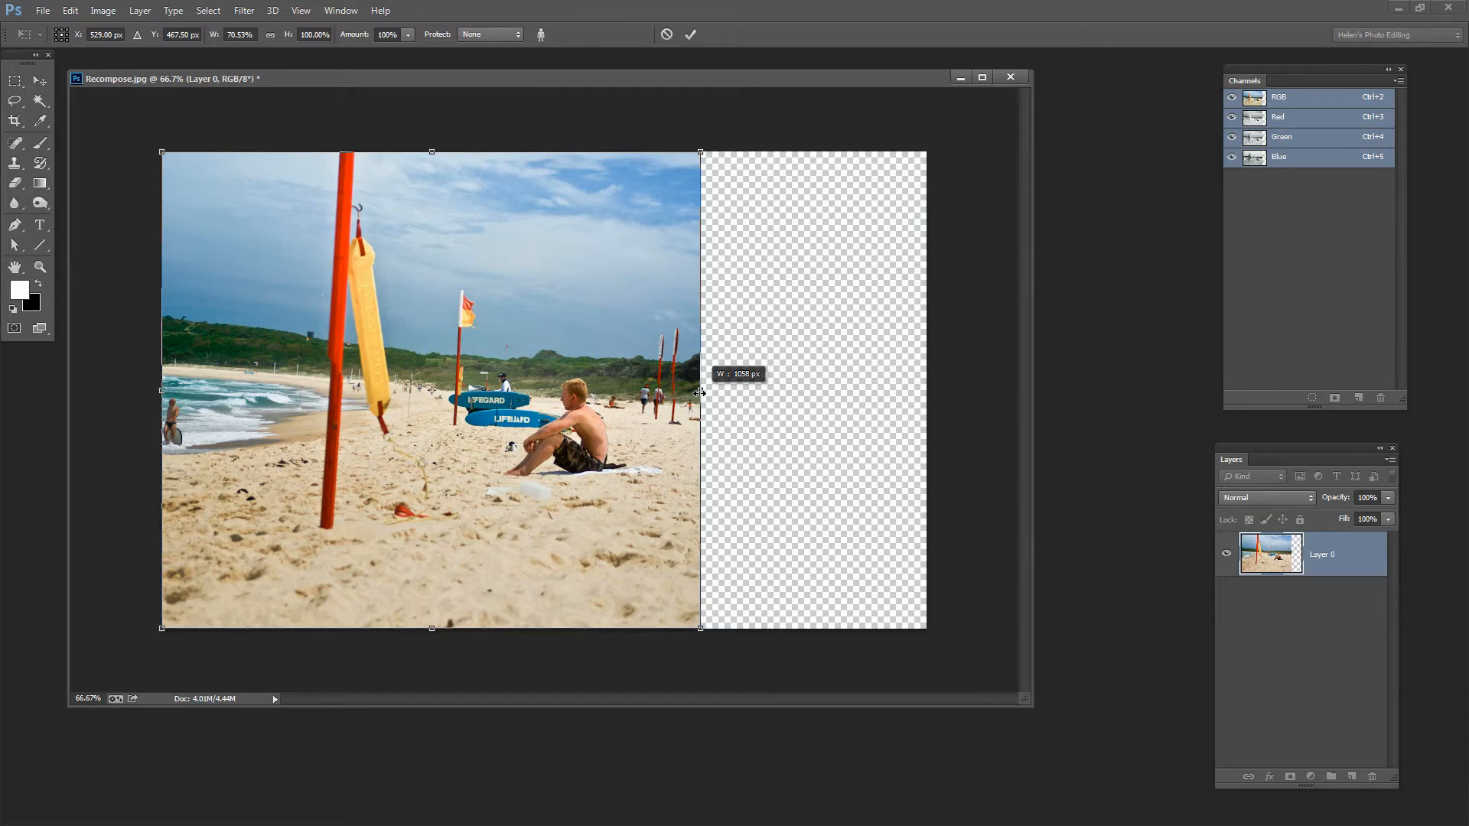
mouse_move(421, 375)
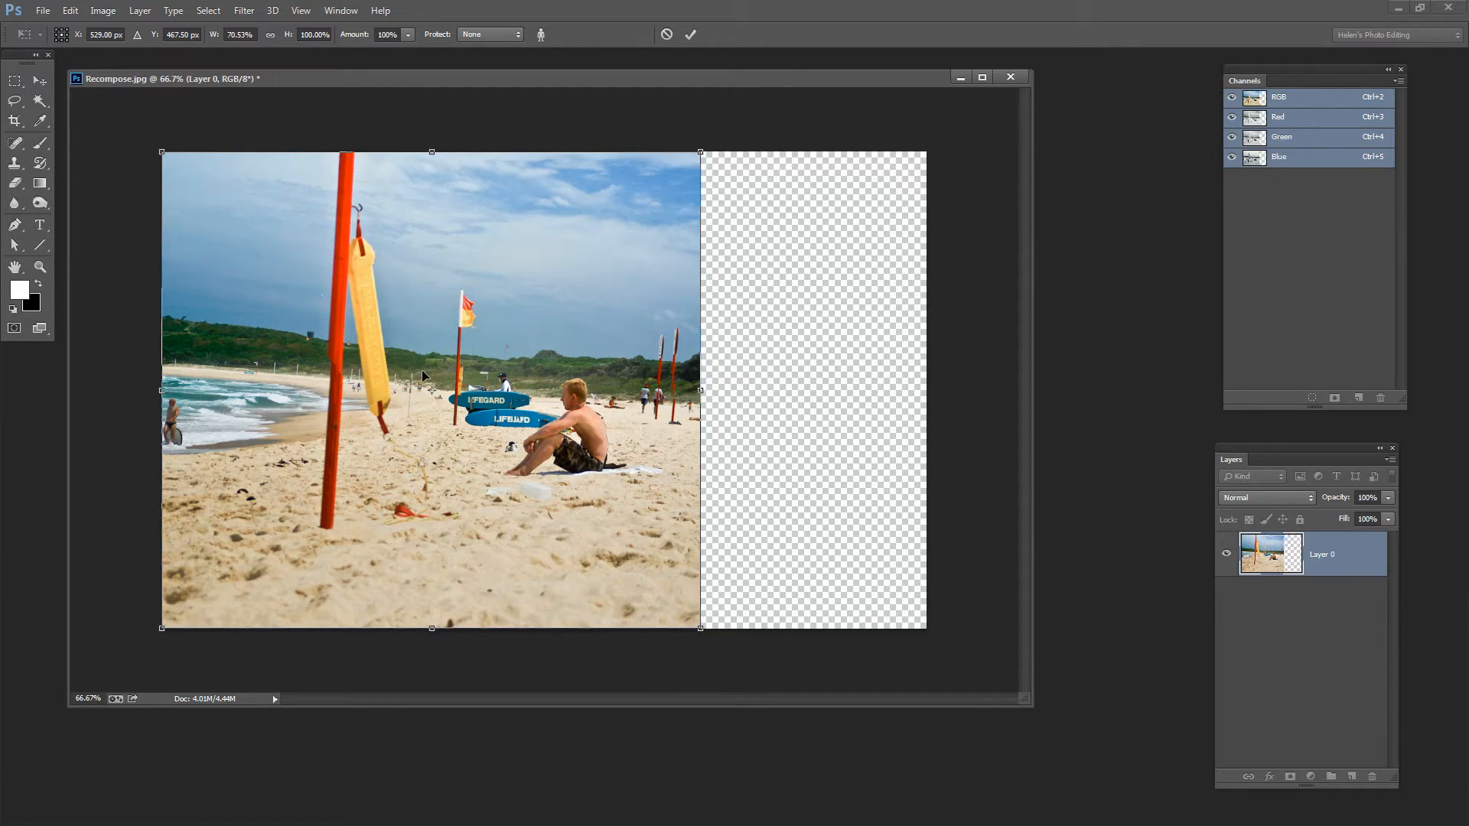
mouse_move(697, 405)
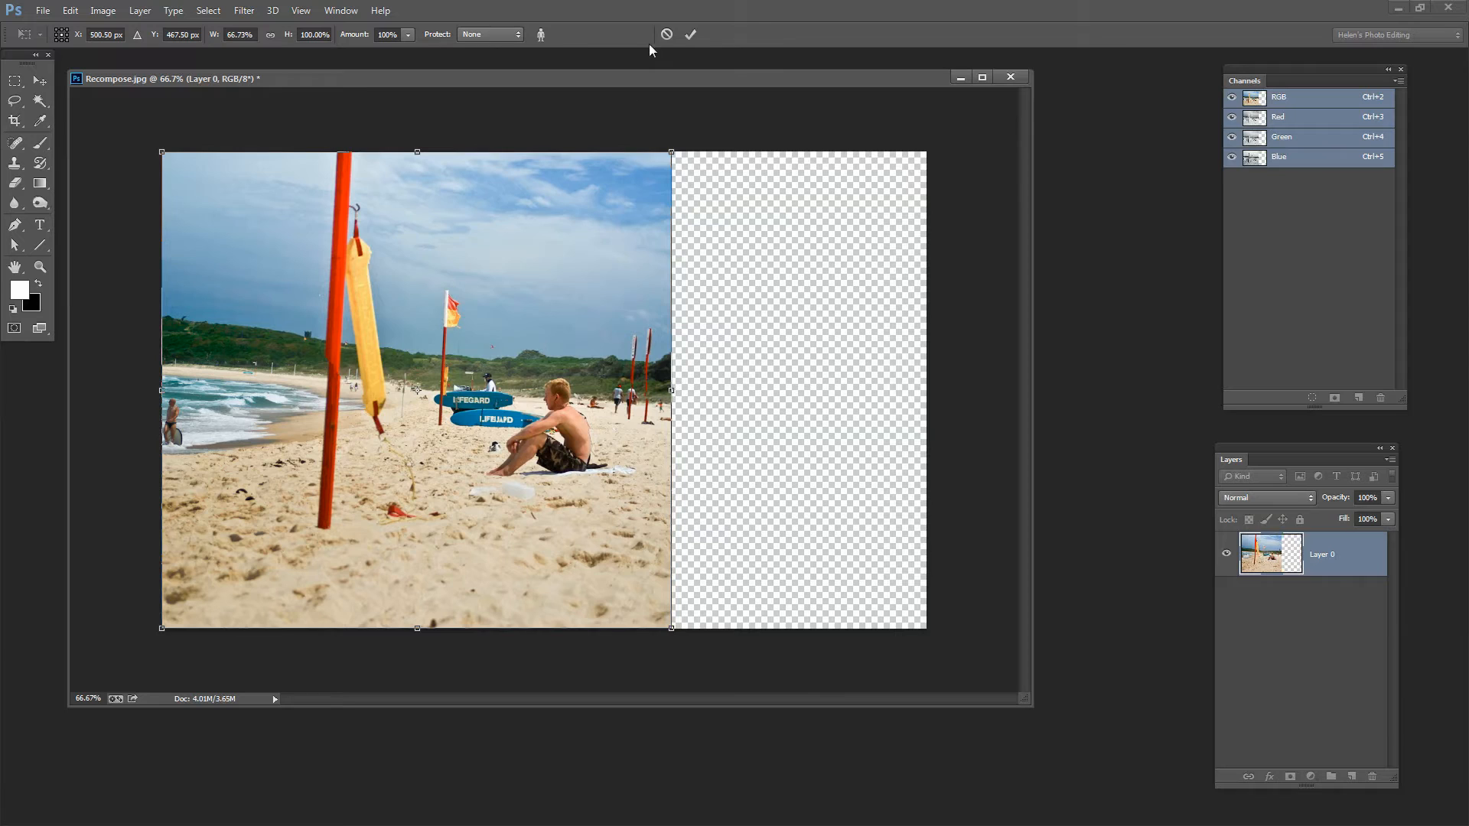
Step: Cancel the squeeze and restart Content-Aware Scale on Layer 0
left_click(690, 35)
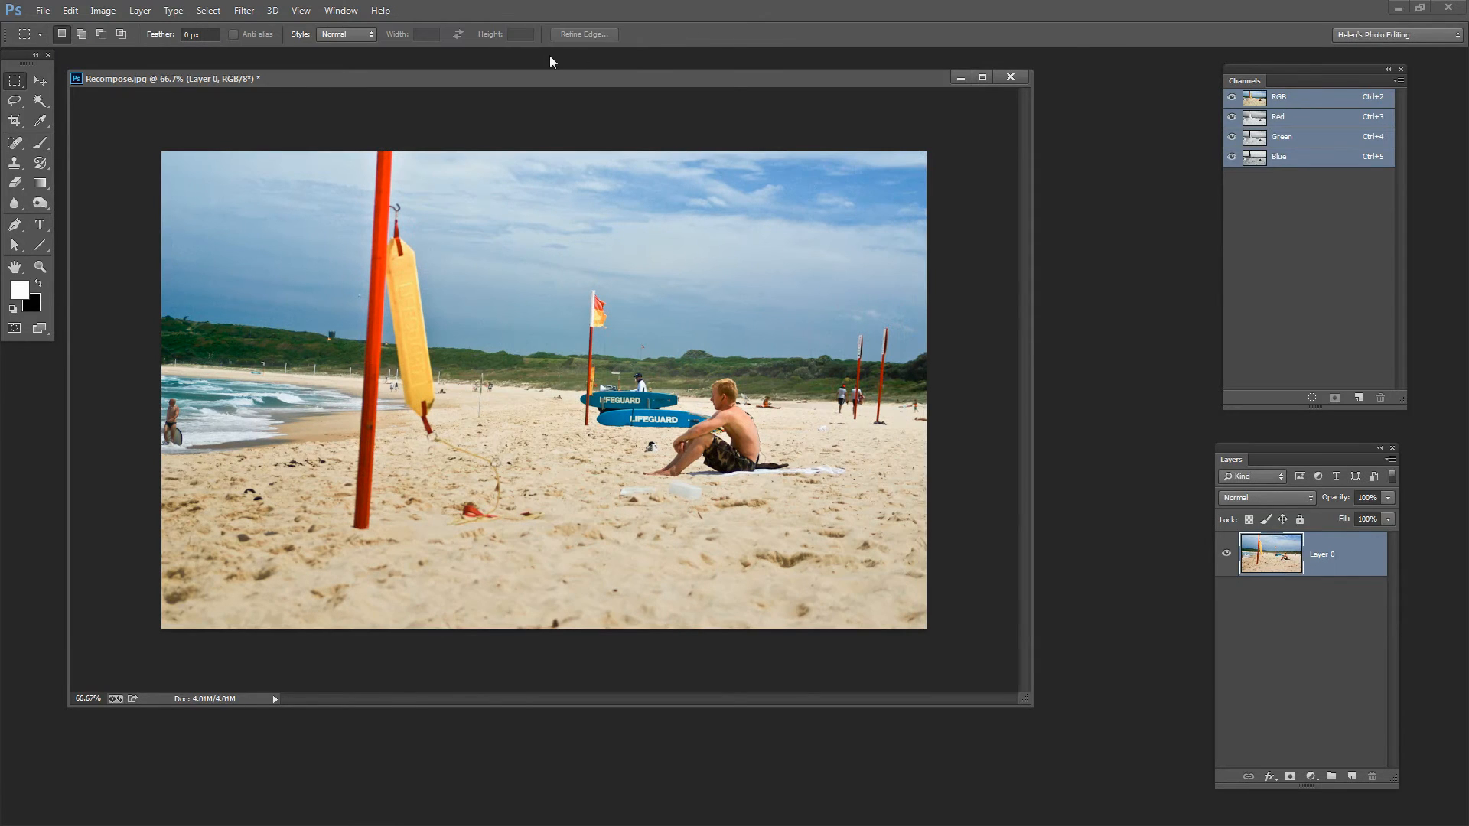
left_click(70, 10)
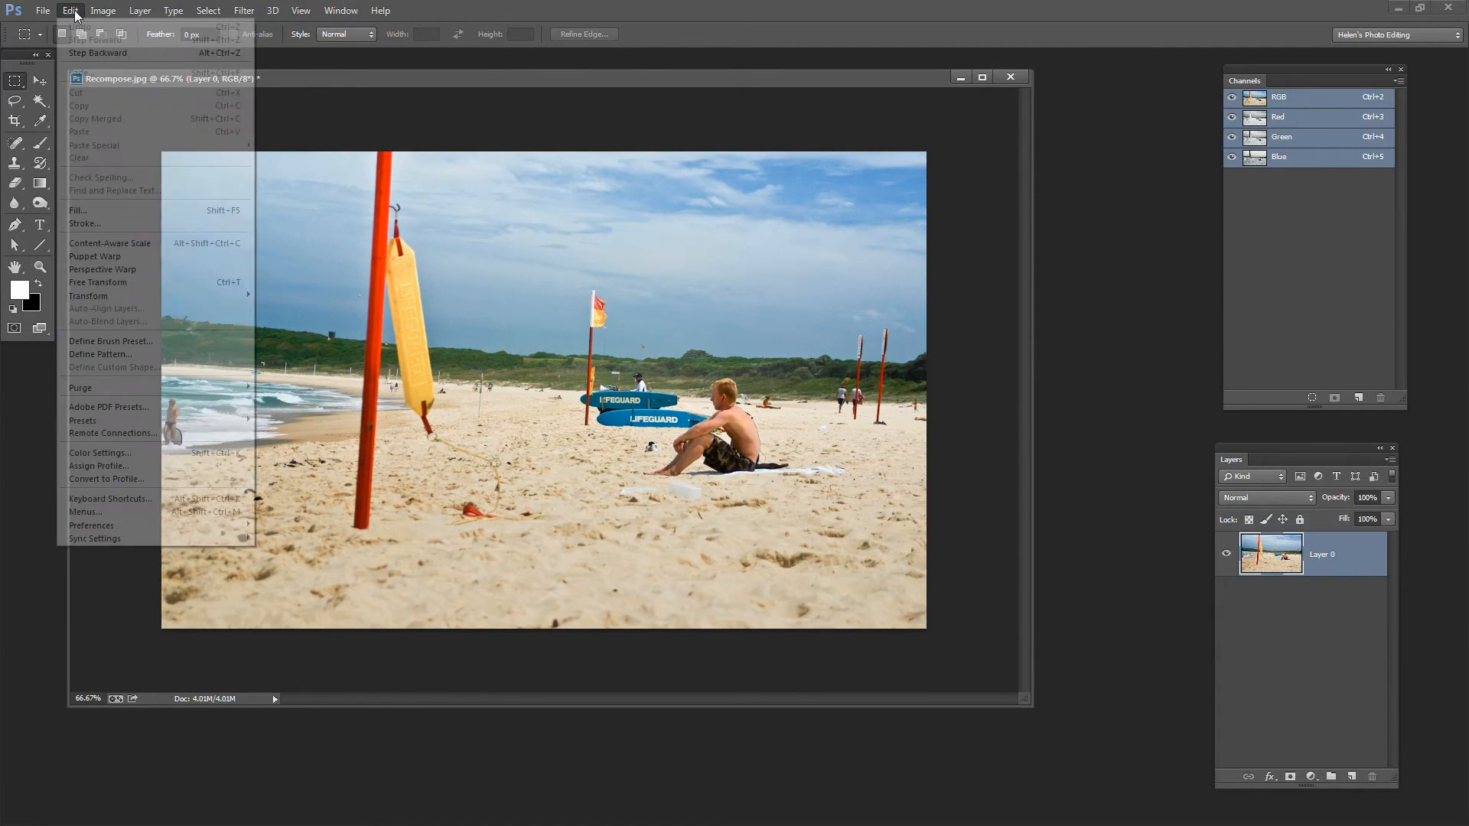
left_click(110, 242)
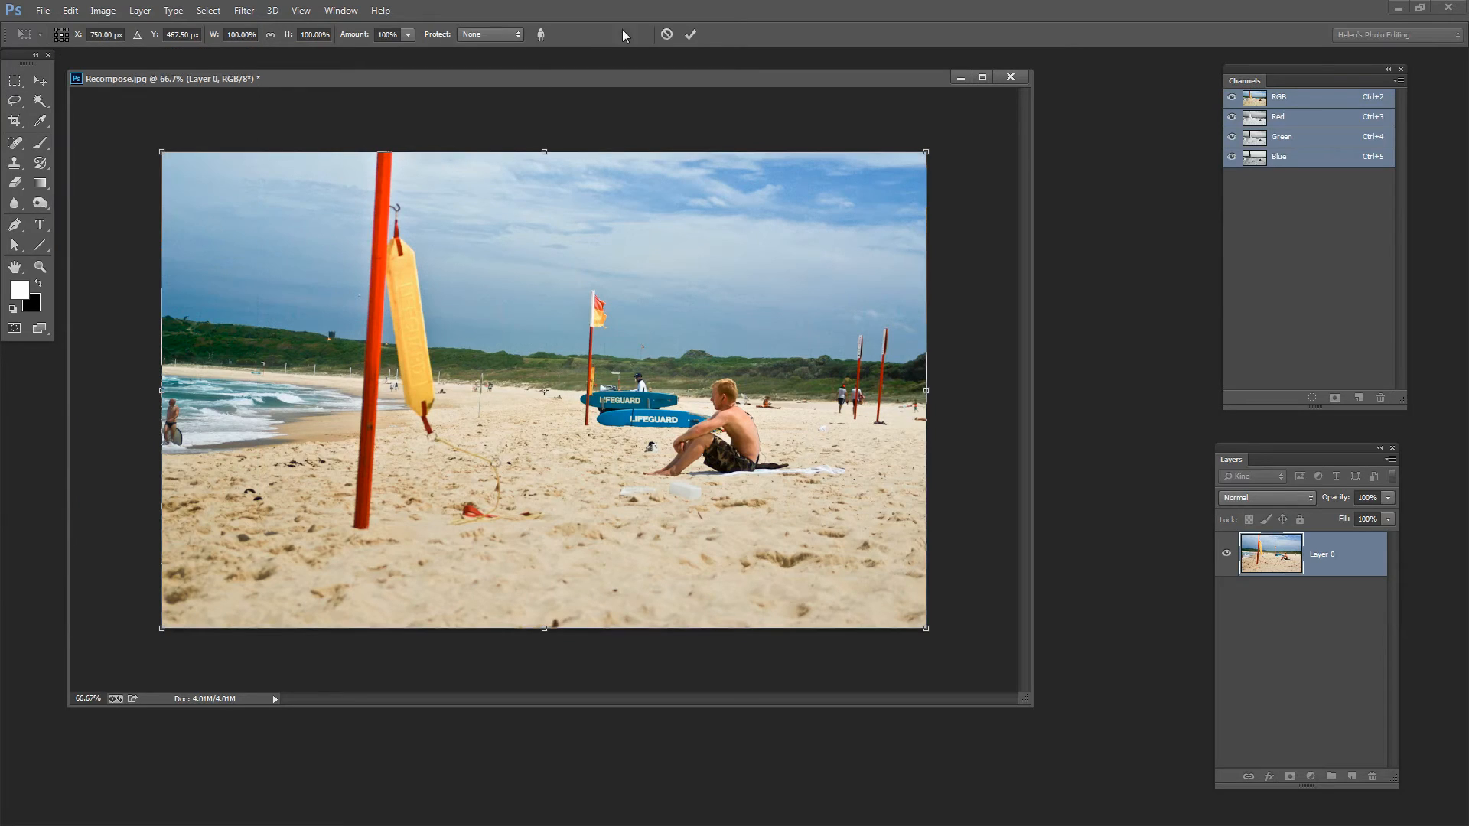
mouse_move(942, 419)
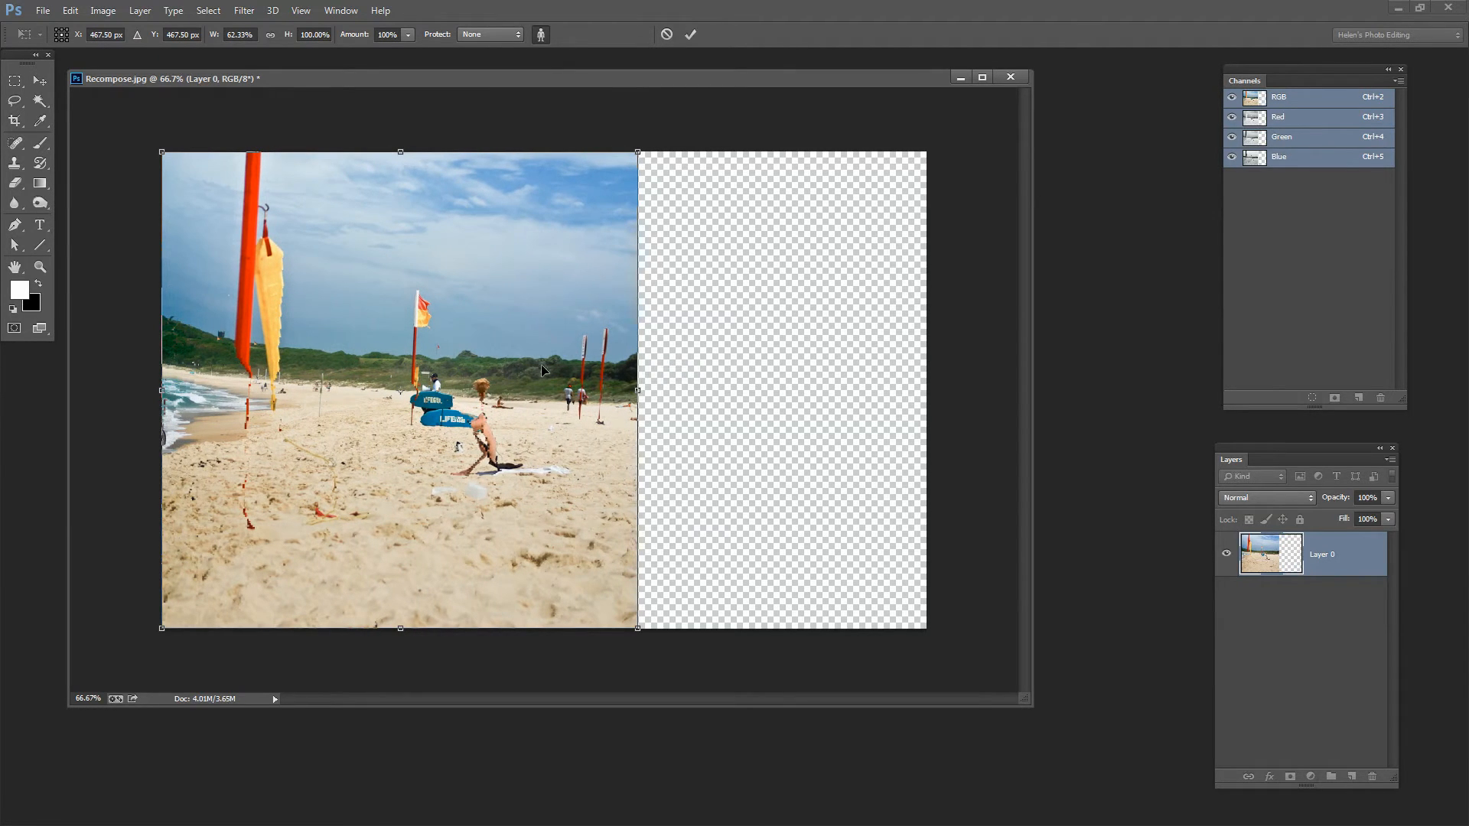
mouse_move(514, 47)
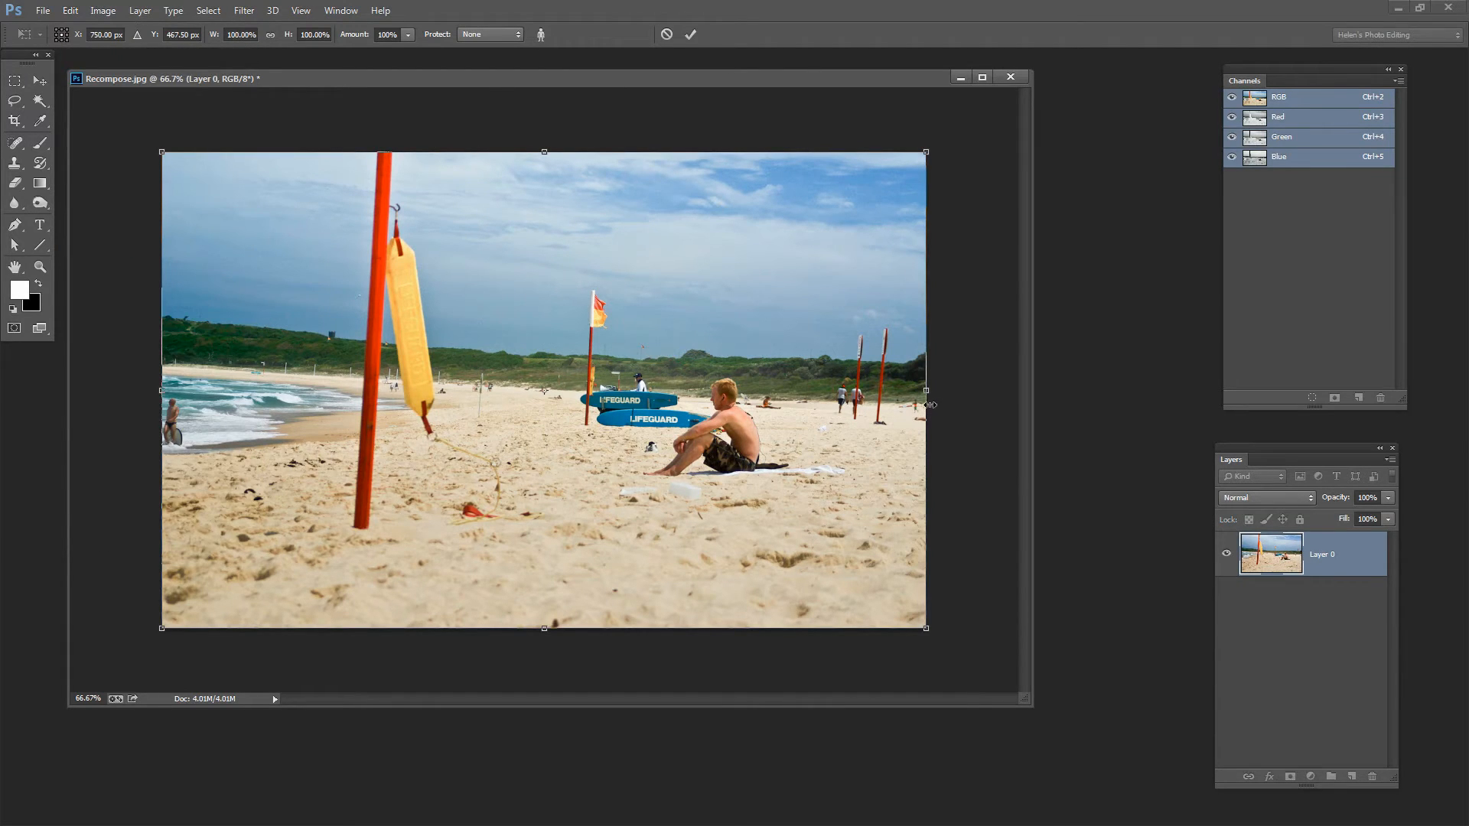
mouse_move(161, 389)
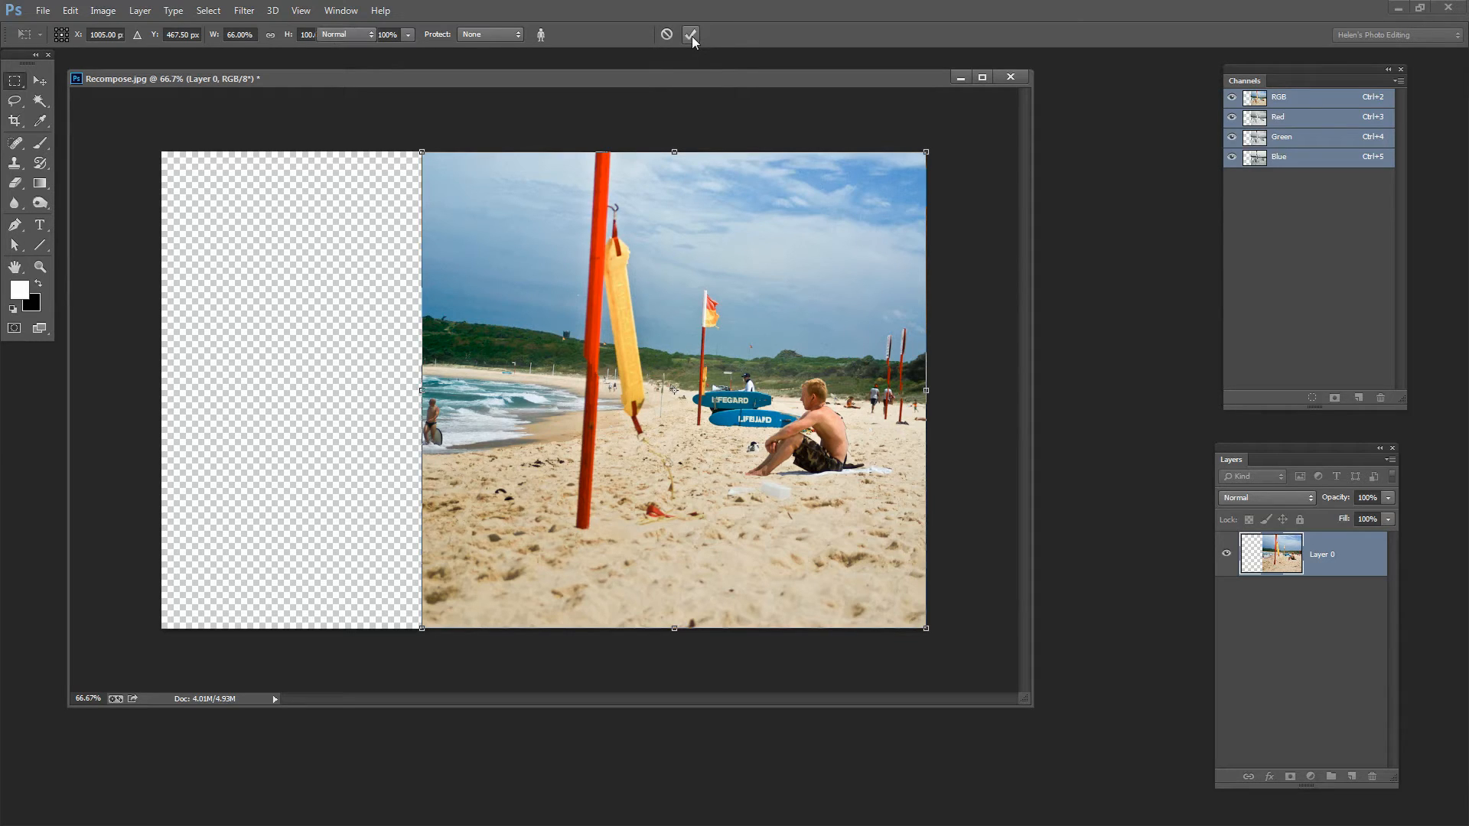
Step: Commit the two-thirds squeeze, then revert to the Make Layer state in History
left_click(692, 34)
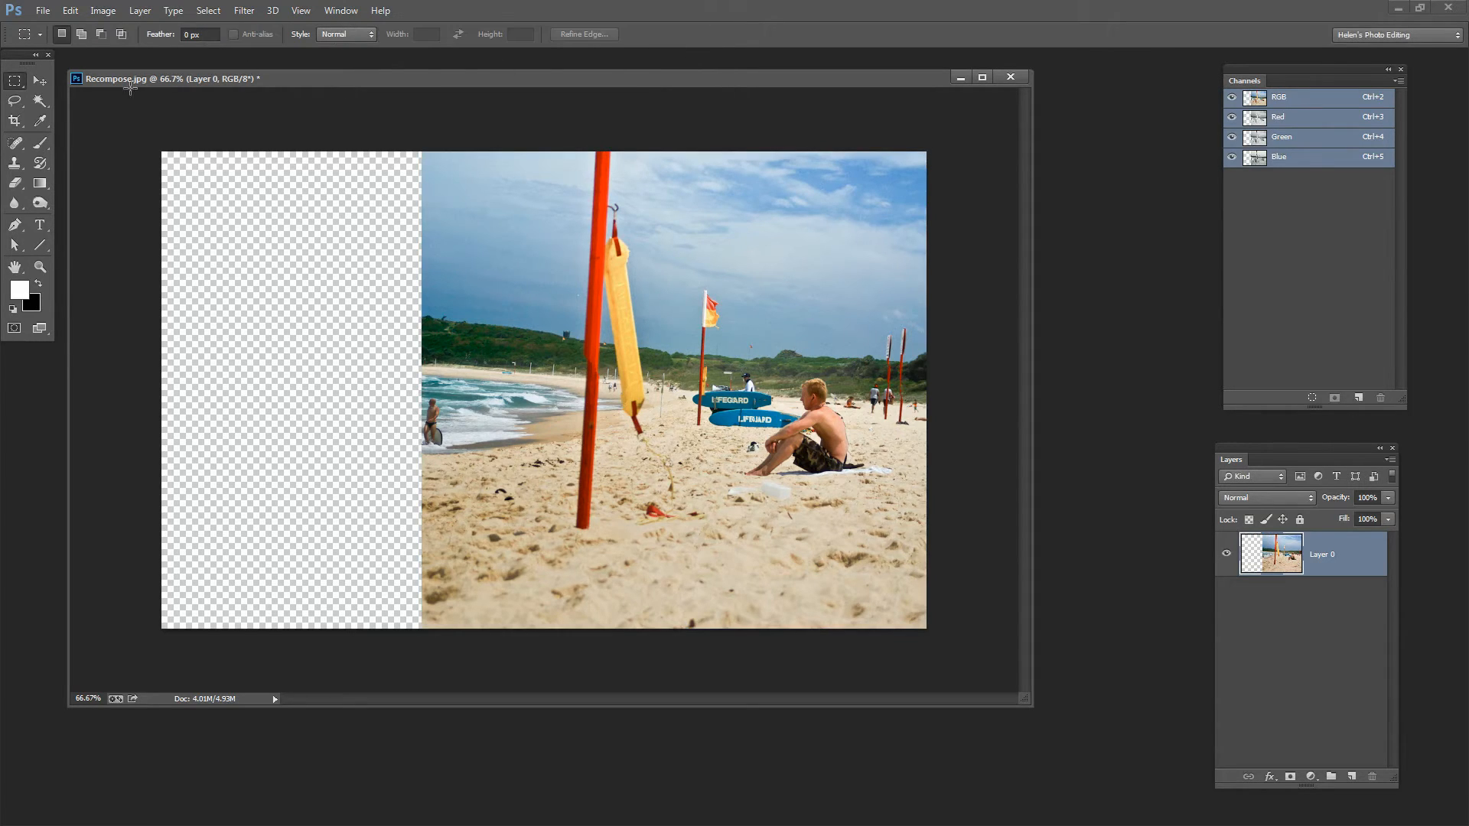
left_click(340, 10)
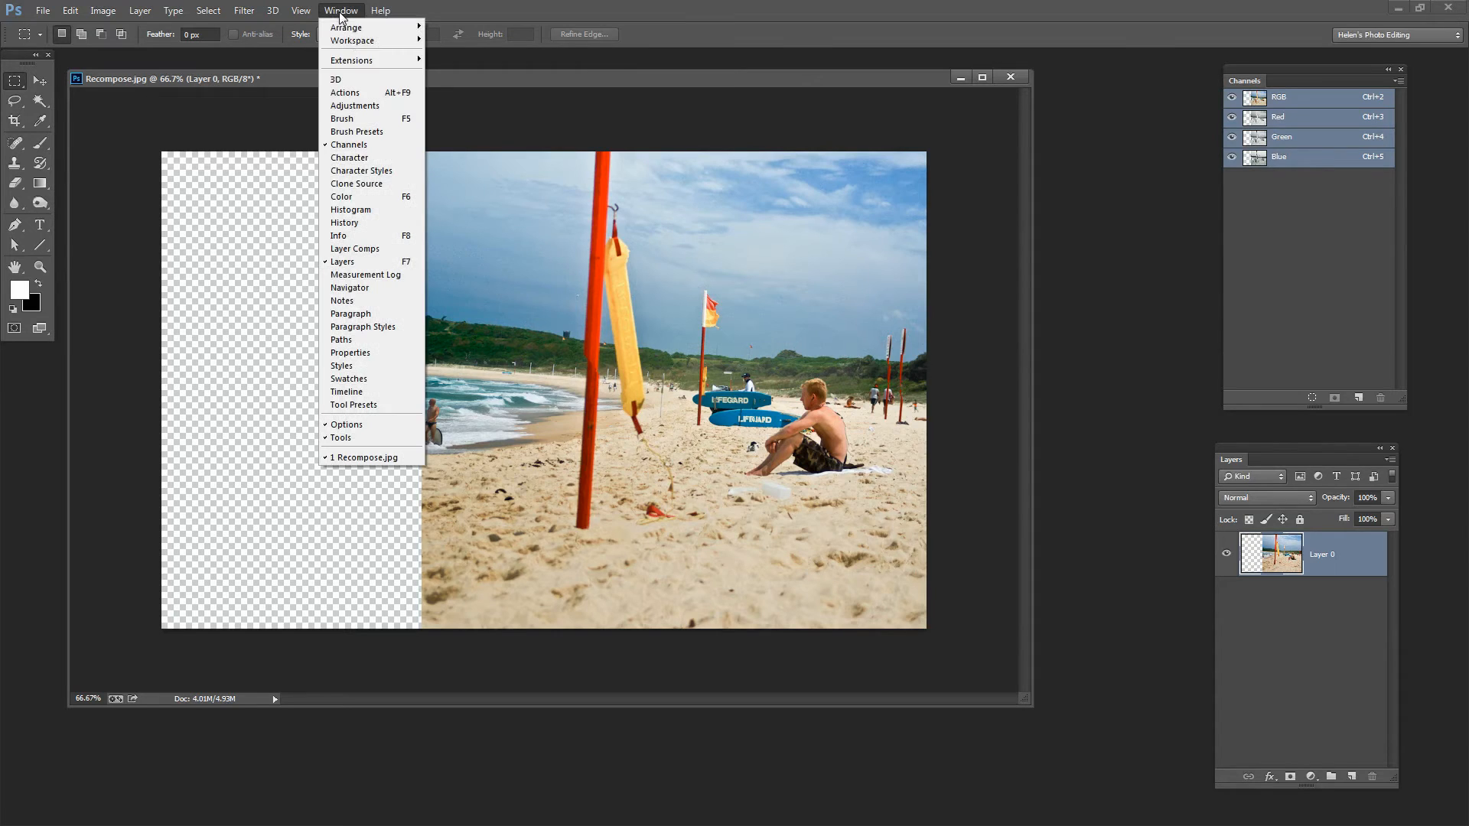
left_click(343, 223)
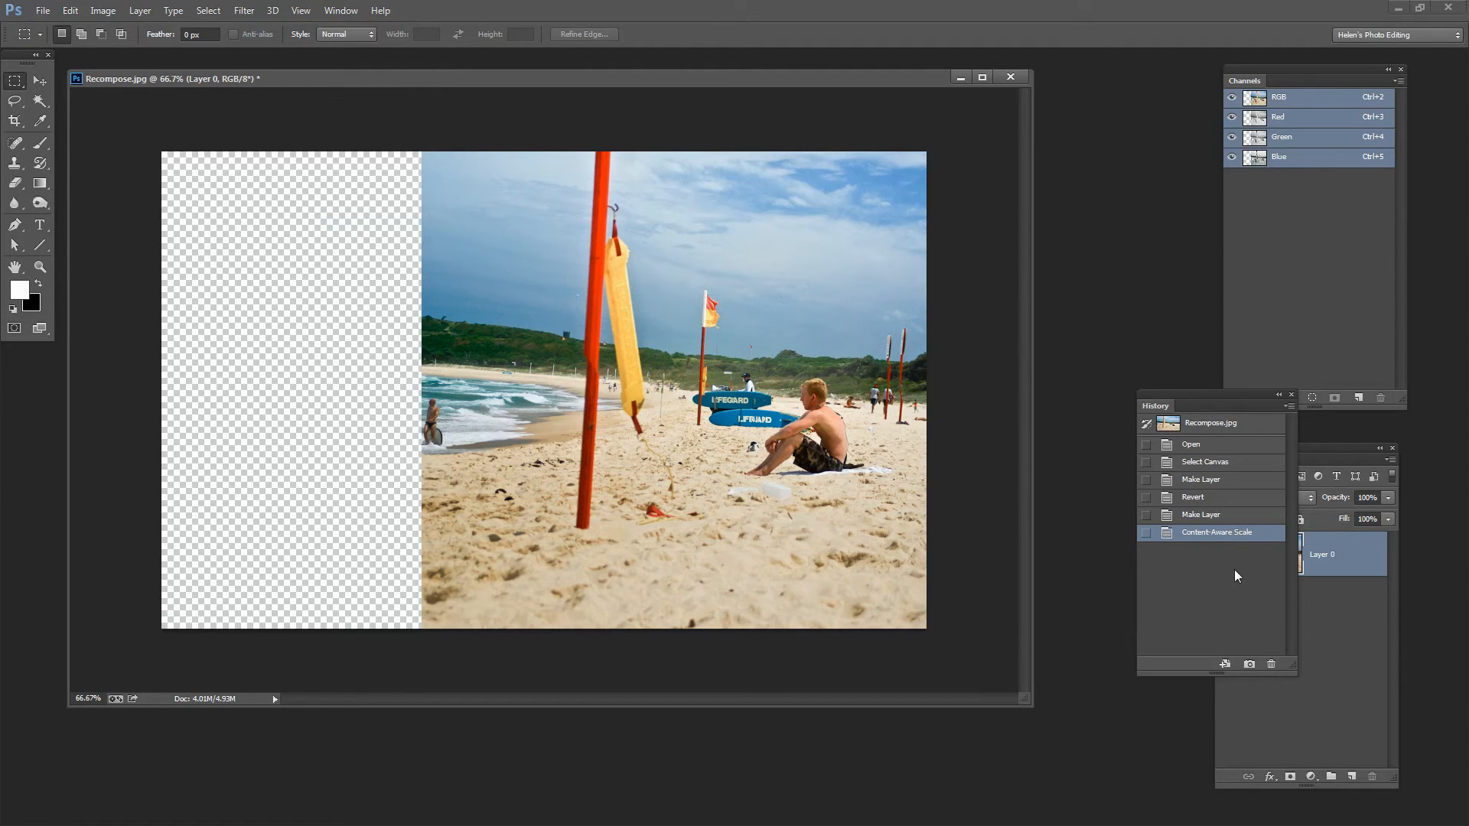
left_click(1201, 514)
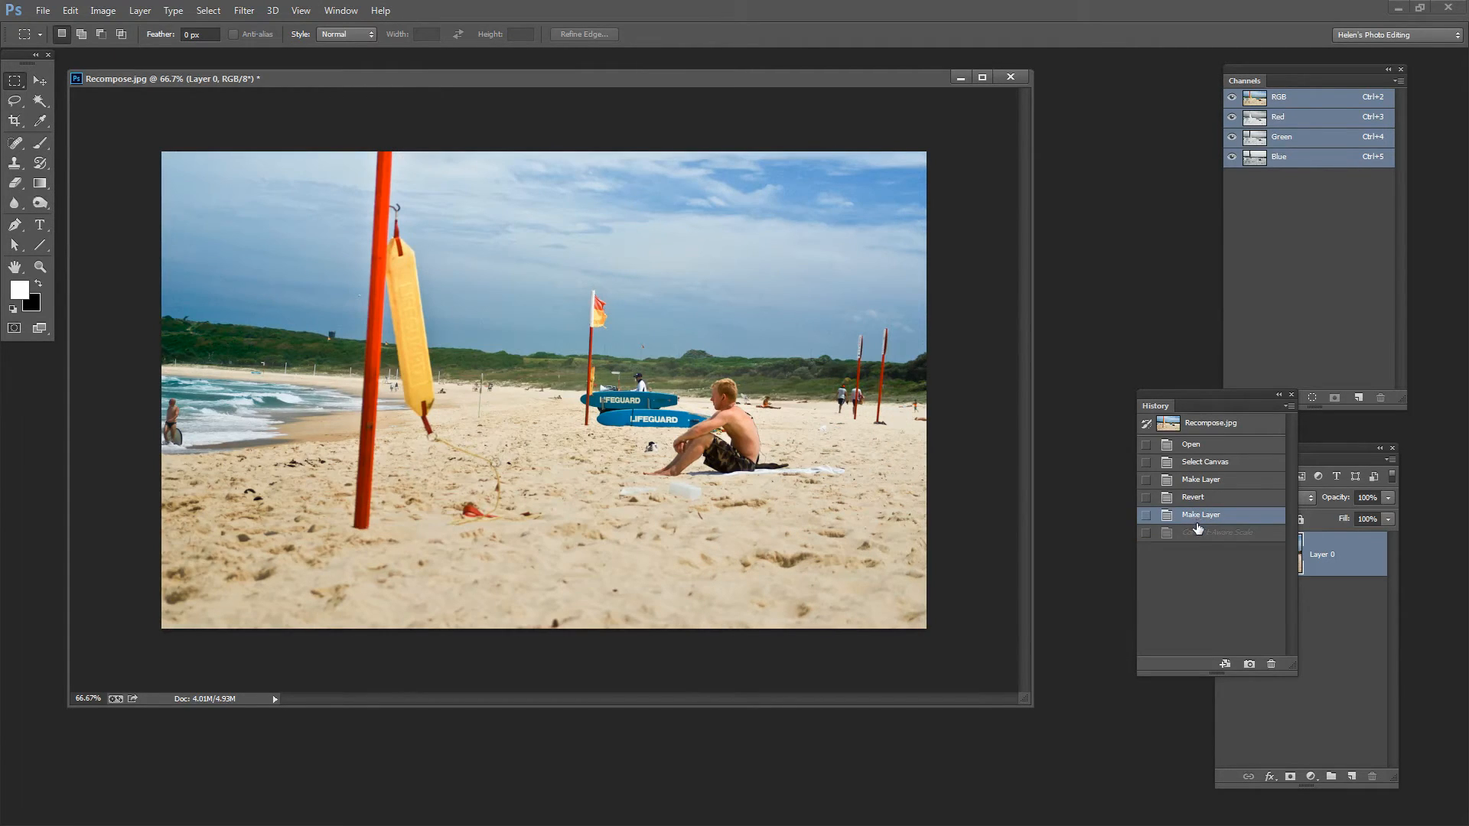
left_click(1215, 532)
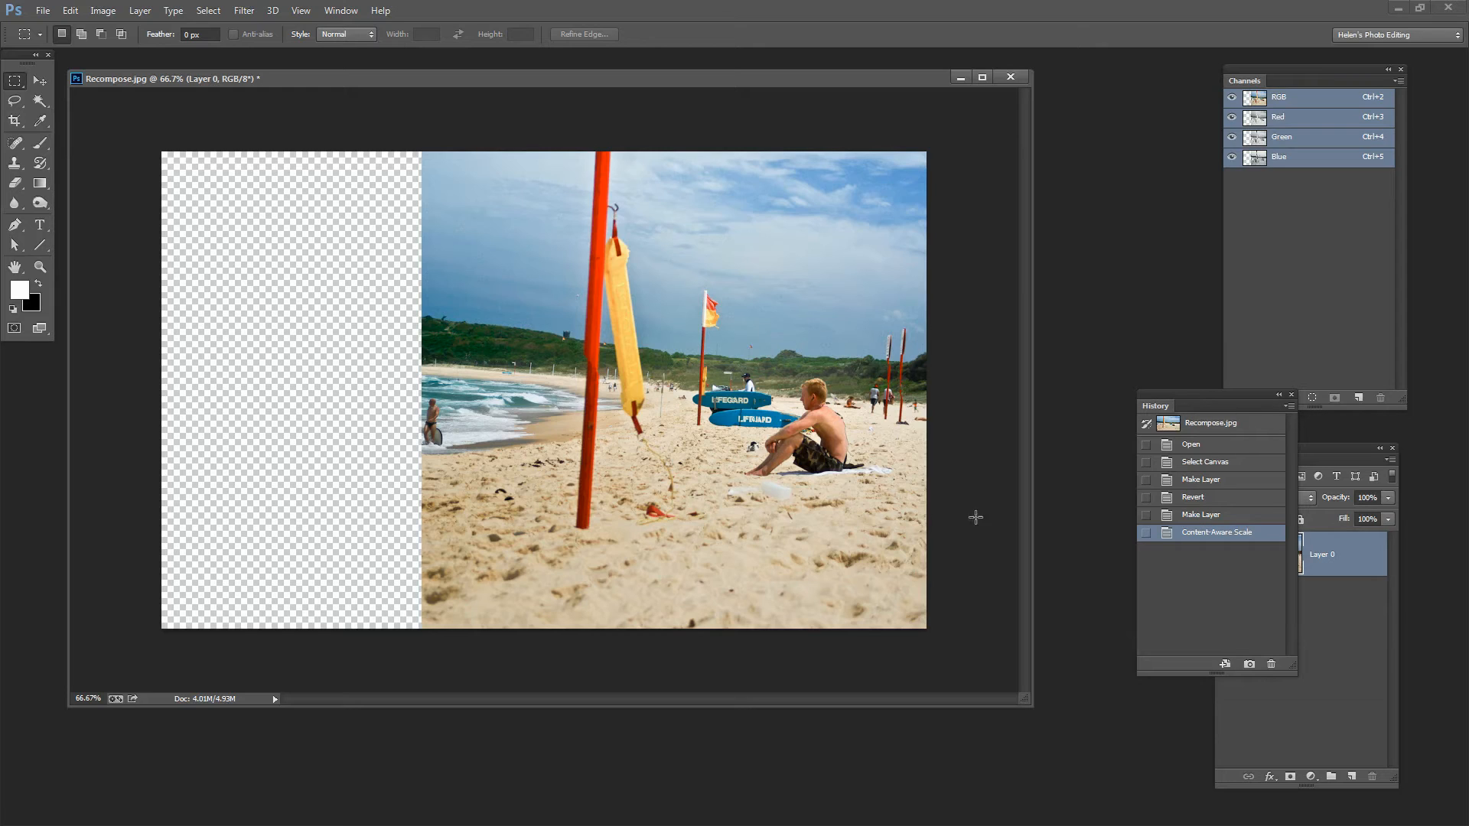
left_click(1200, 515)
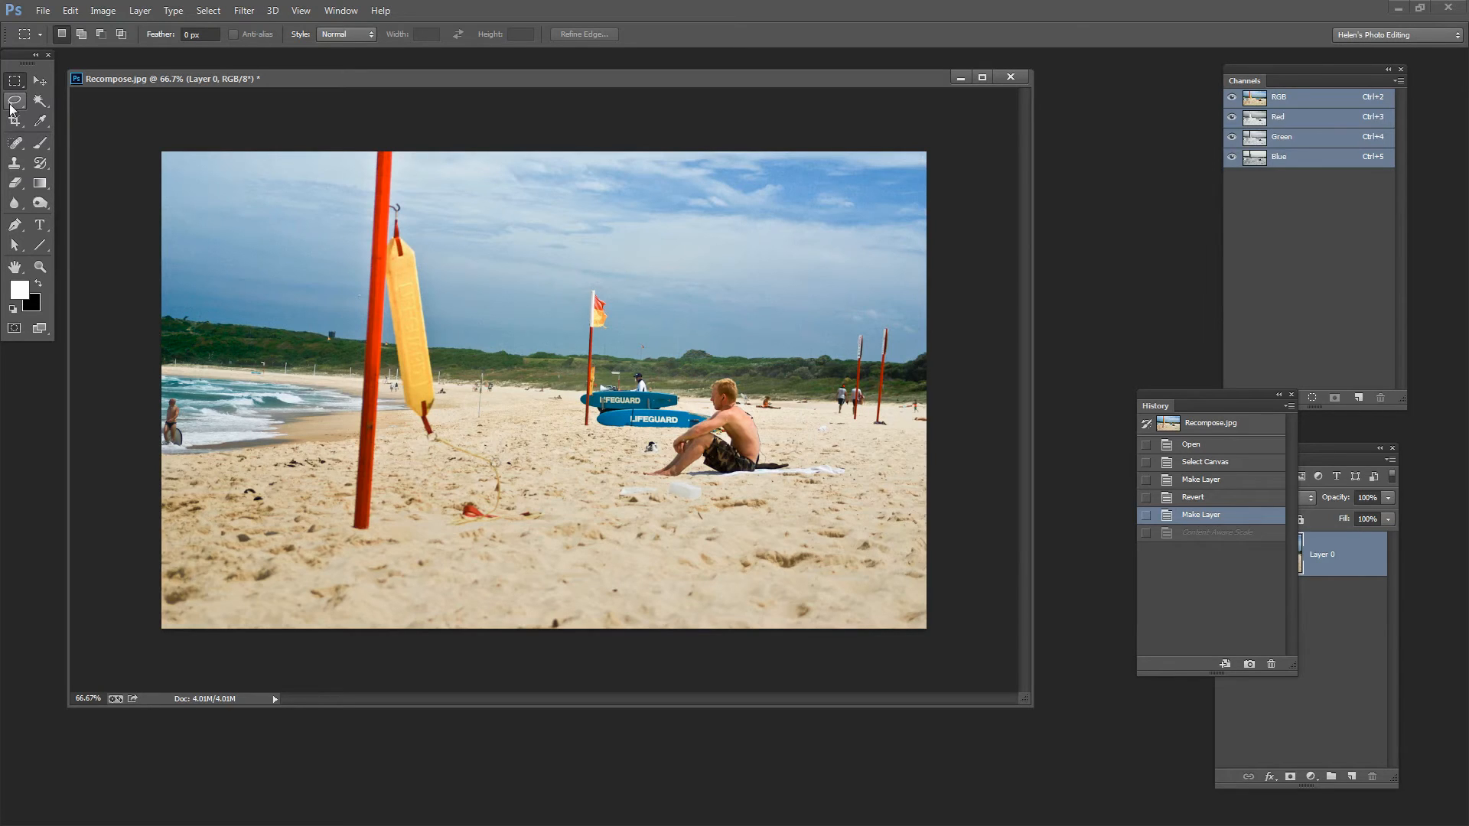
Step: Lasso around the red pole and buoy plus the flag, boards and man
left_click(16, 101)
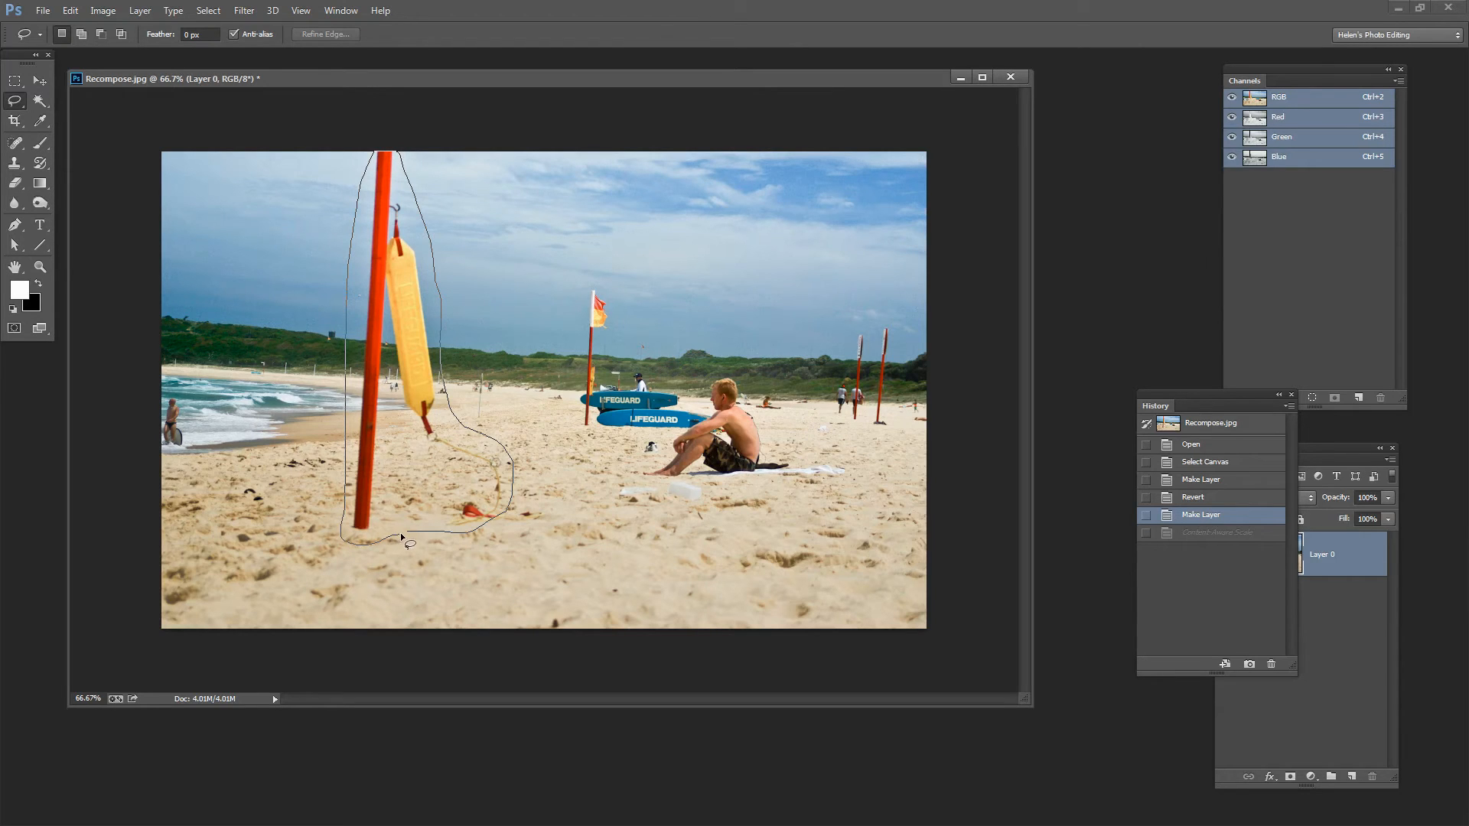
left_click(406, 543)
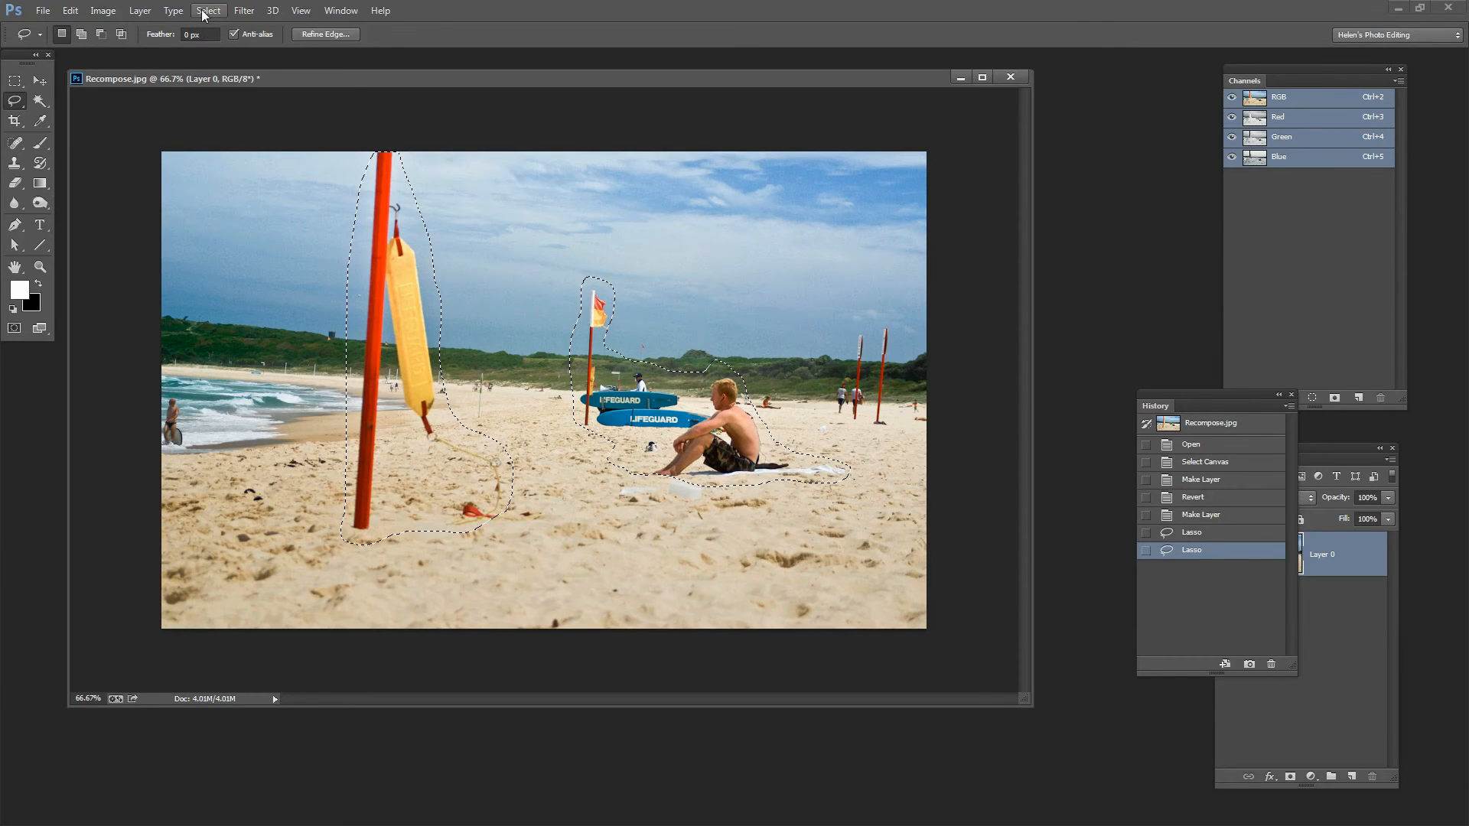
Step: Save the lasso selection as a new alpha channel named 'protect this'
left_click(208, 10)
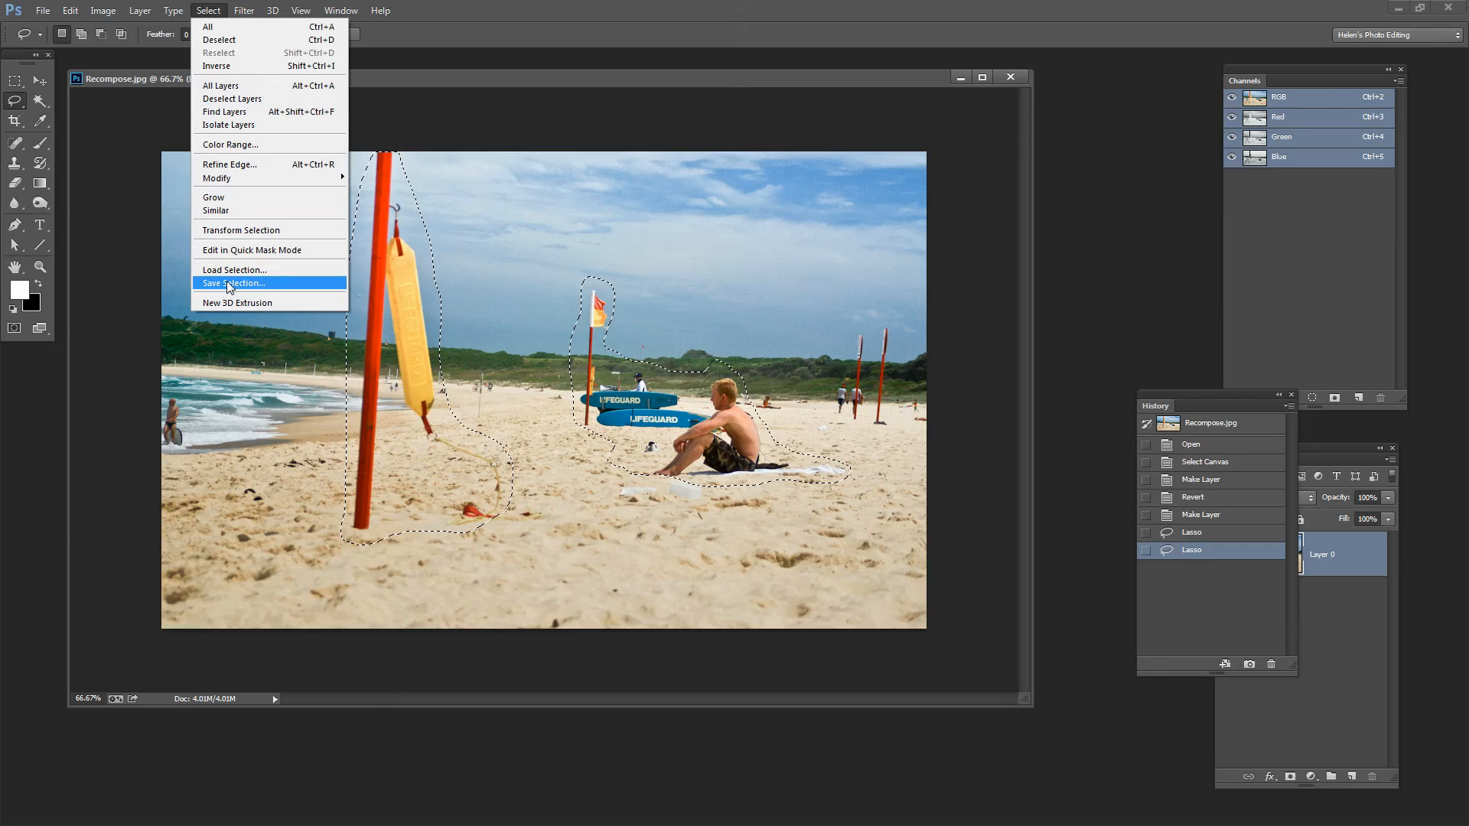
left_click(223, 288)
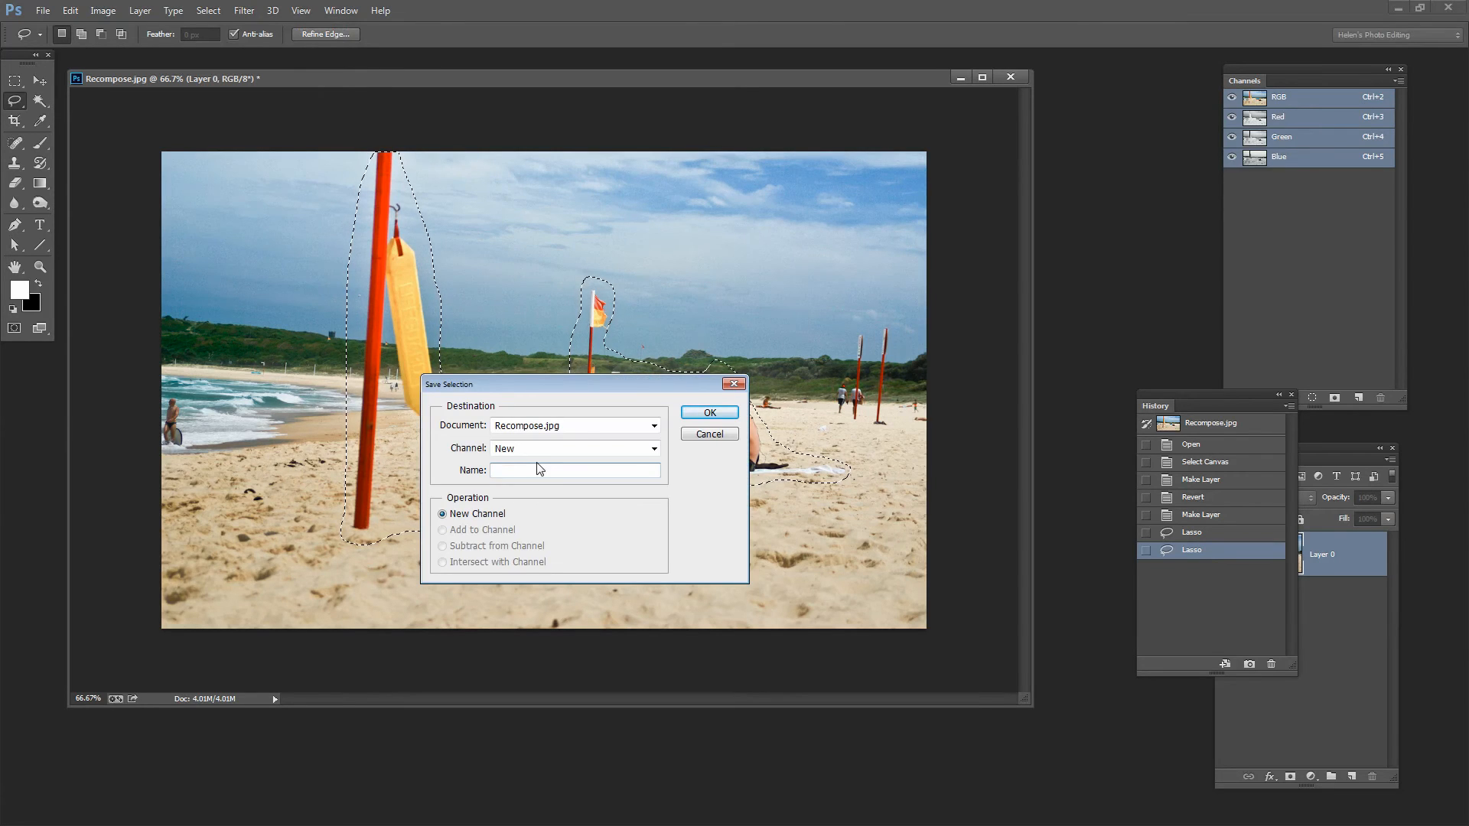
type("protec")
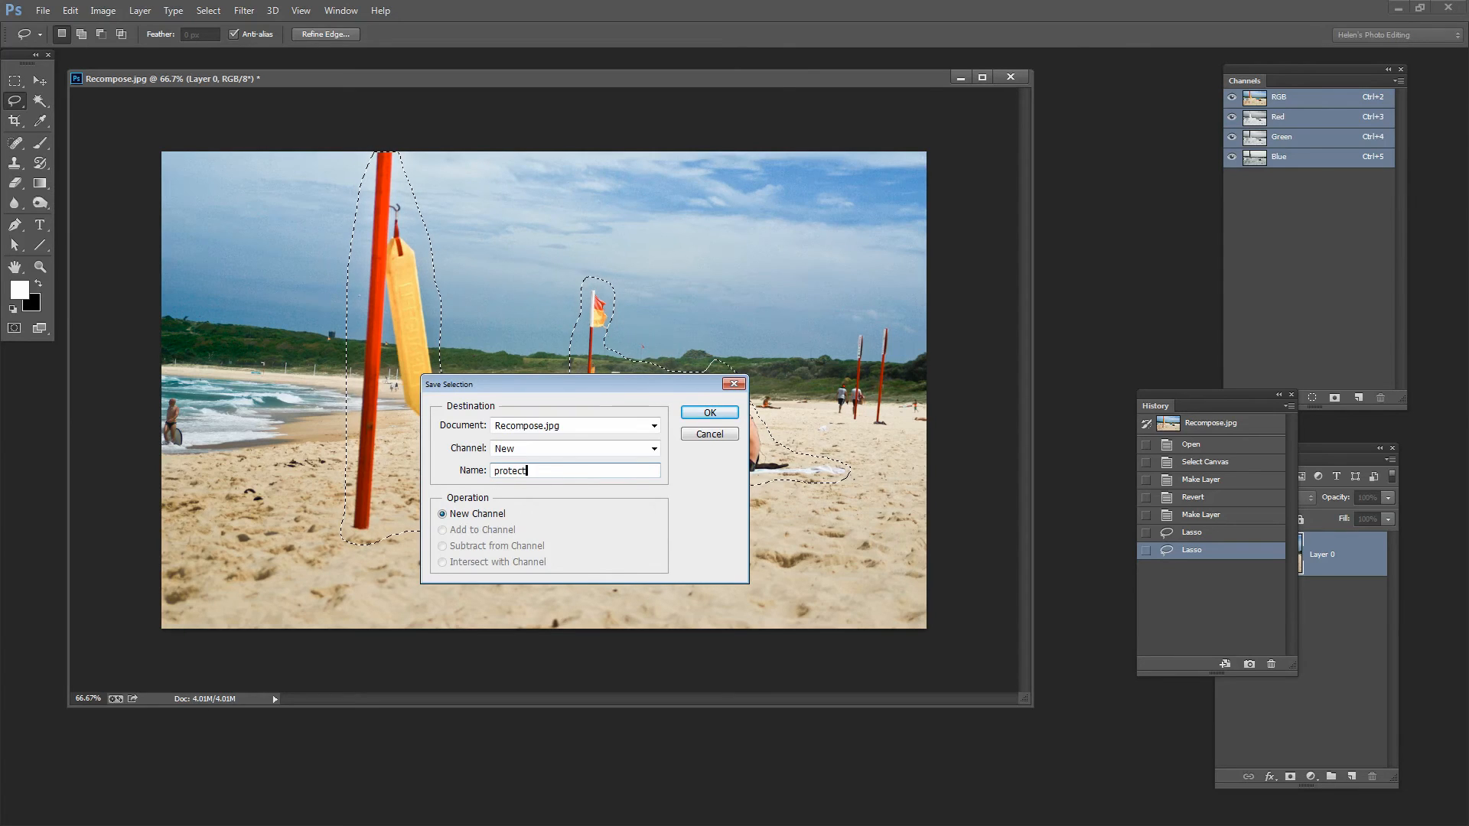
type("this")
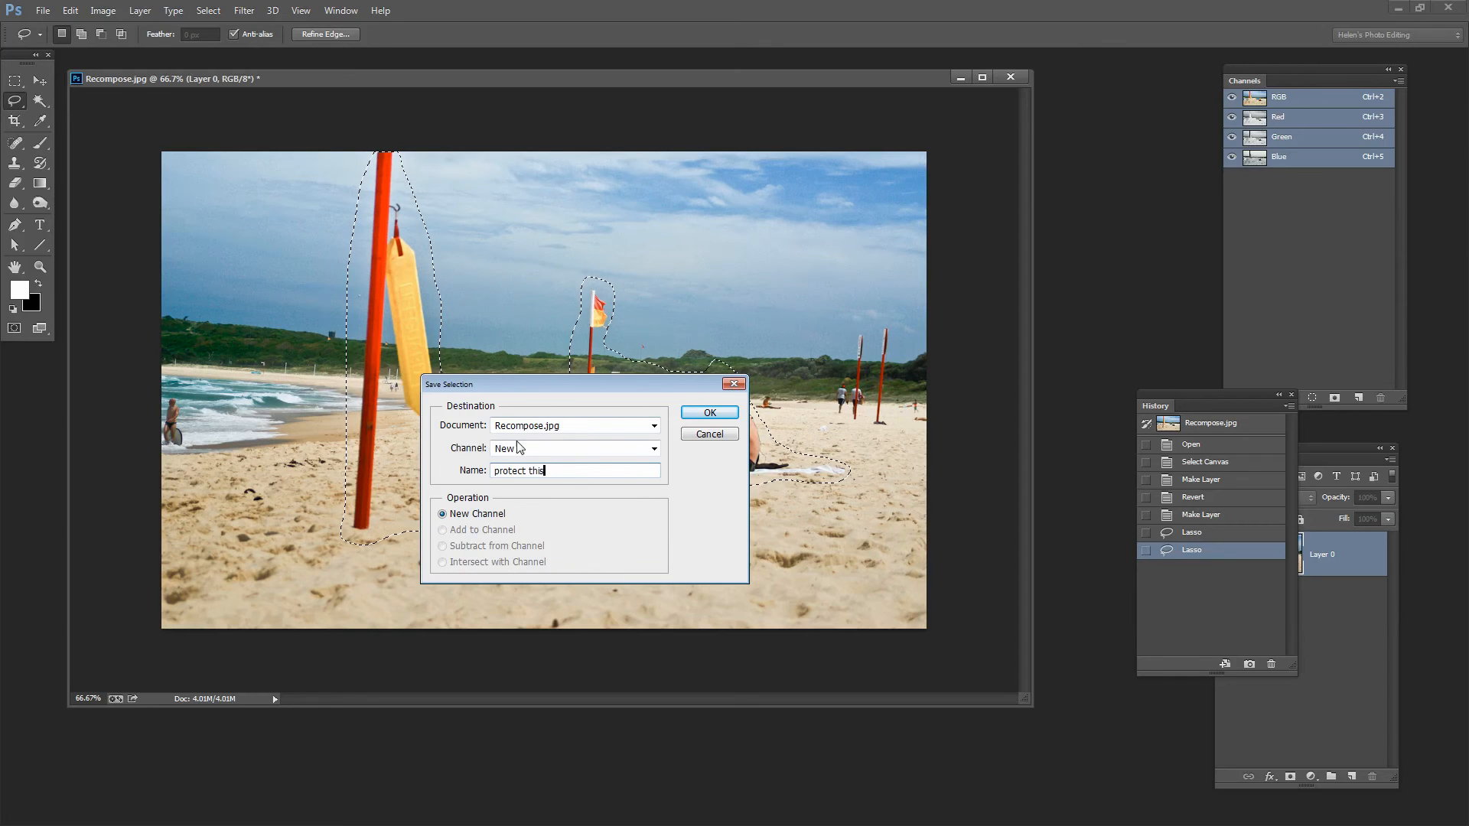
left_click(707, 412)
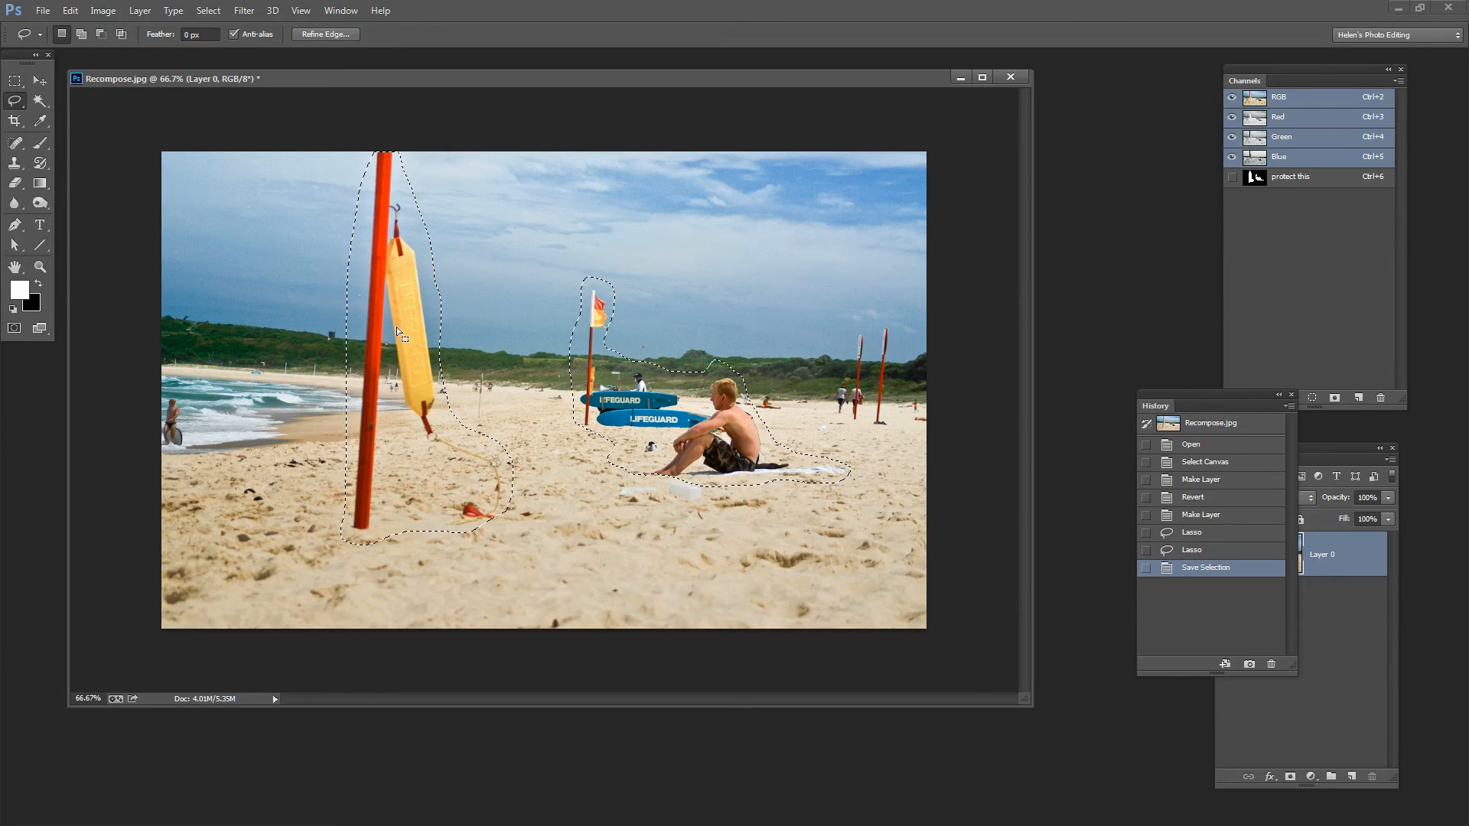
left_click(208, 10)
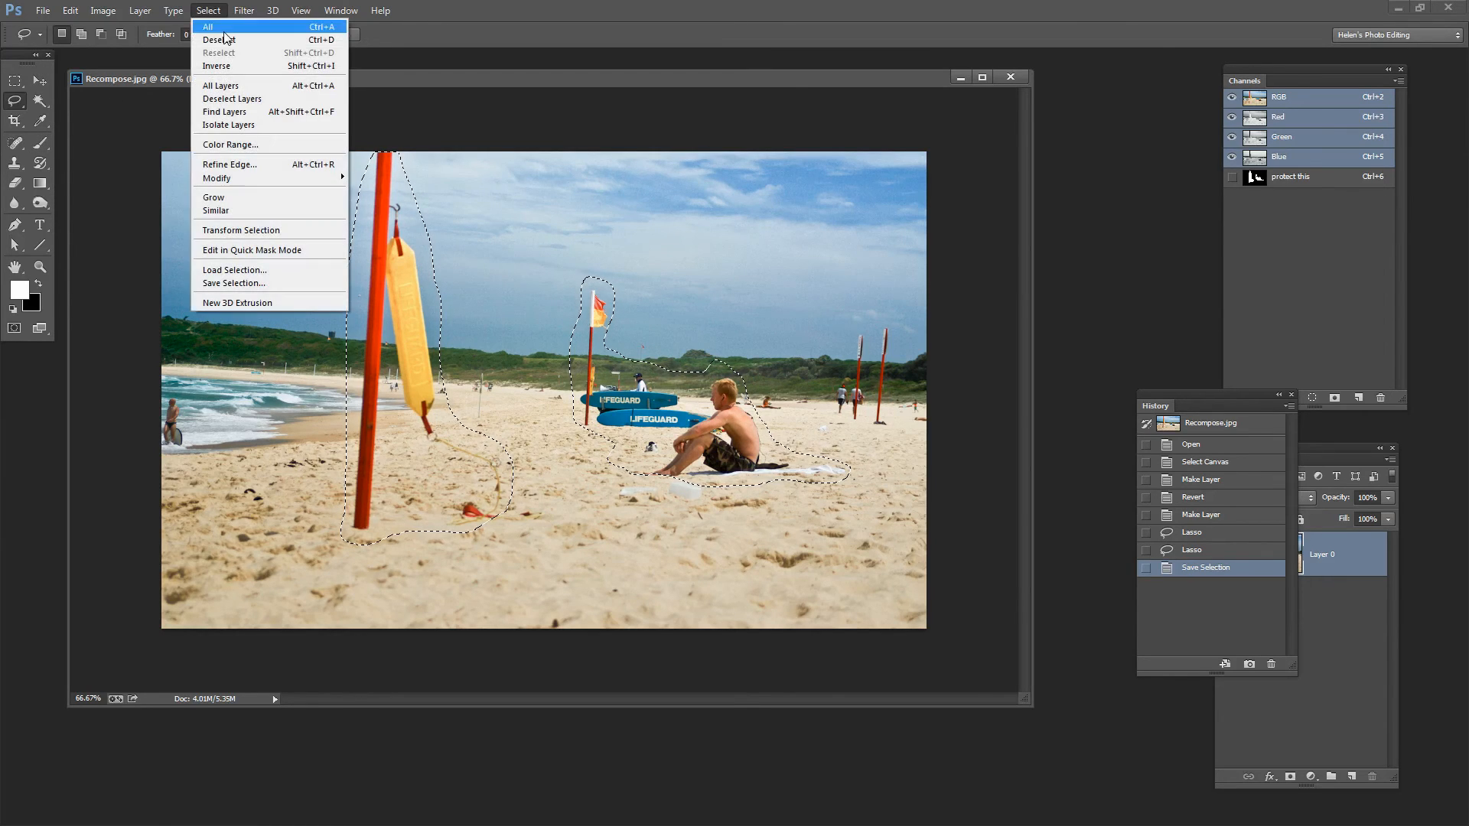
left_click(218, 39)
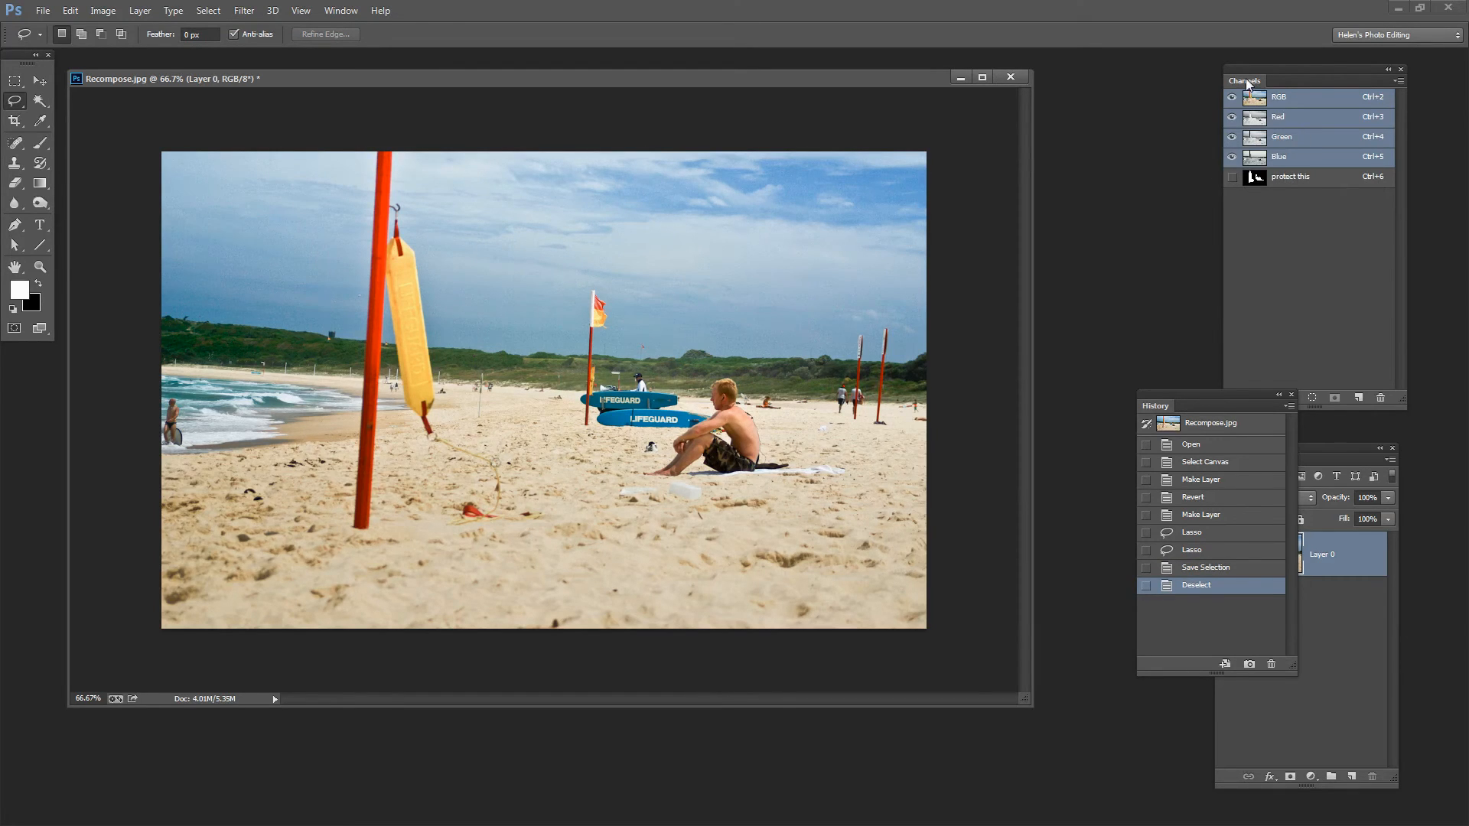
mouse_move(1298, 180)
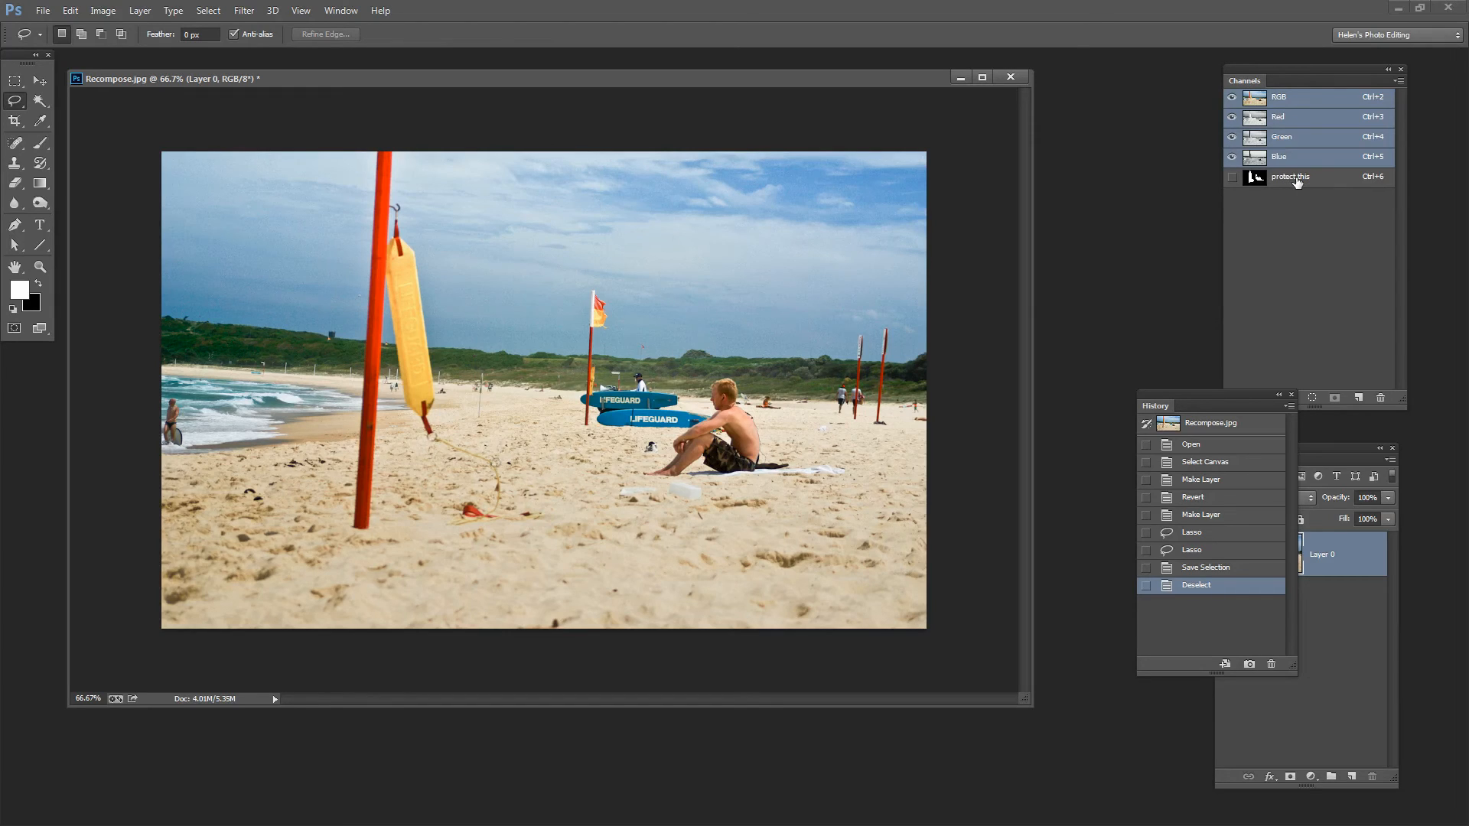
mouse_move(1279, 182)
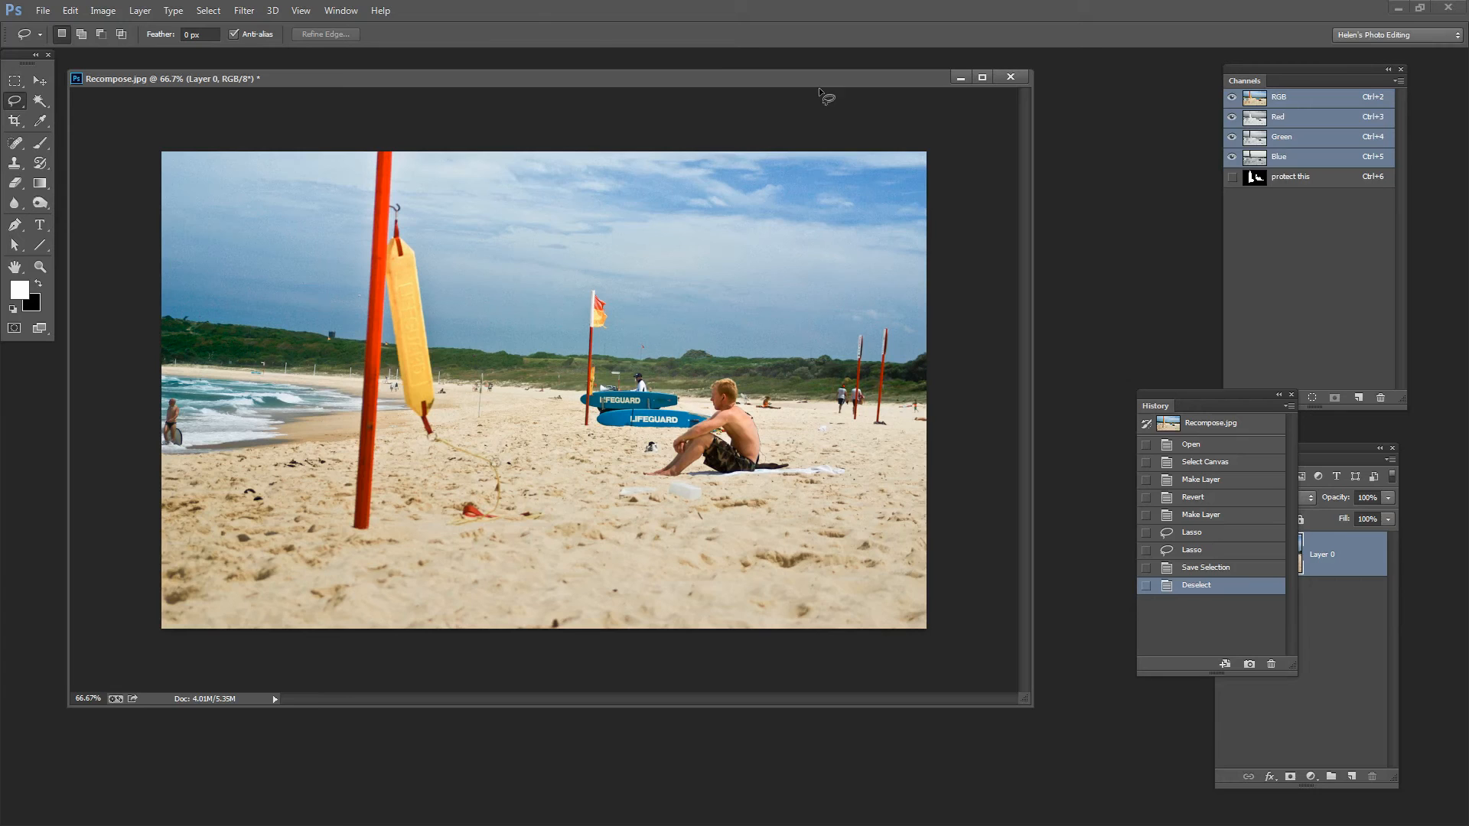
mouse_move(70, 10)
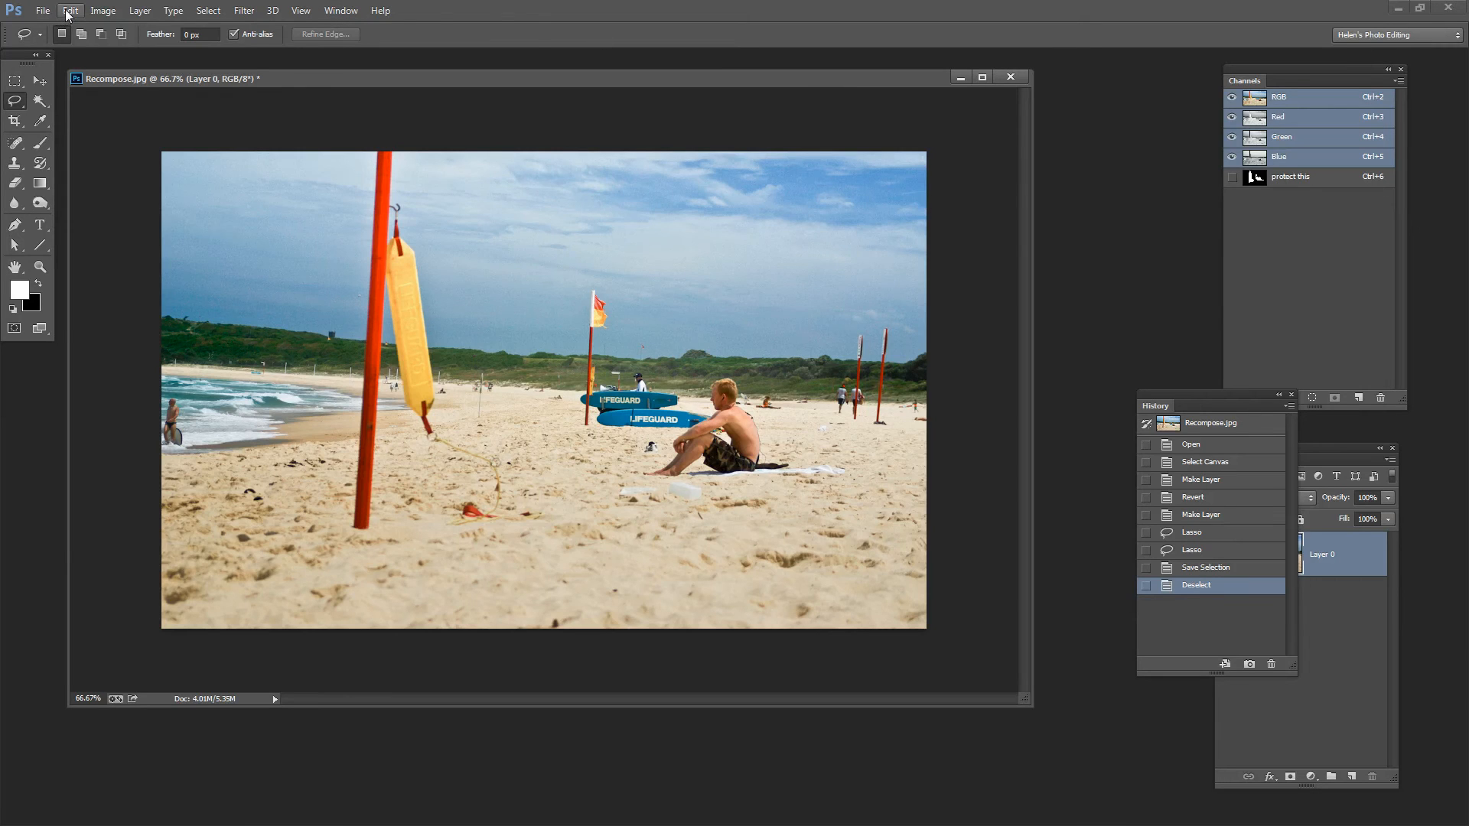
Step: Start Content-Aware Scale with Protect set to the 'protect this' channel
left_click(69, 10)
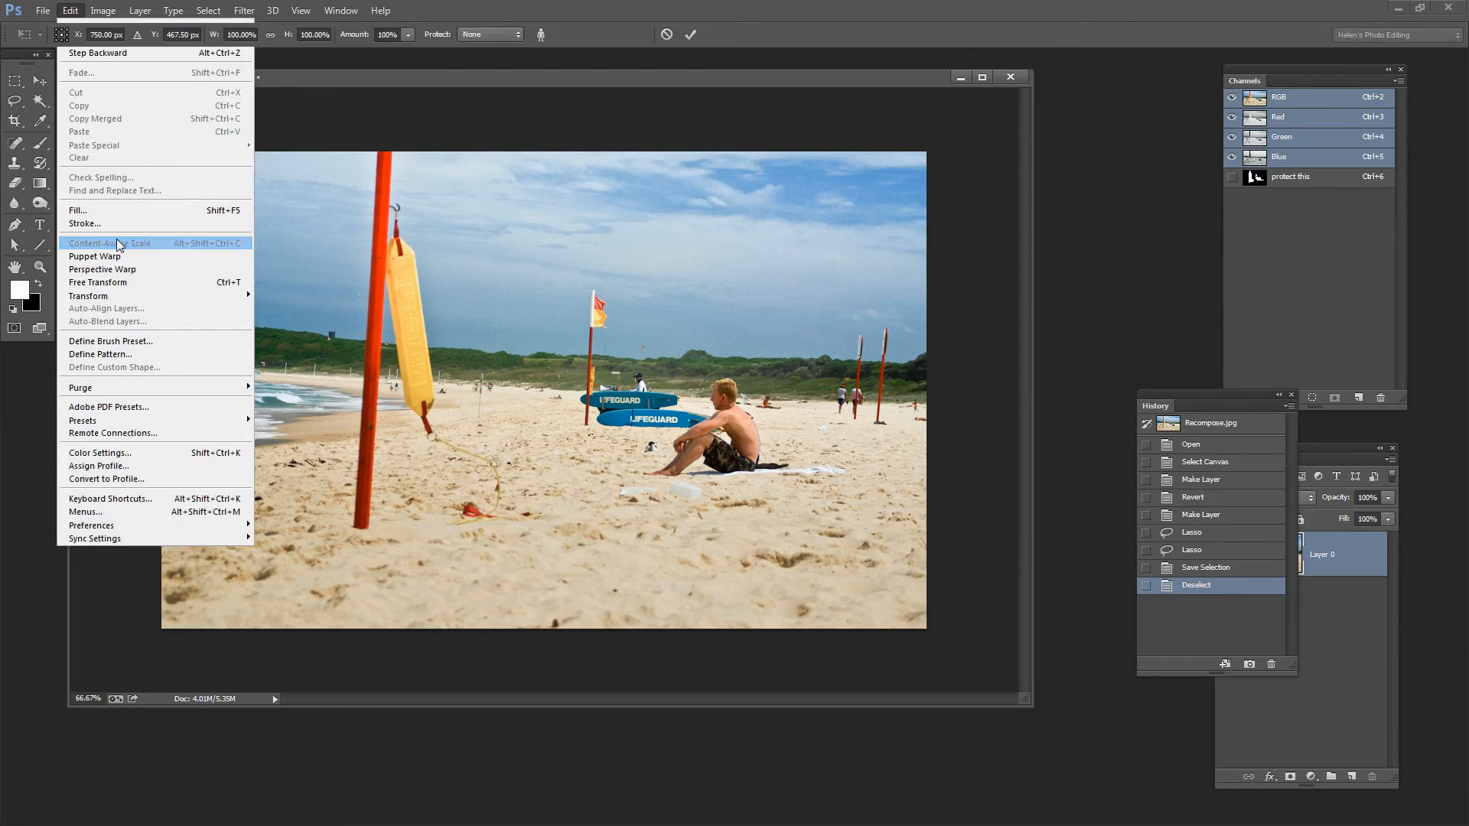
left_click(109, 243)
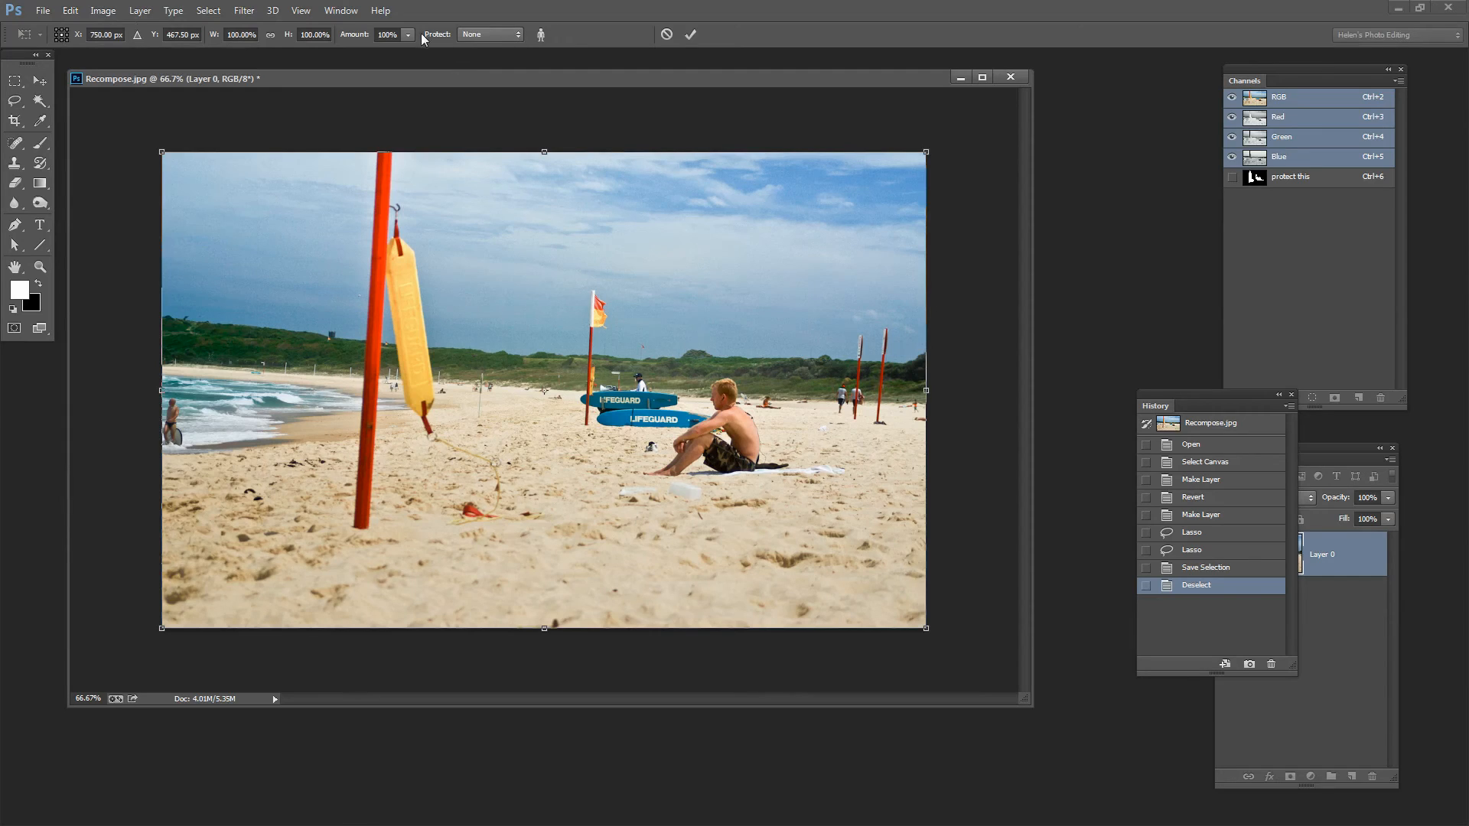
left_click(489, 34)
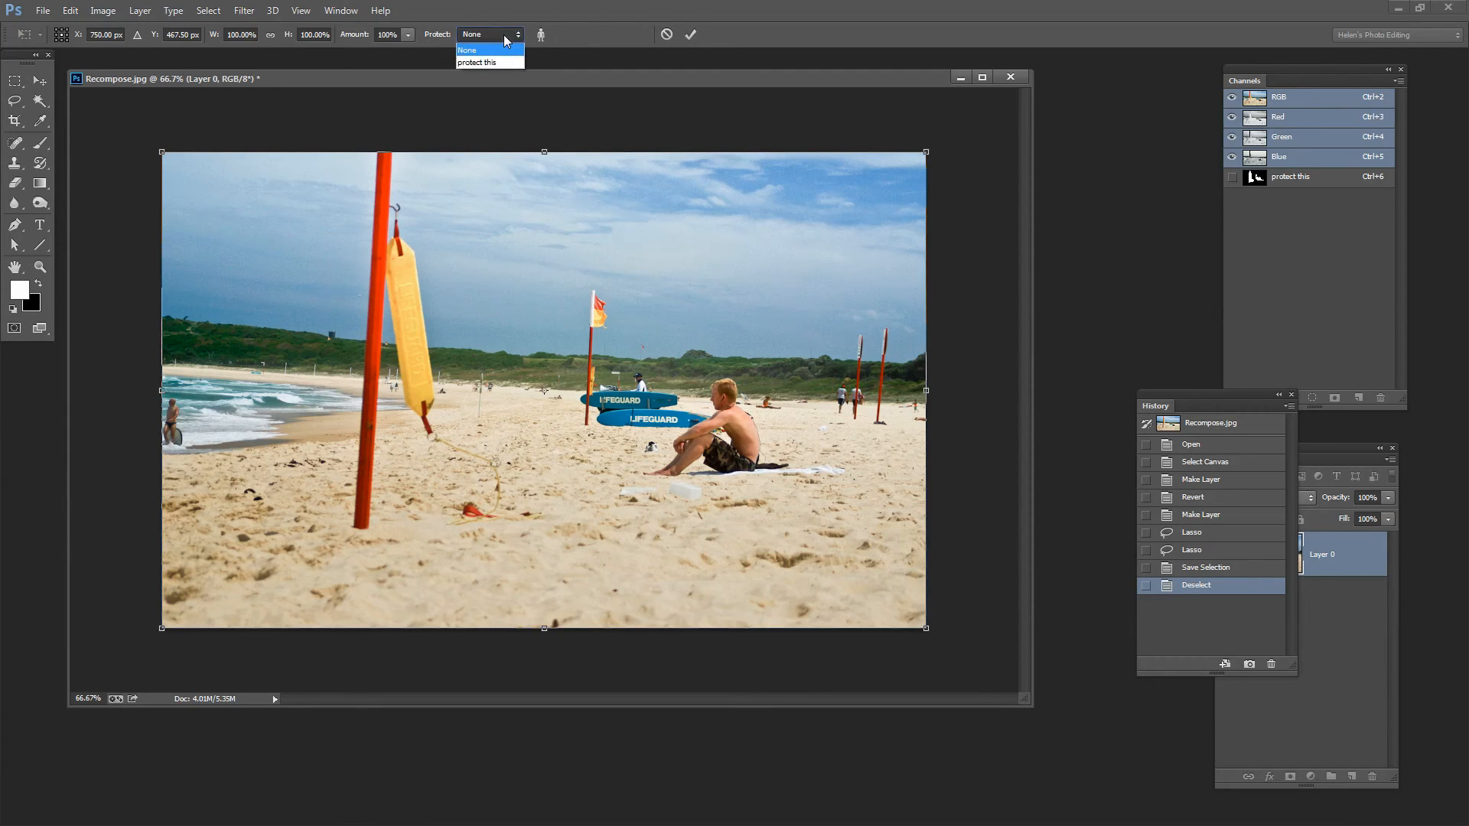
mouse_move(477, 62)
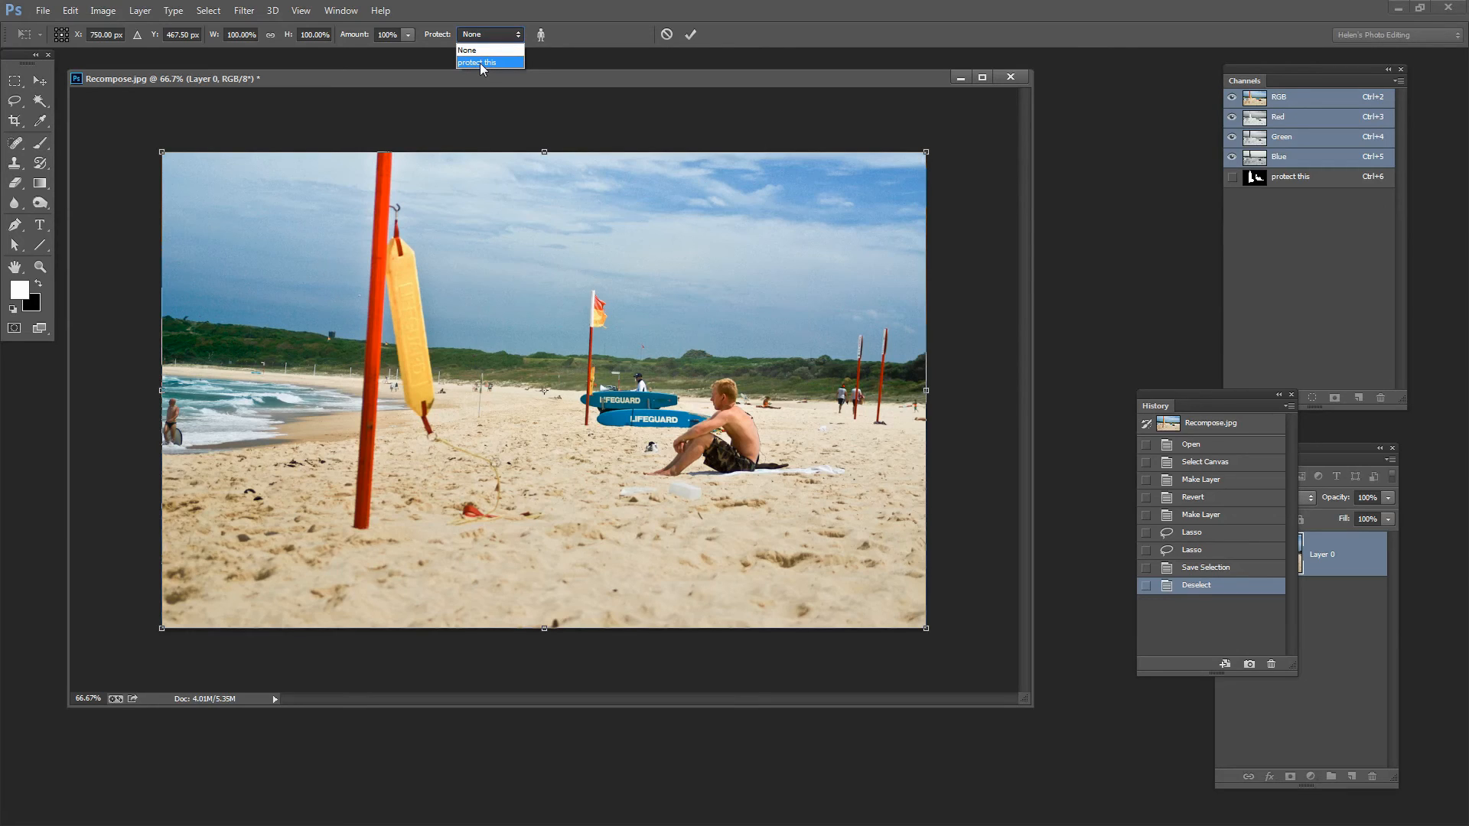
left_click(477, 62)
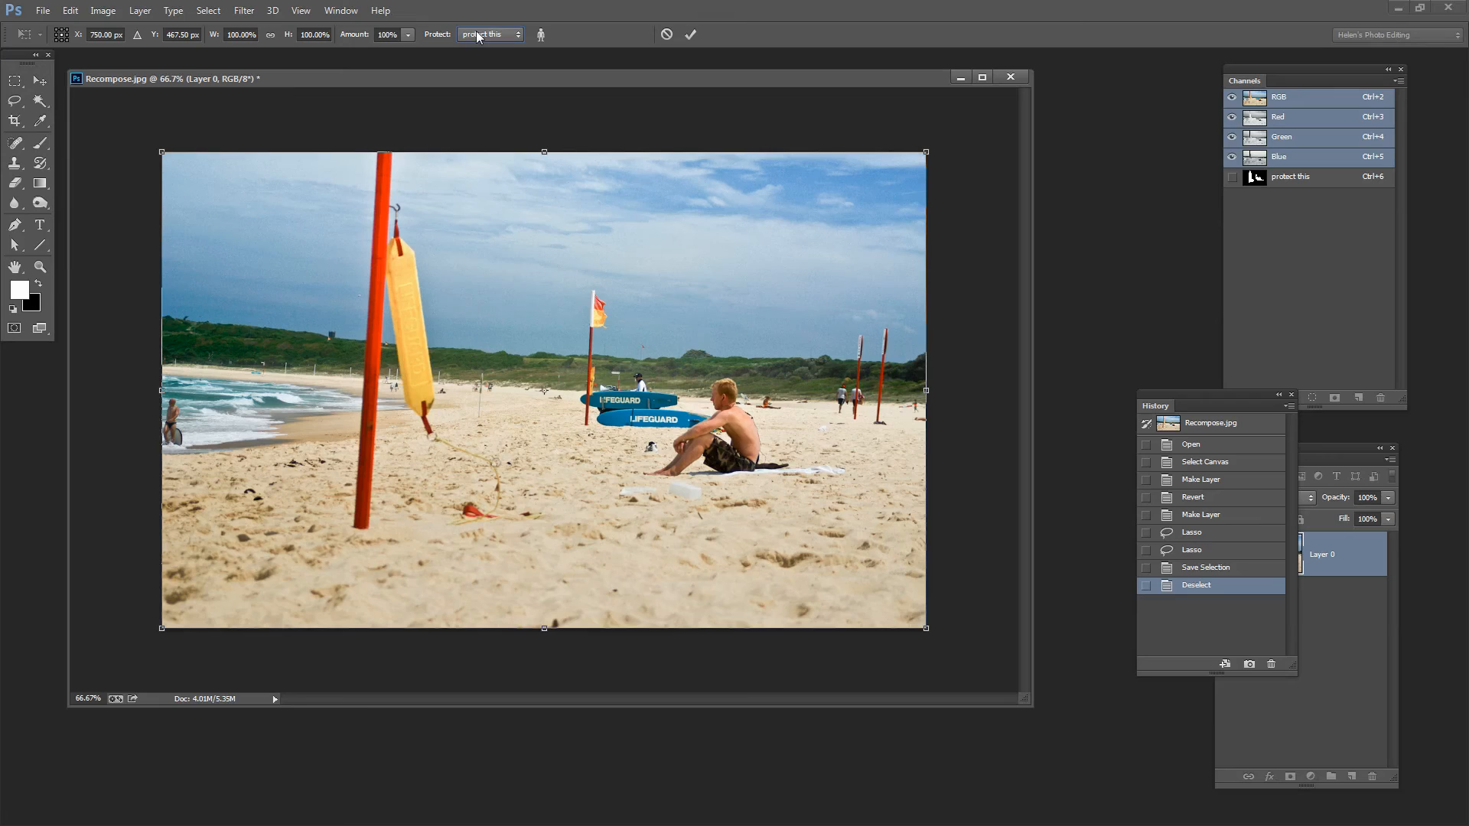
mouse_move(1185, 209)
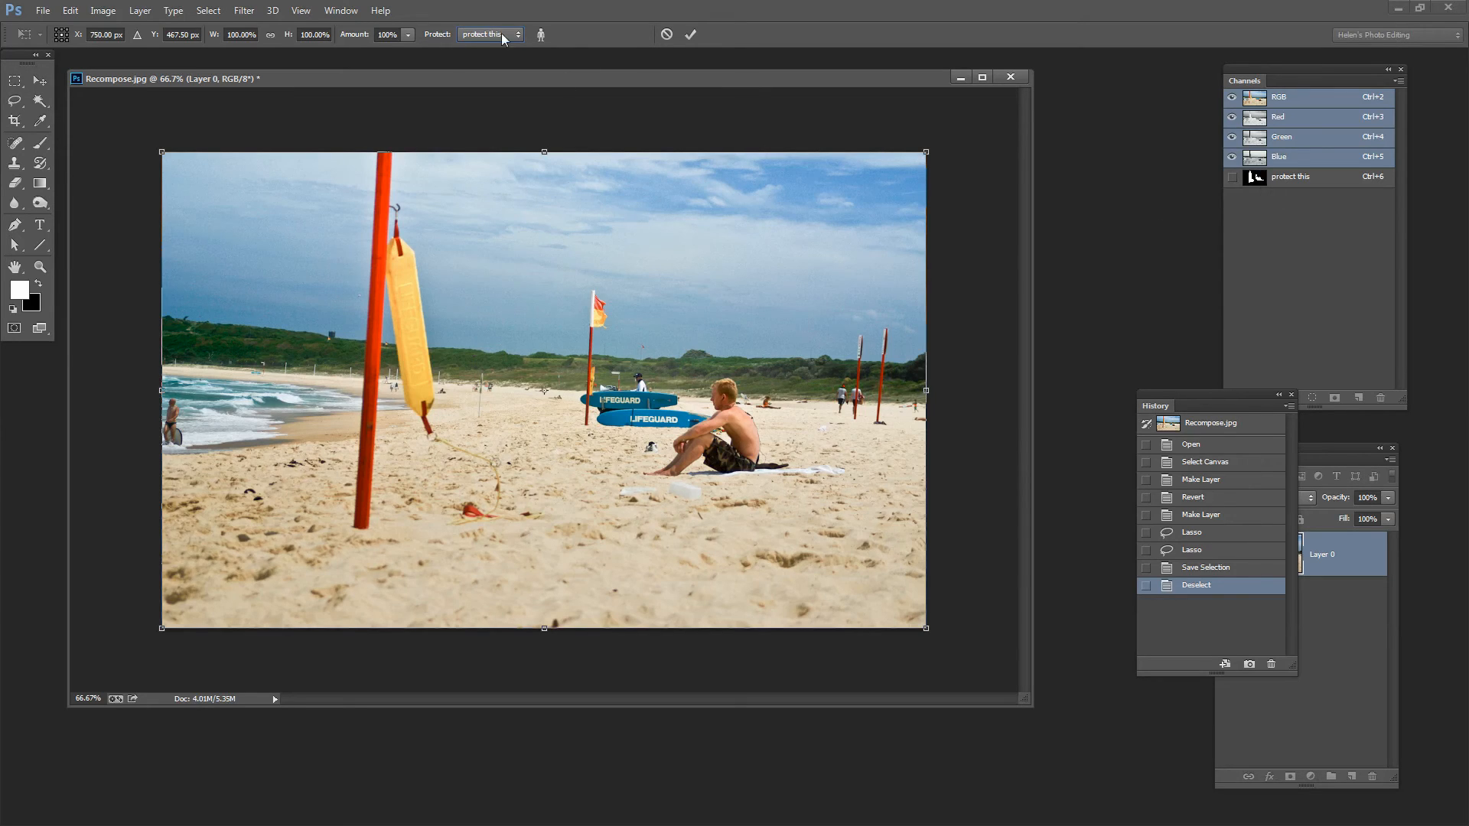
mouse_move(976, 377)
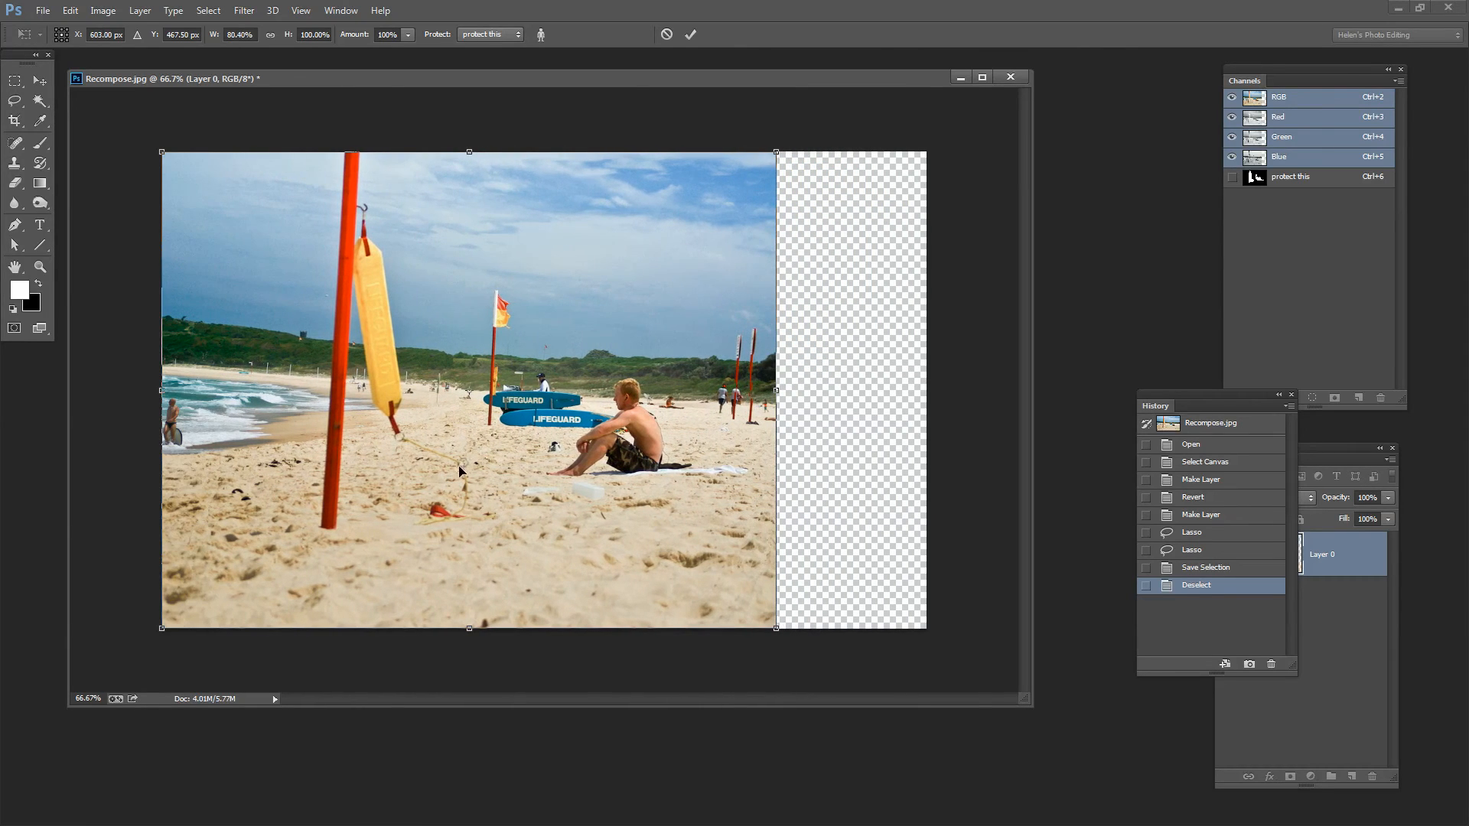
mouse_move(423, 598)
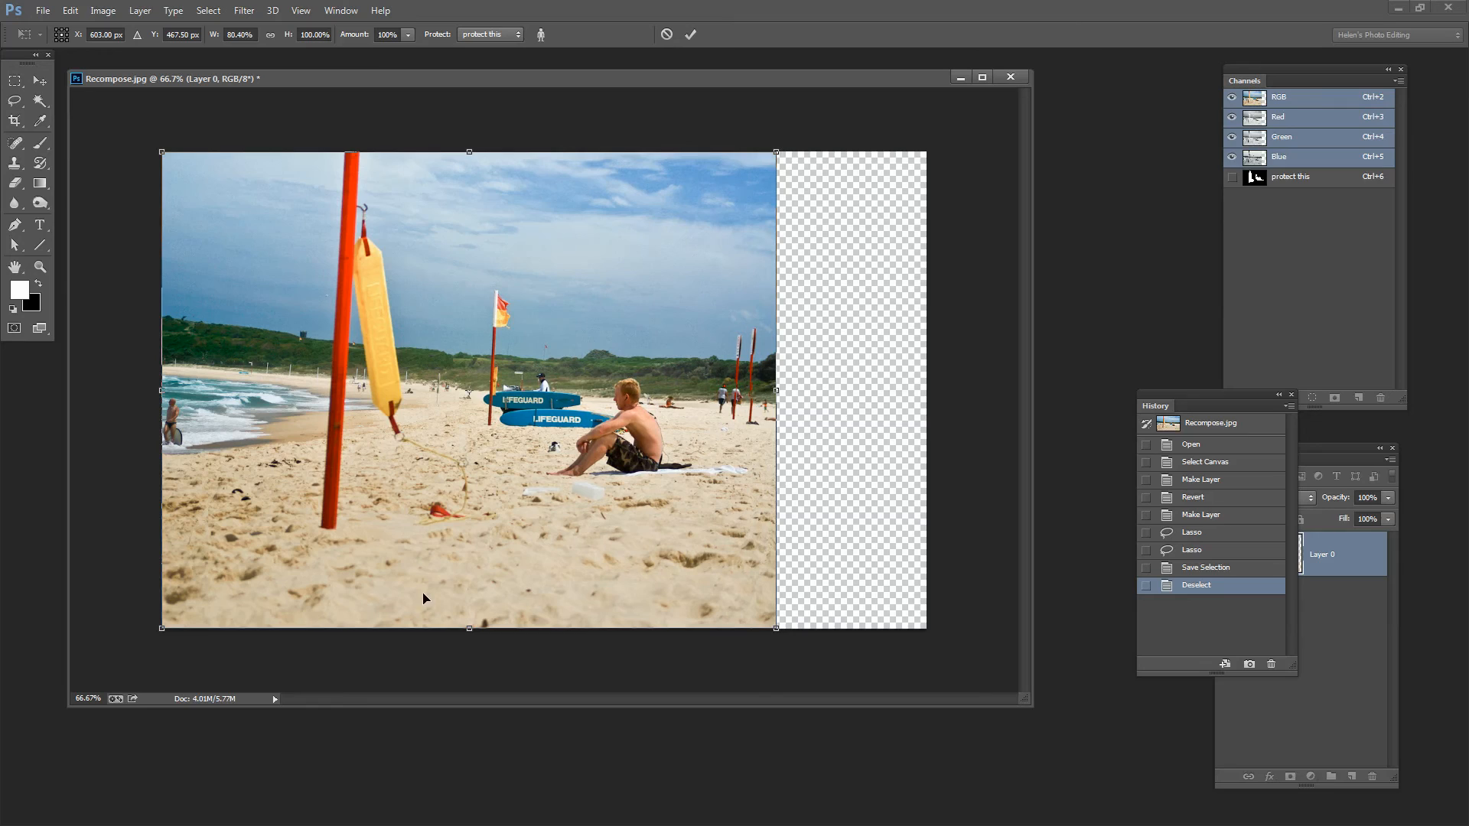
mouse_move(351, 403)
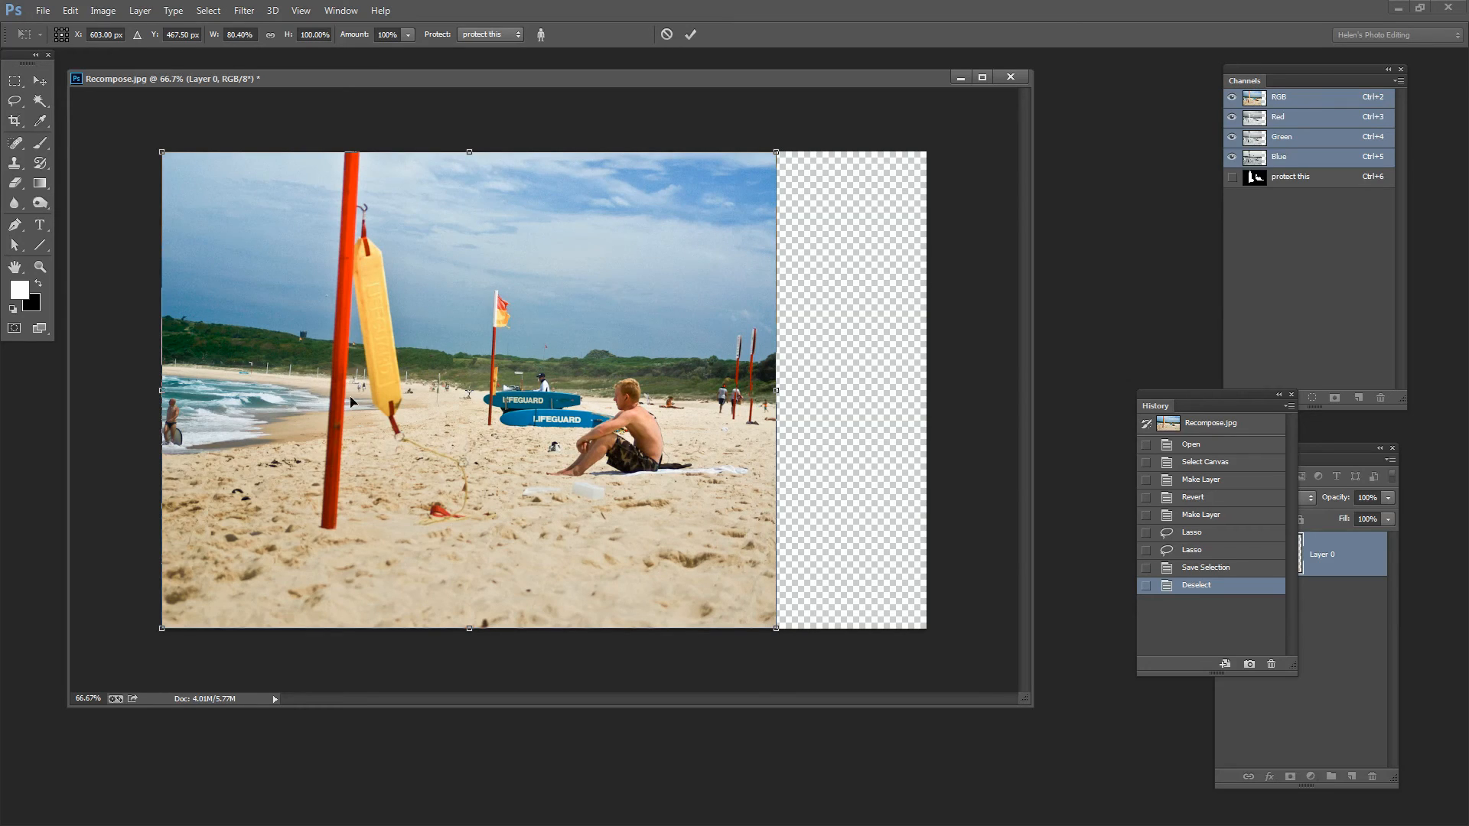
mouse_move(368, 509)
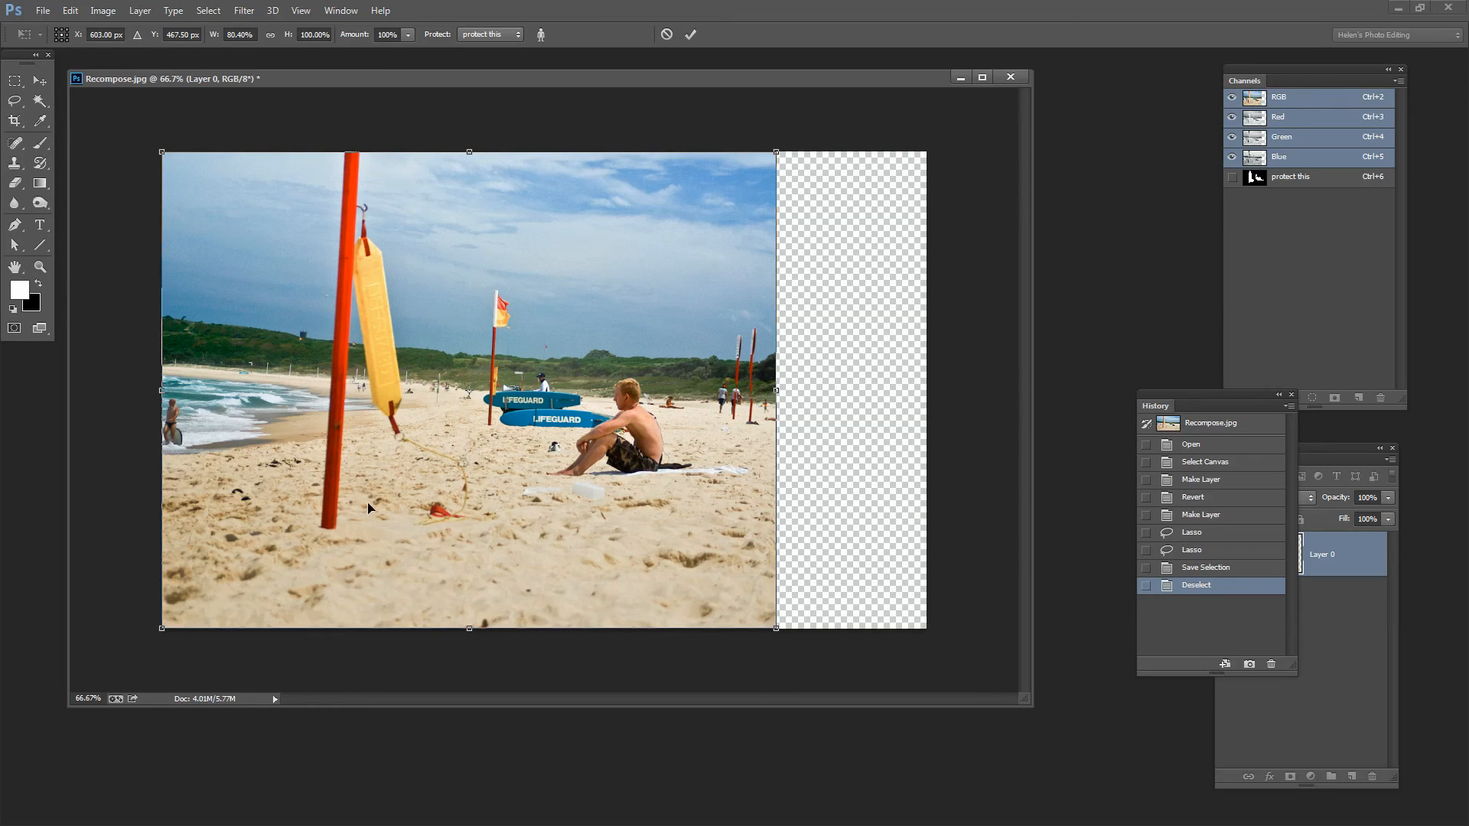
mouse_move(232, 330)
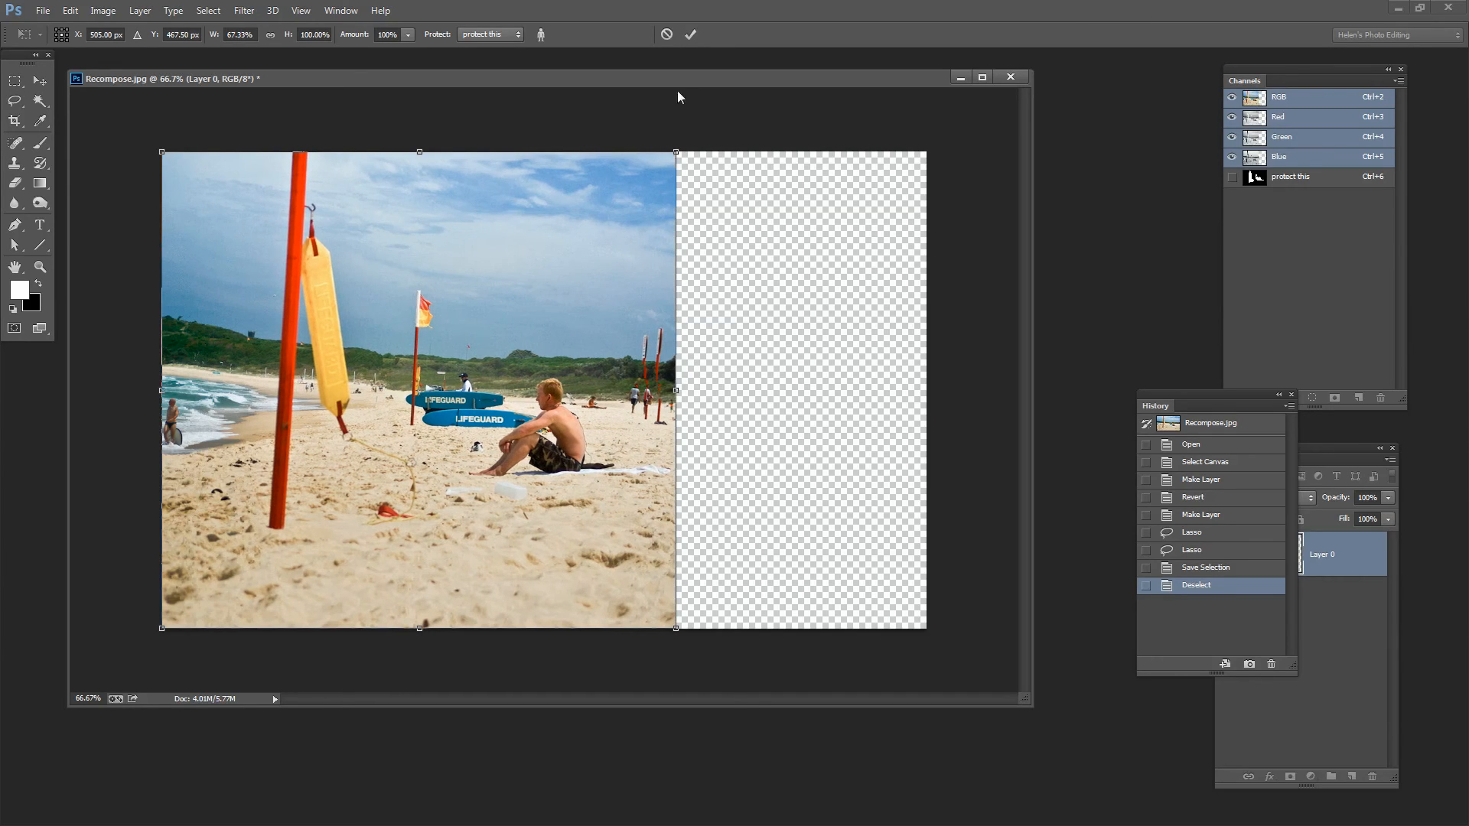
Step: Commit the content-aware squeeze at about 67% width
left_click(690, 35)
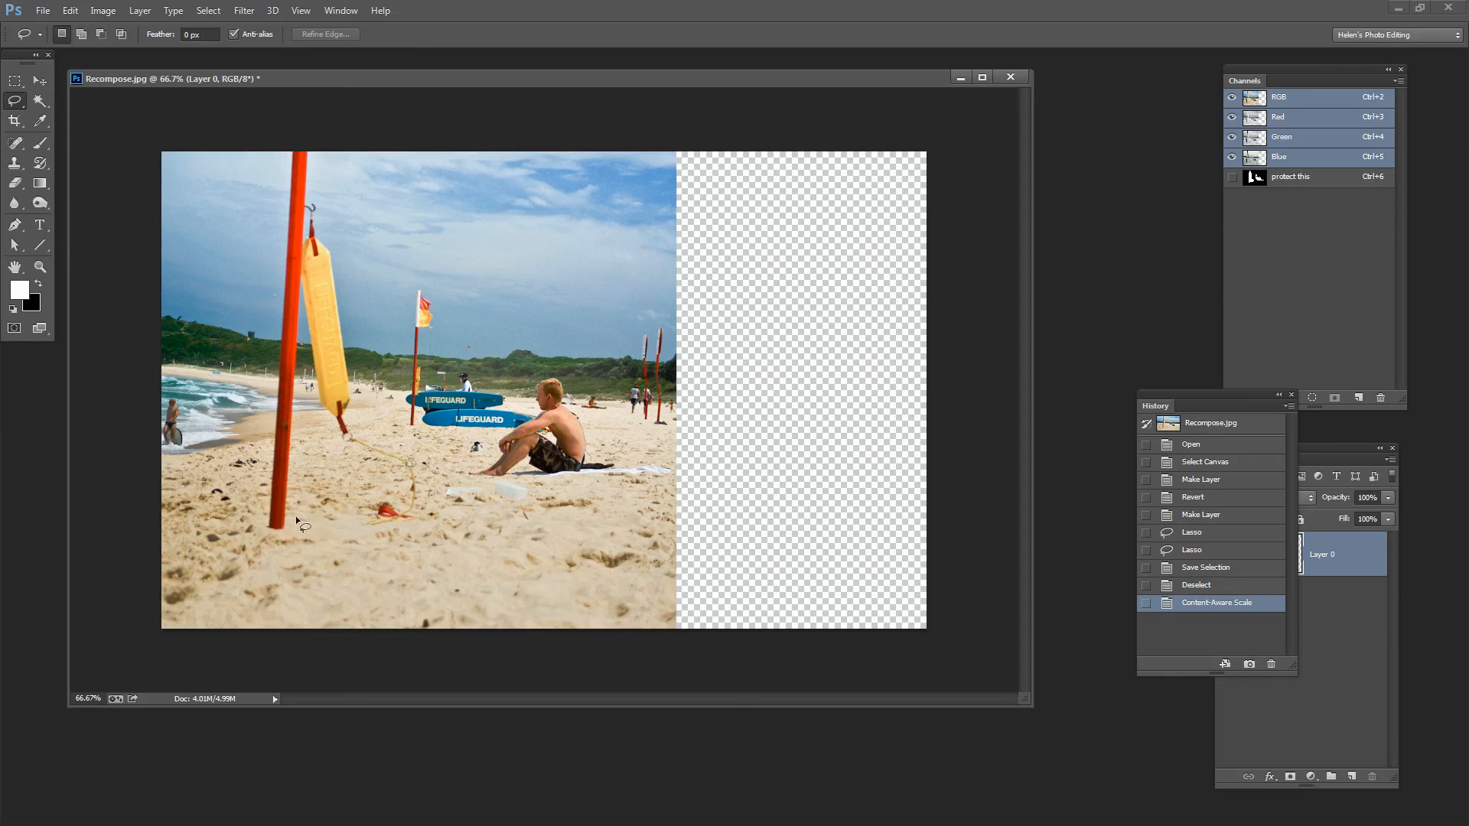
mouse_move(187, 562)
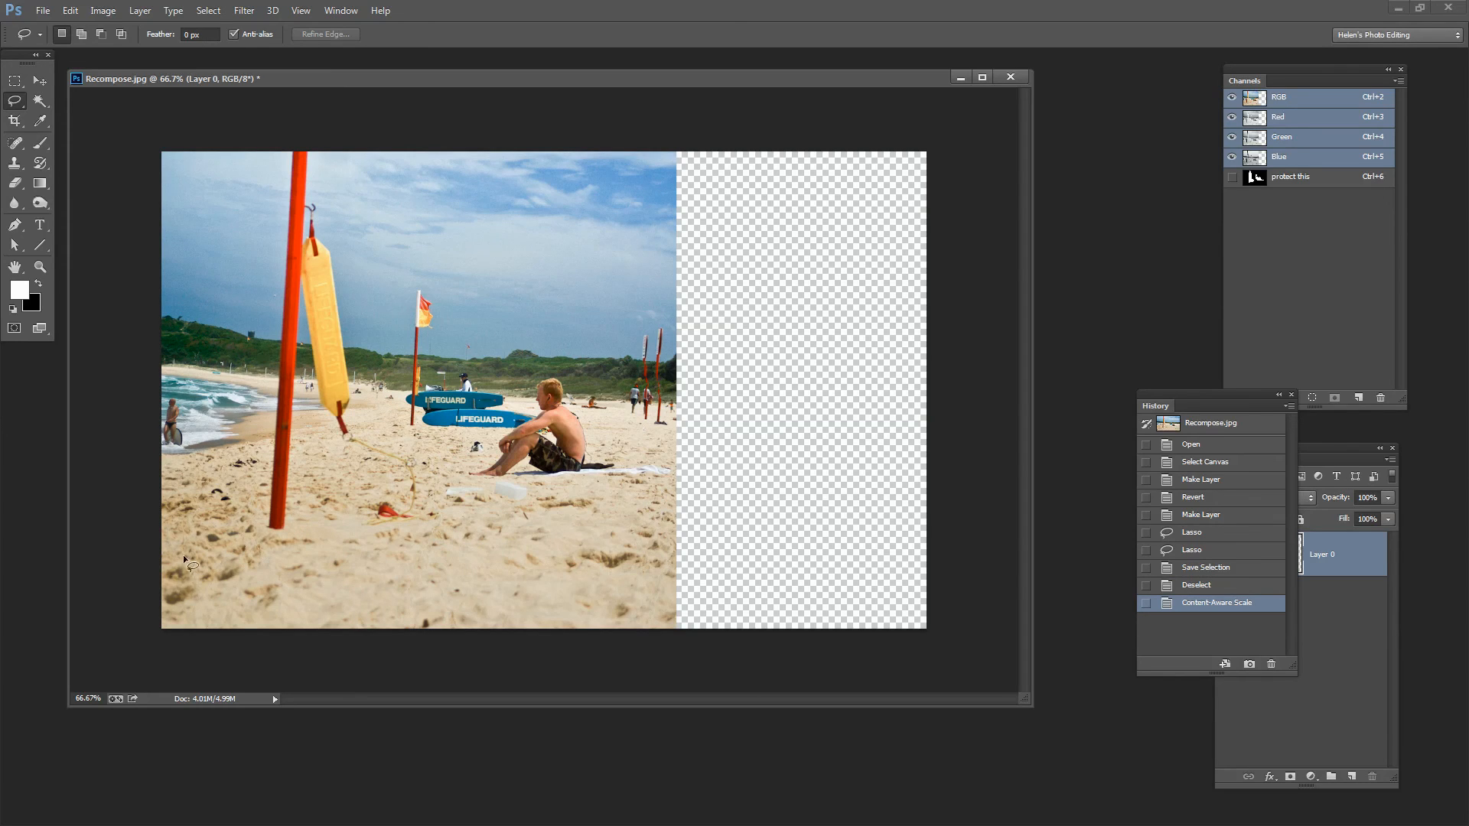
mouse_move(193, 627)
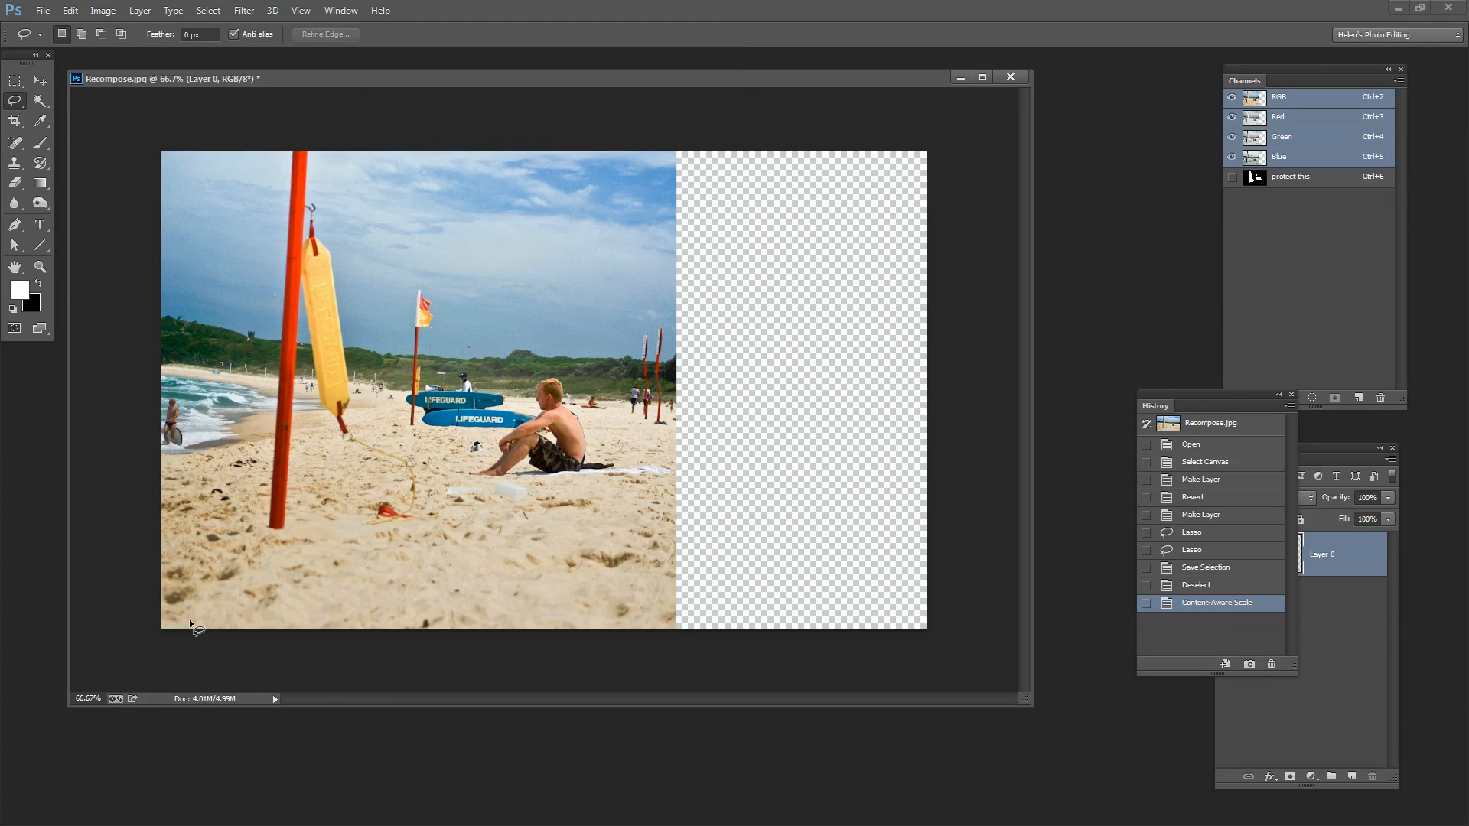
mouse_move(261, 609)
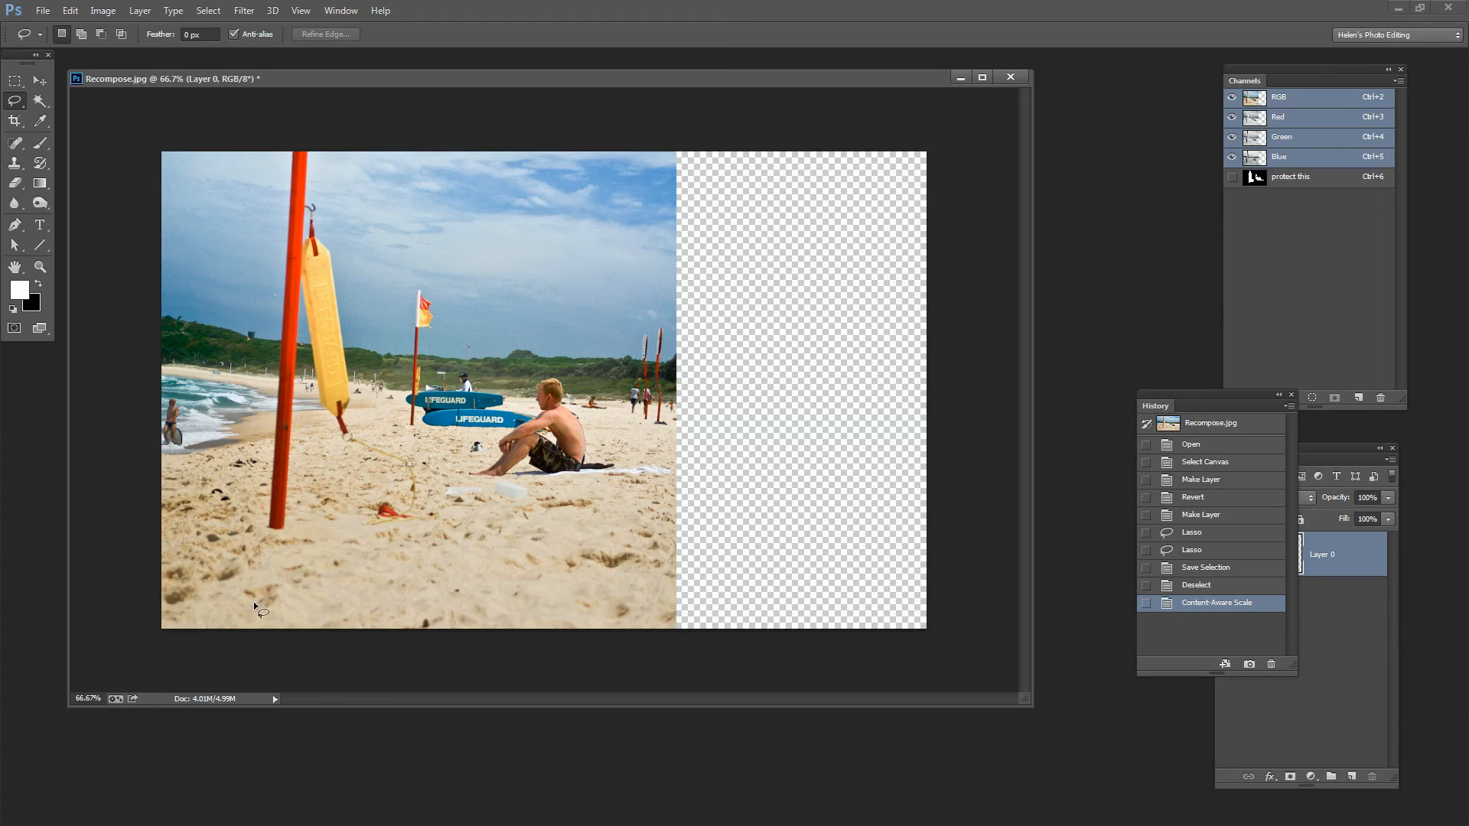
mouse_move(414, 527)
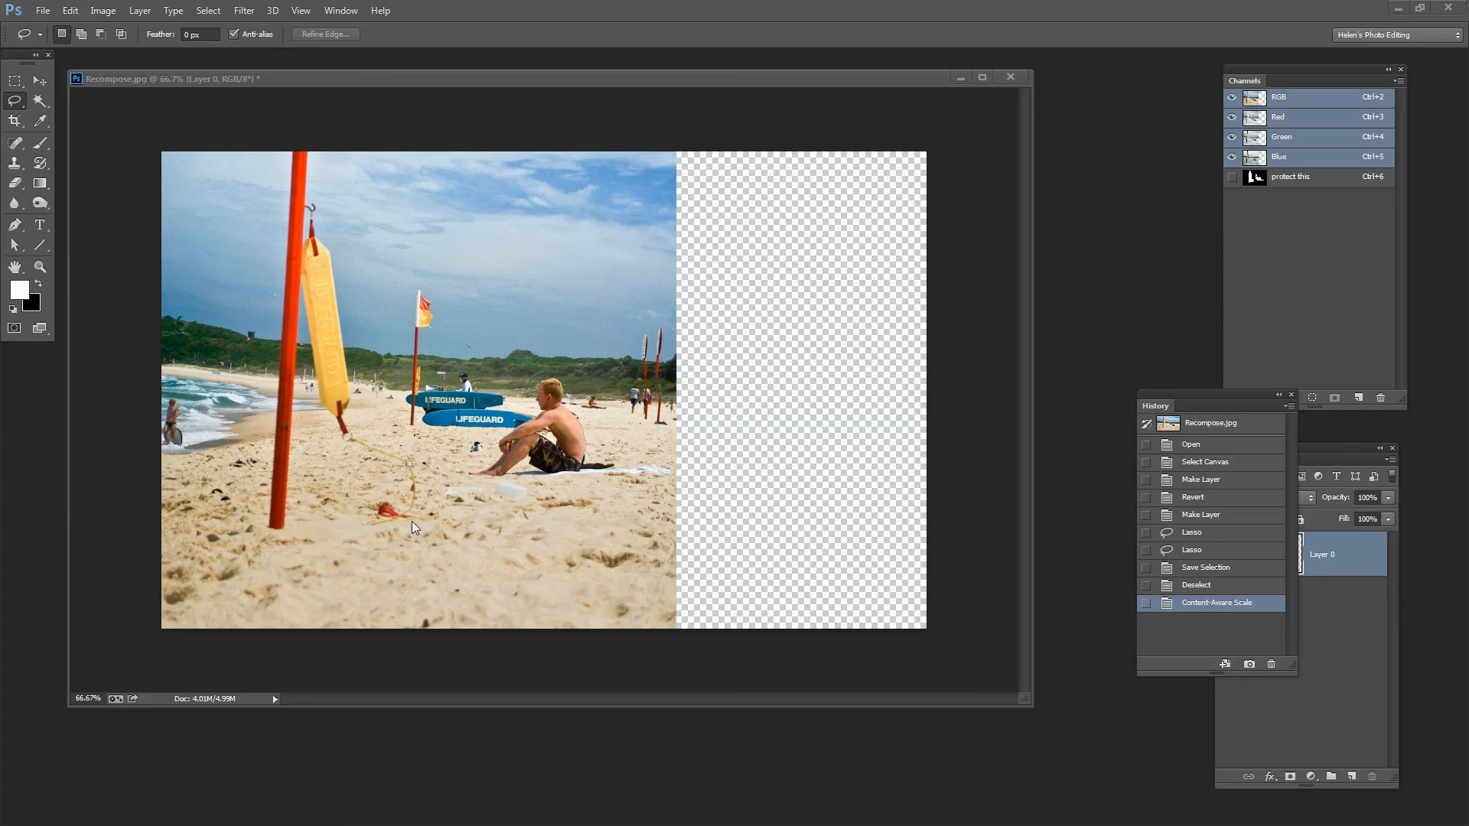
mouse_move(303, 541)
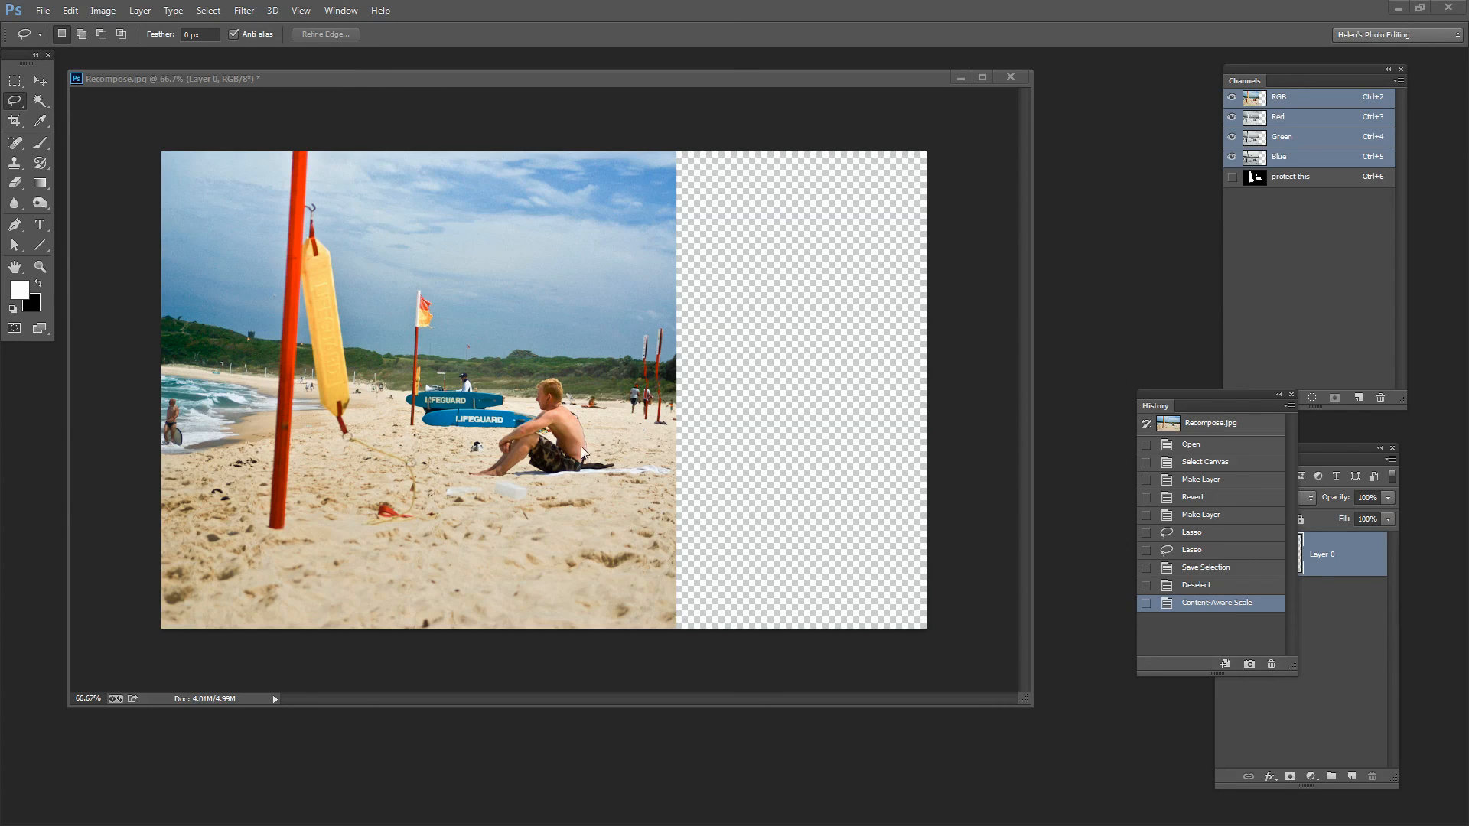
mouse_move(1209, 520)
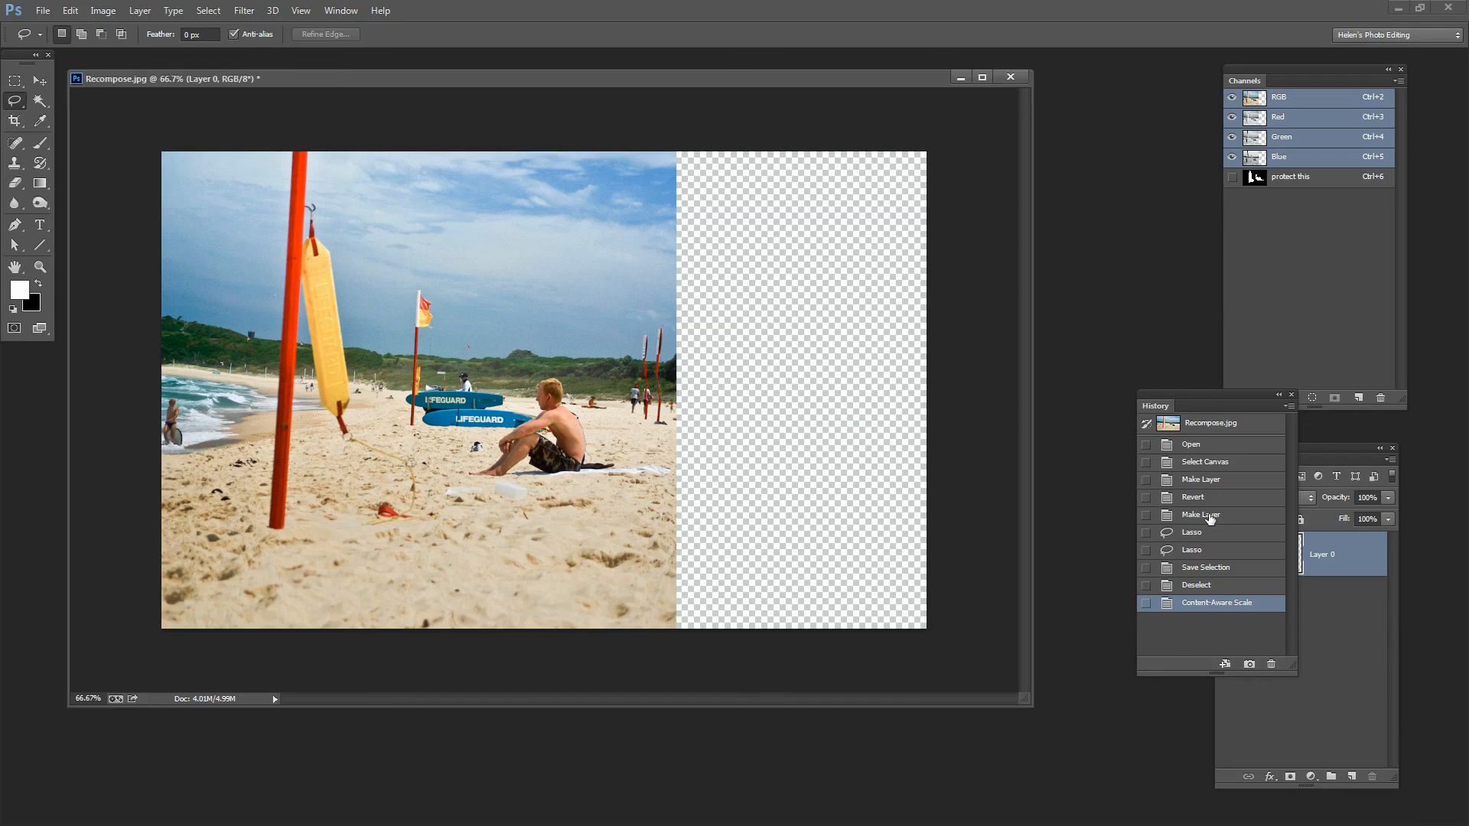
Step: Apply the narrowed scale and switch to the Crop tool
left_click(1200, 514)
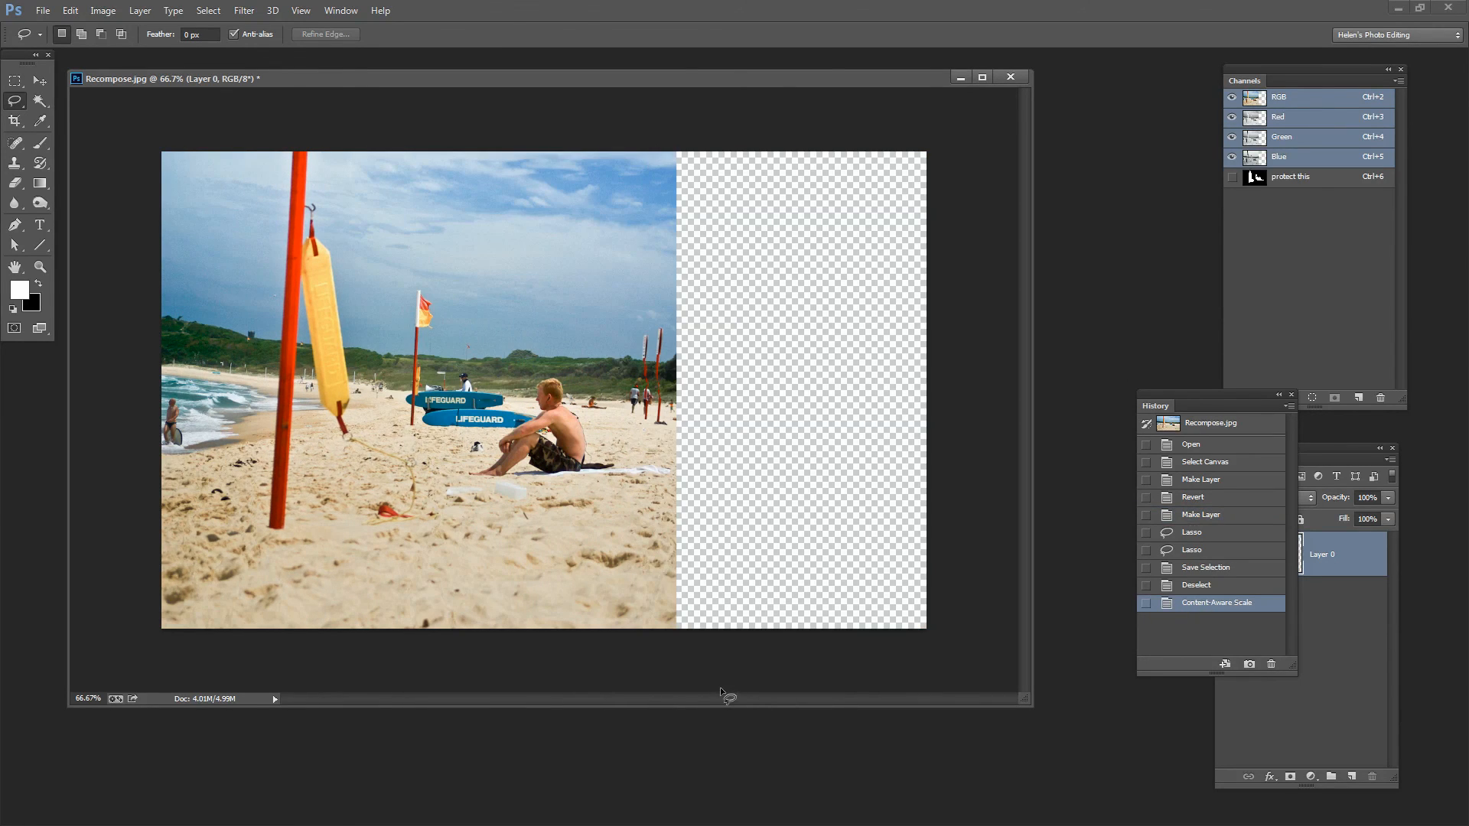
mouse_move(711, 650)
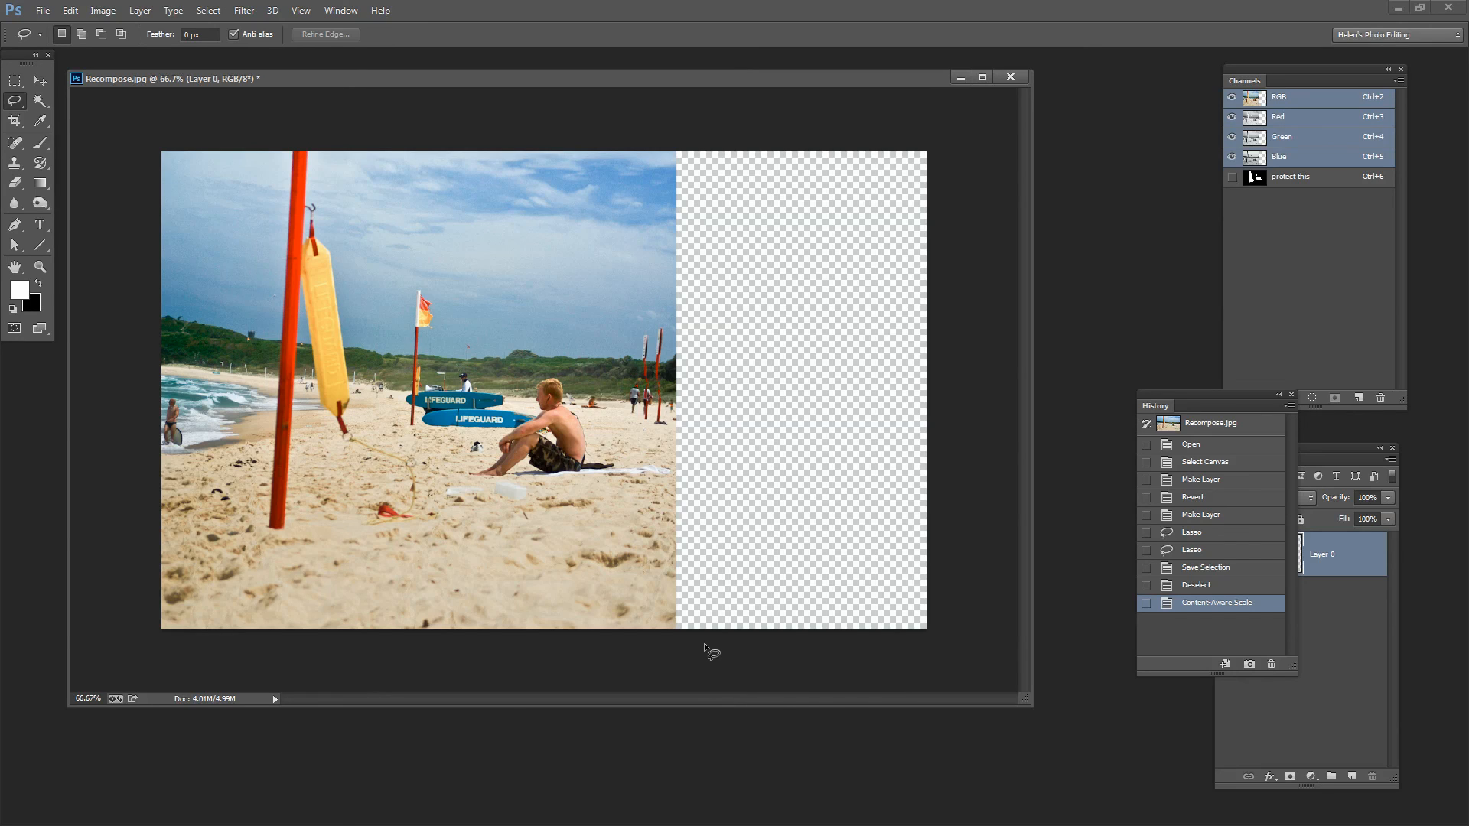
mouse_move(53, 163)
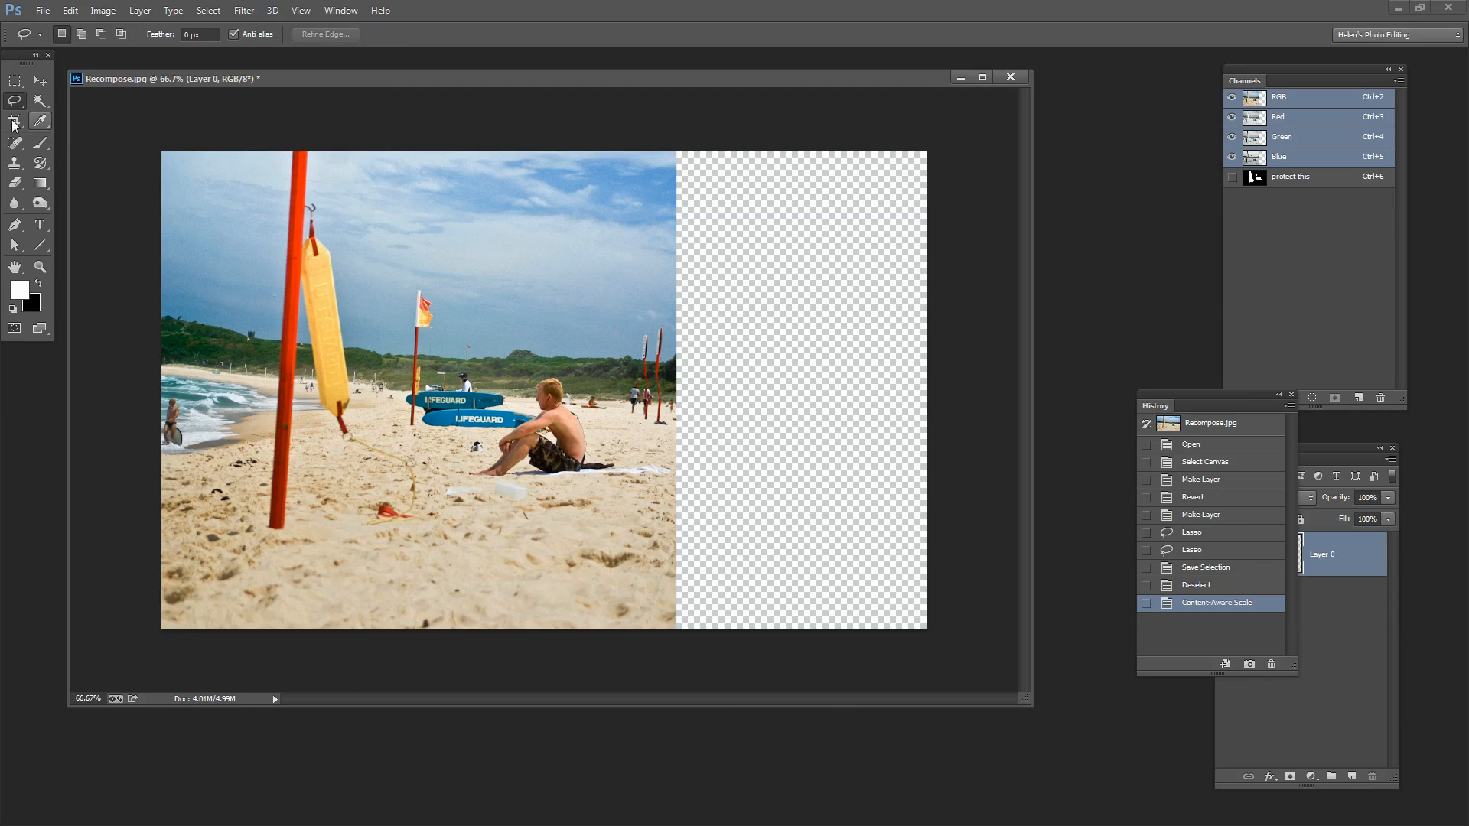
left_click(13, 120)
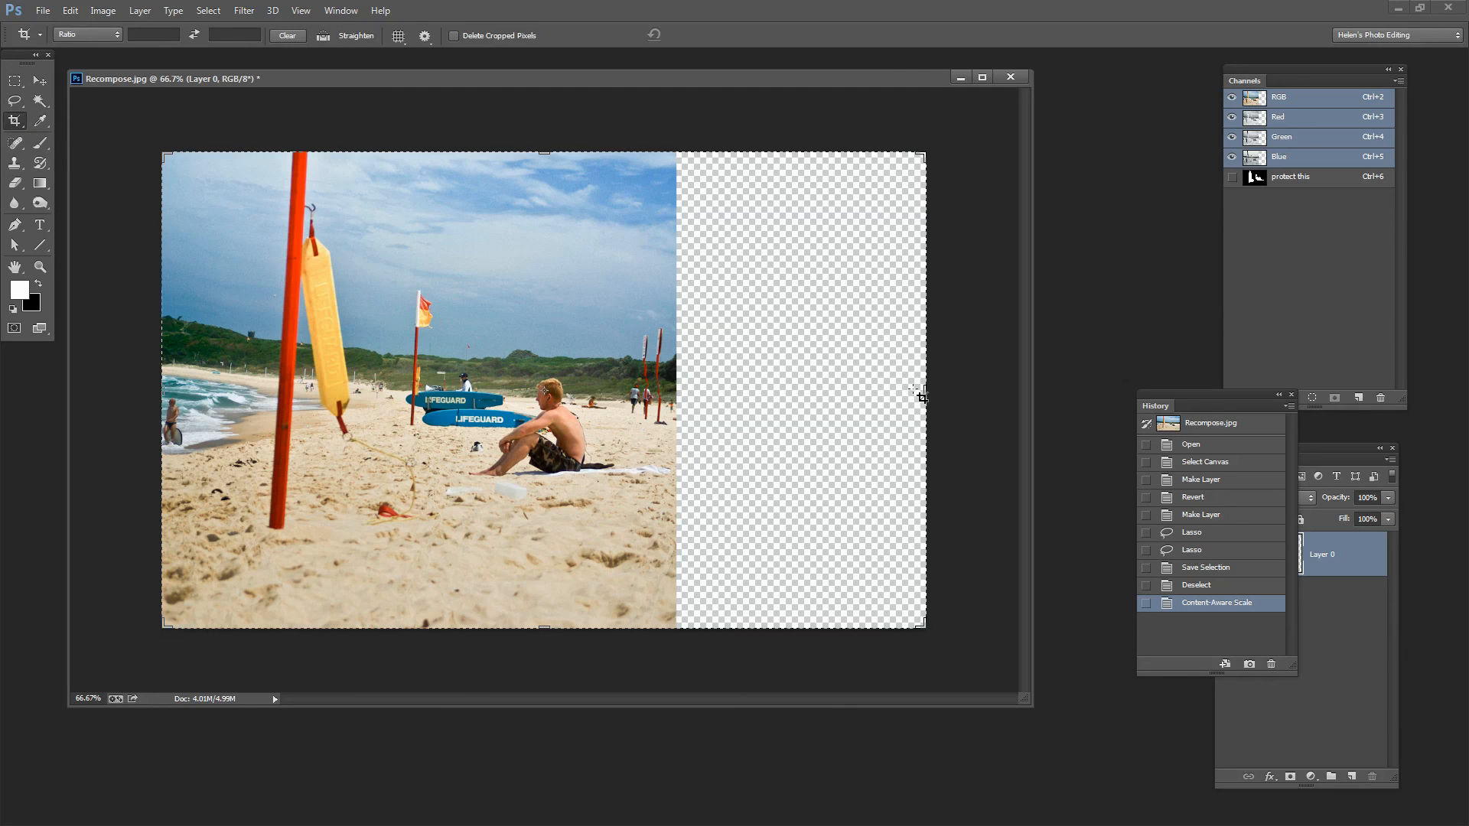